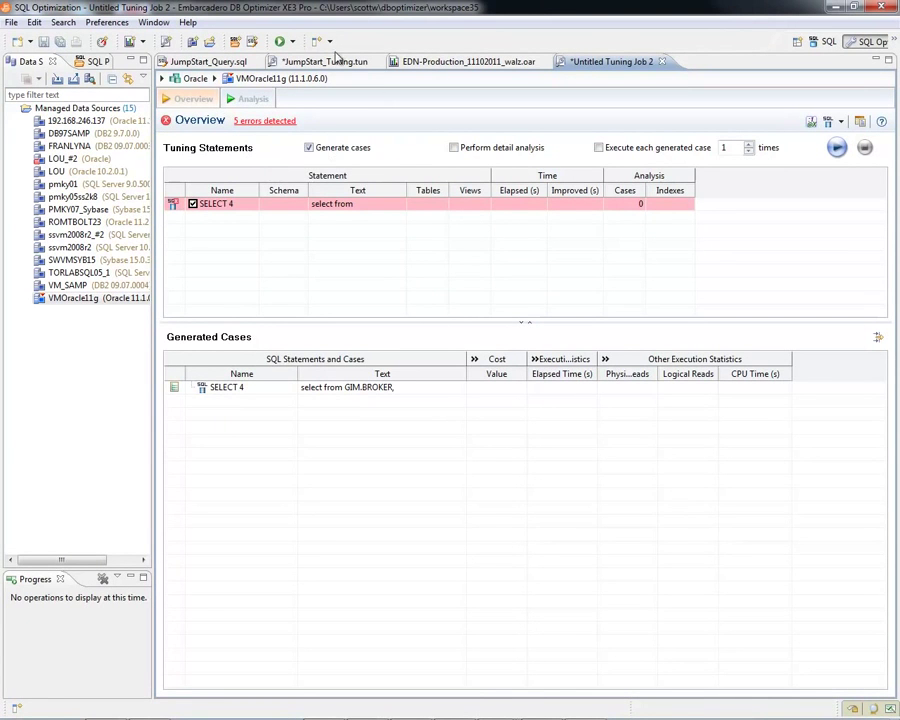
# Step: Switch to the JumpStart_Tuning job and view SELECT 1's SQL text without changing it
pyautogui.click(325, 61)
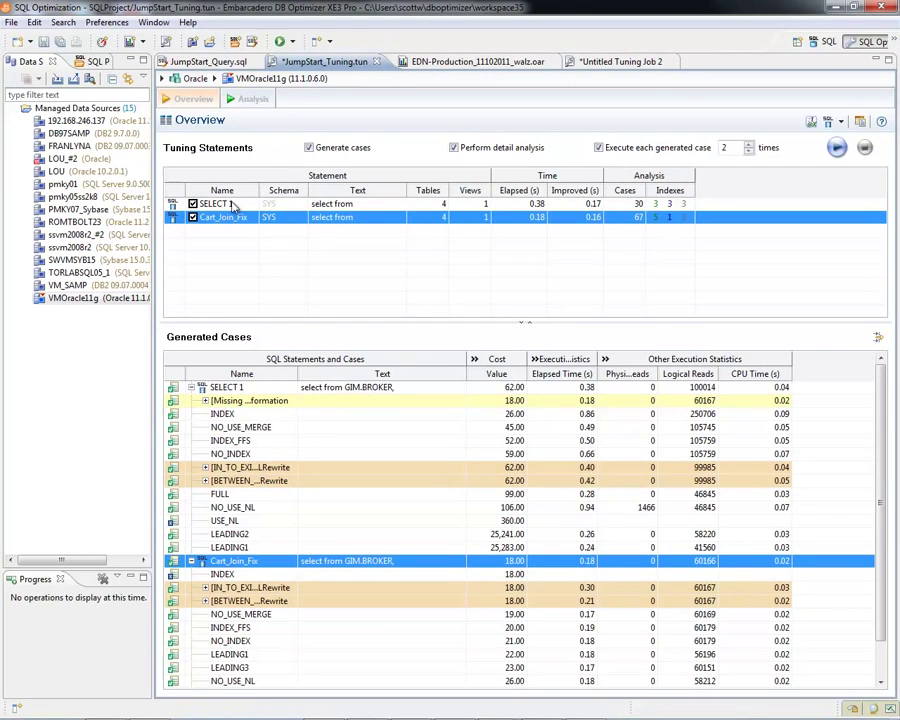
pyautogui.click(222, 203)
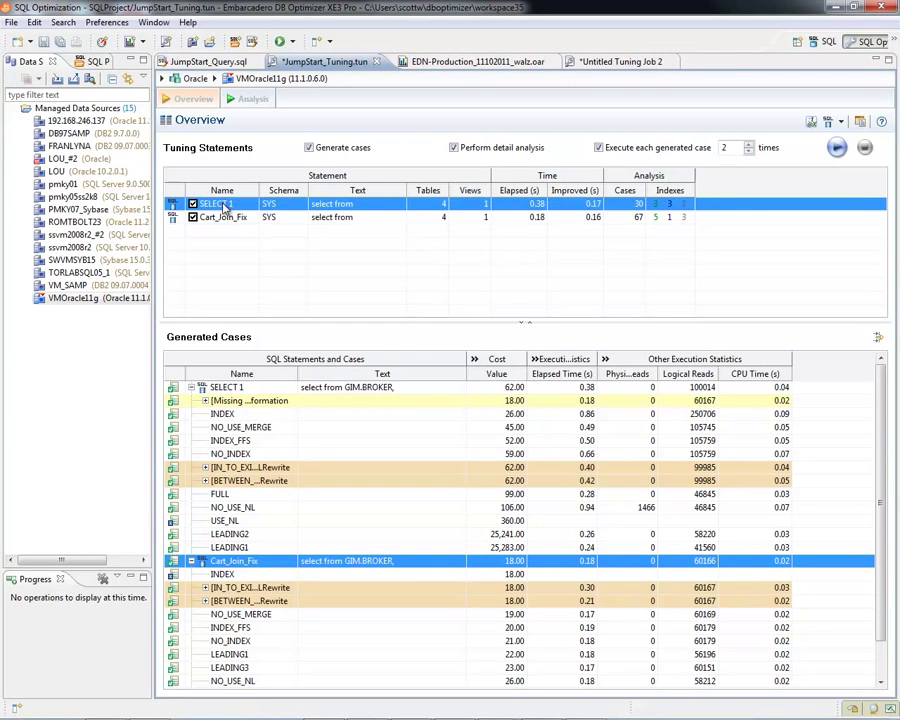
pyautogui.doubleClick(222, 203)
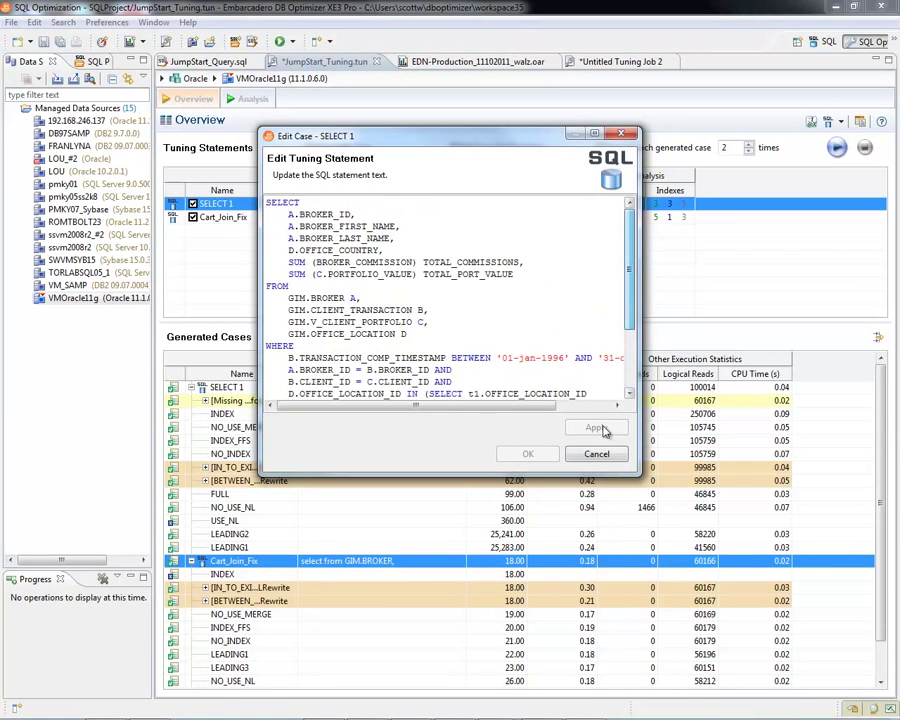
pyautogui.click(596, 453)
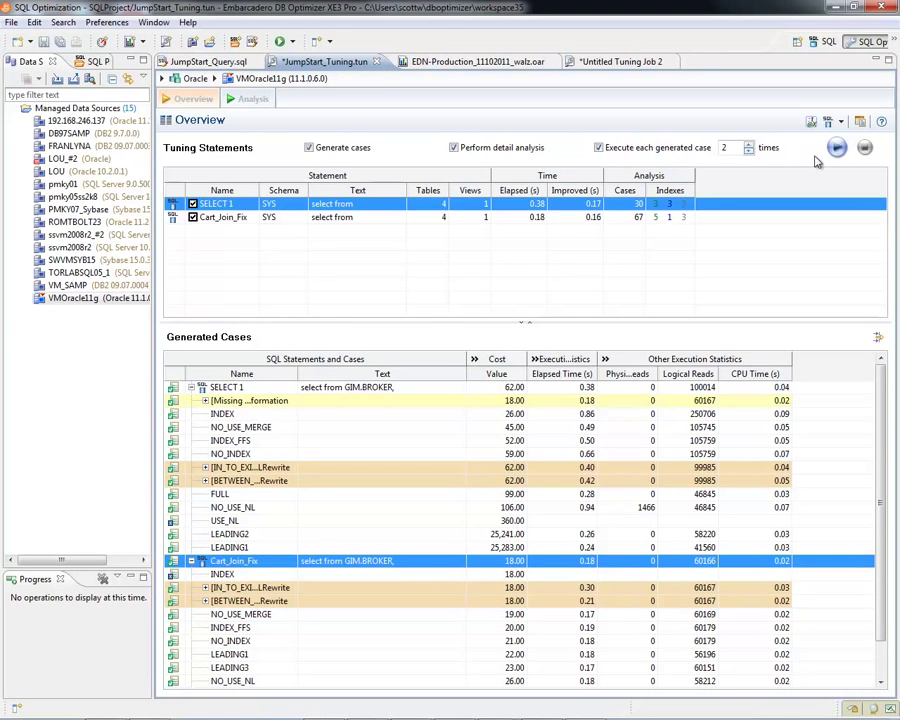
pyautogui.moveTo(837, 147)
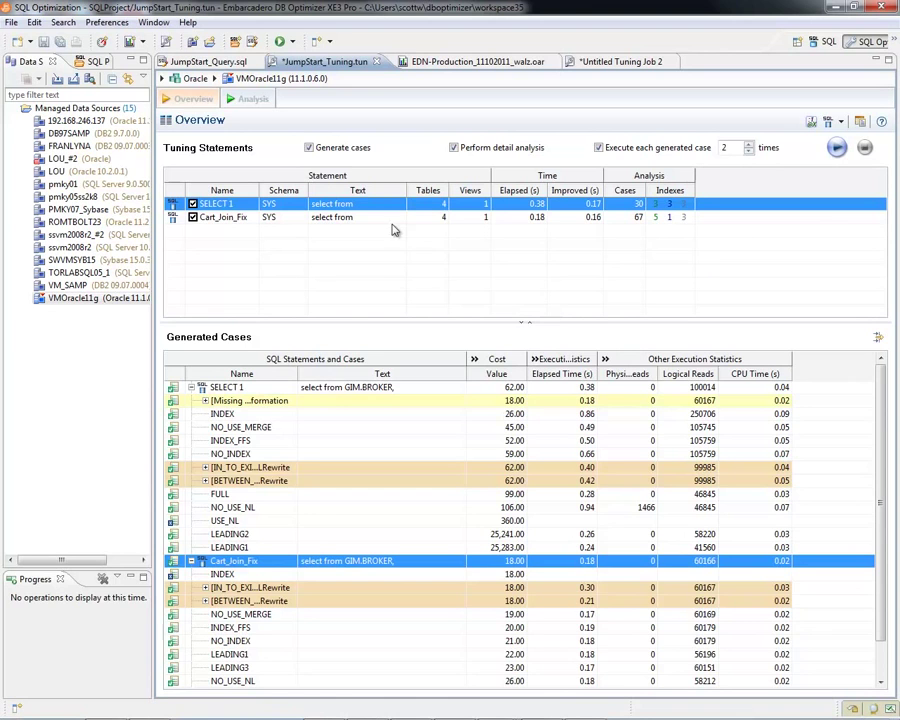
# Step: Collapse the Cart_Join_Fix generated cases
pyautogui.click(192, 561)
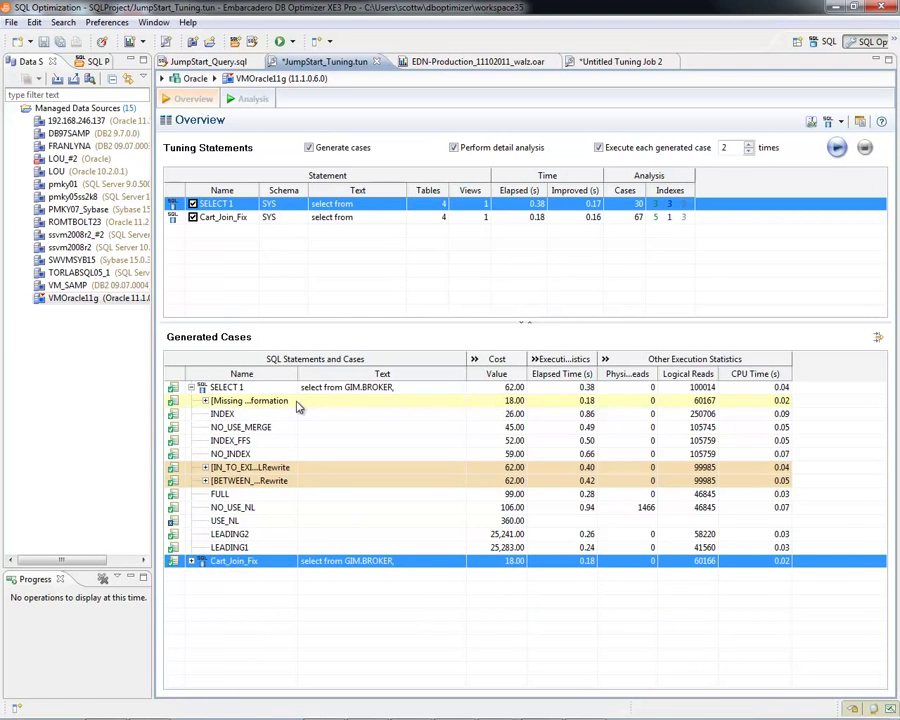
pyautogui.moveTo(250, 401)
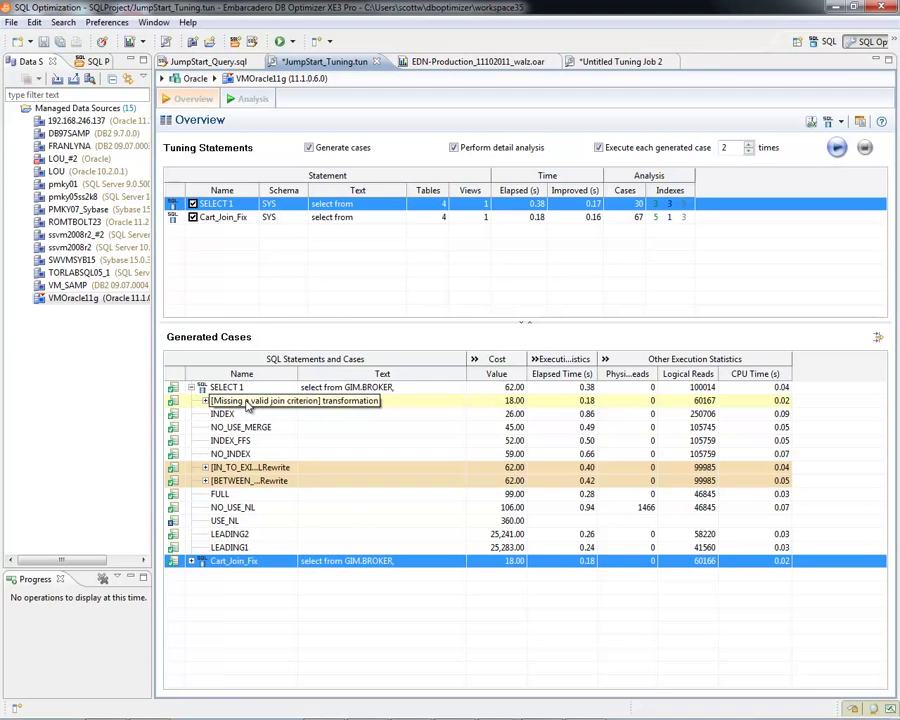
pyautogui.moveTo(250, 401)
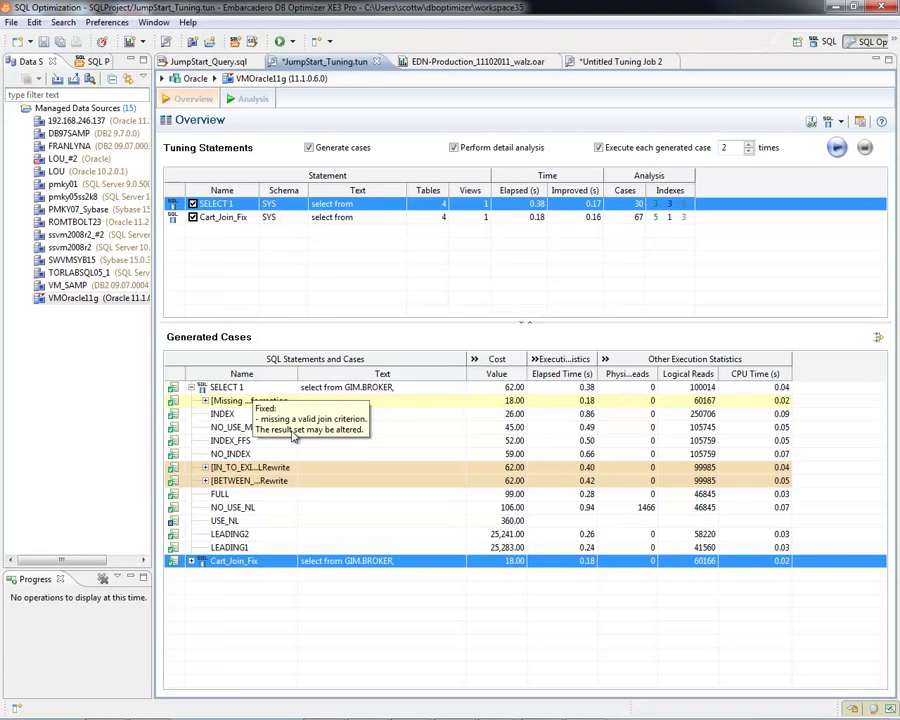
pyautogui.moveTo(485, 372)
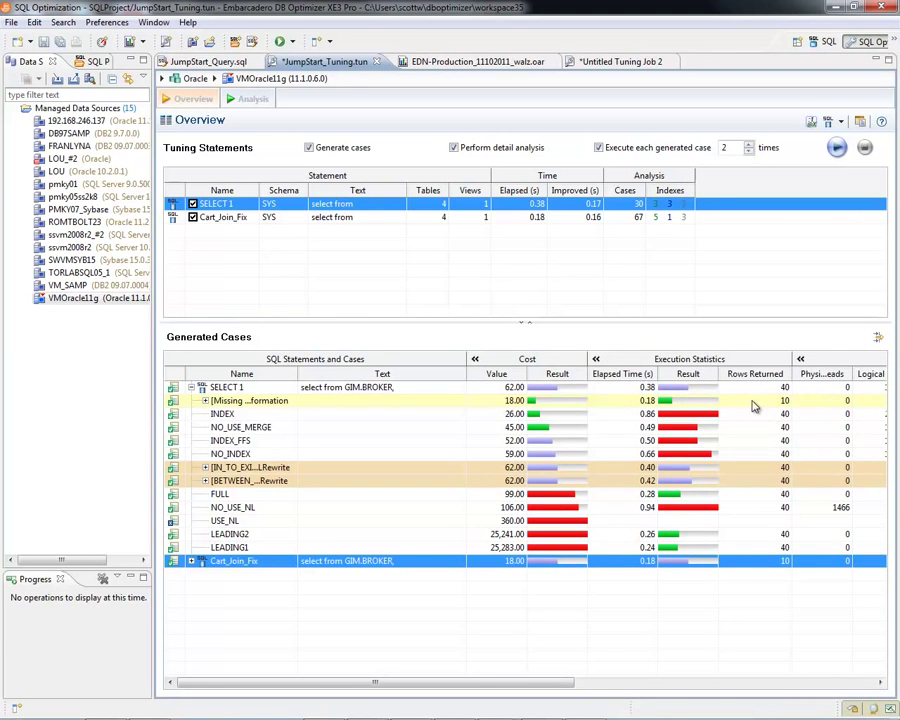
pyautogui.moveTo(770, 393)
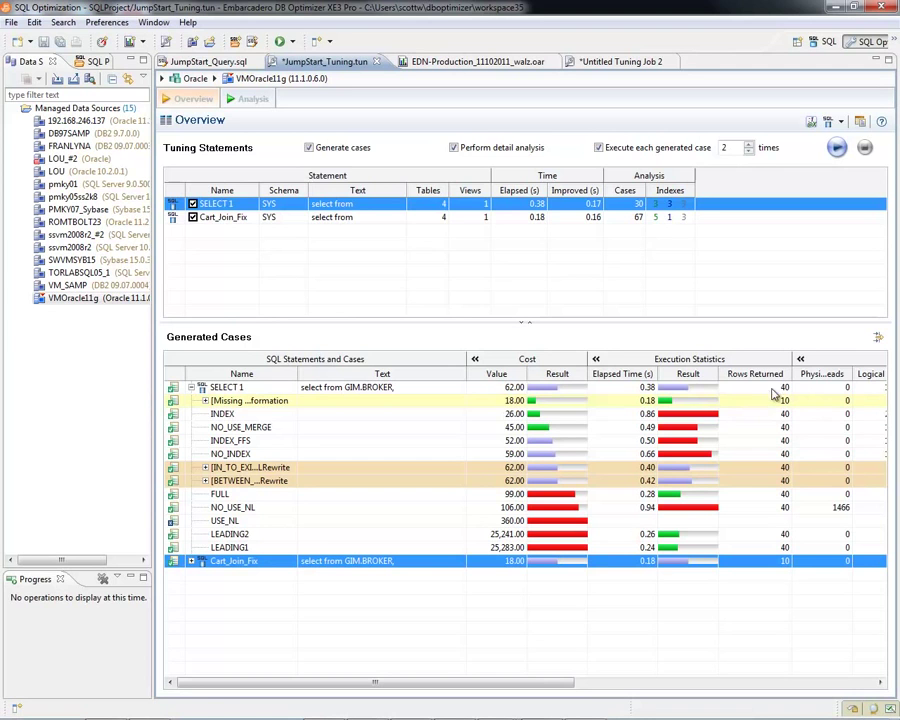
pyautogui.moveTo(757, 405)
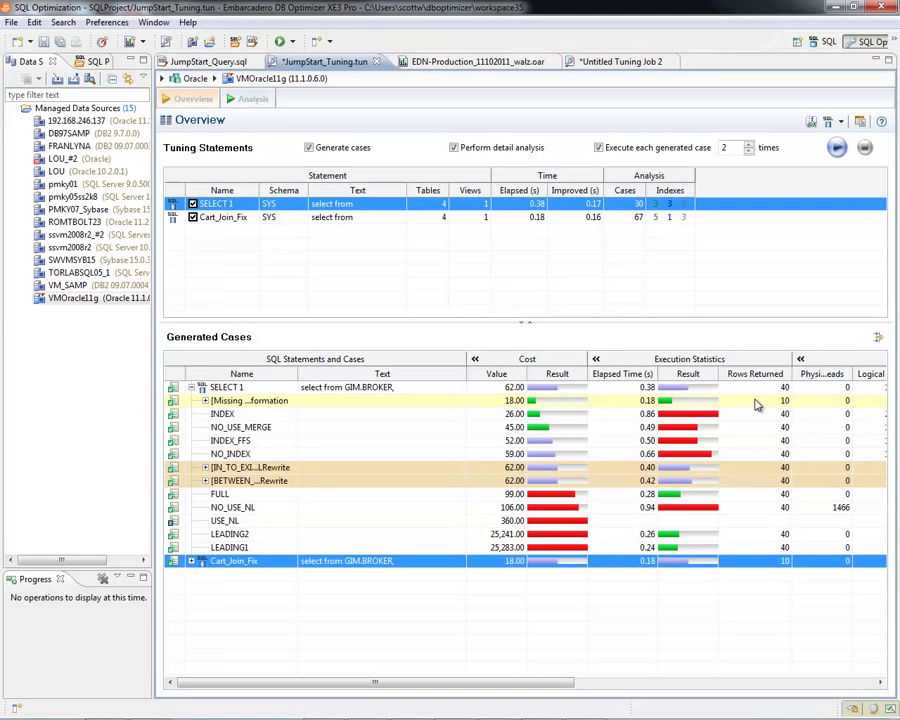
pyautogui.moveTo(320, 414)
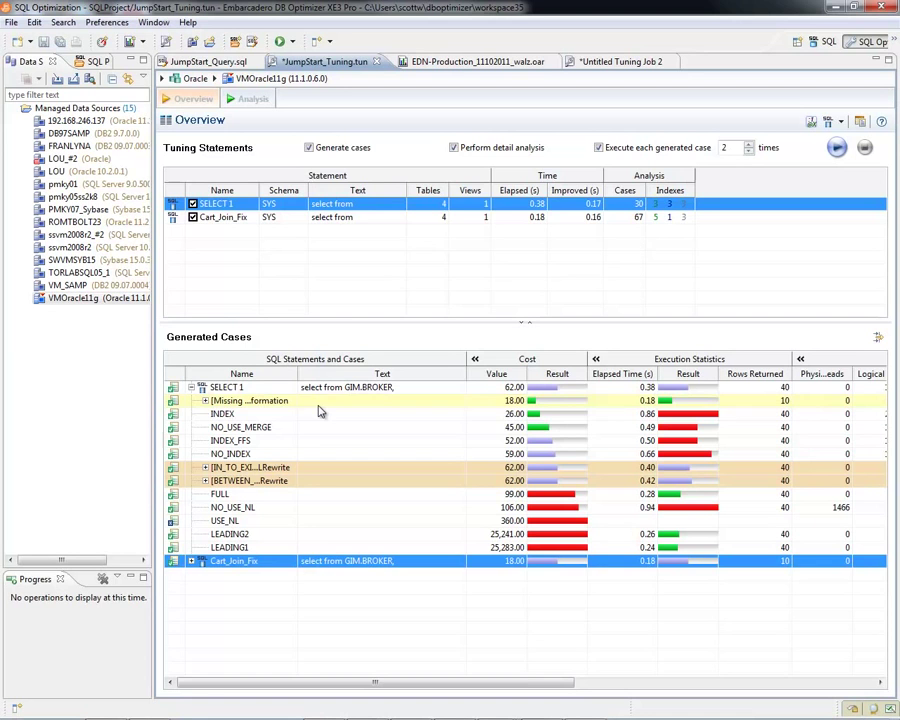
pyautogui.doubleClick(248, 400)
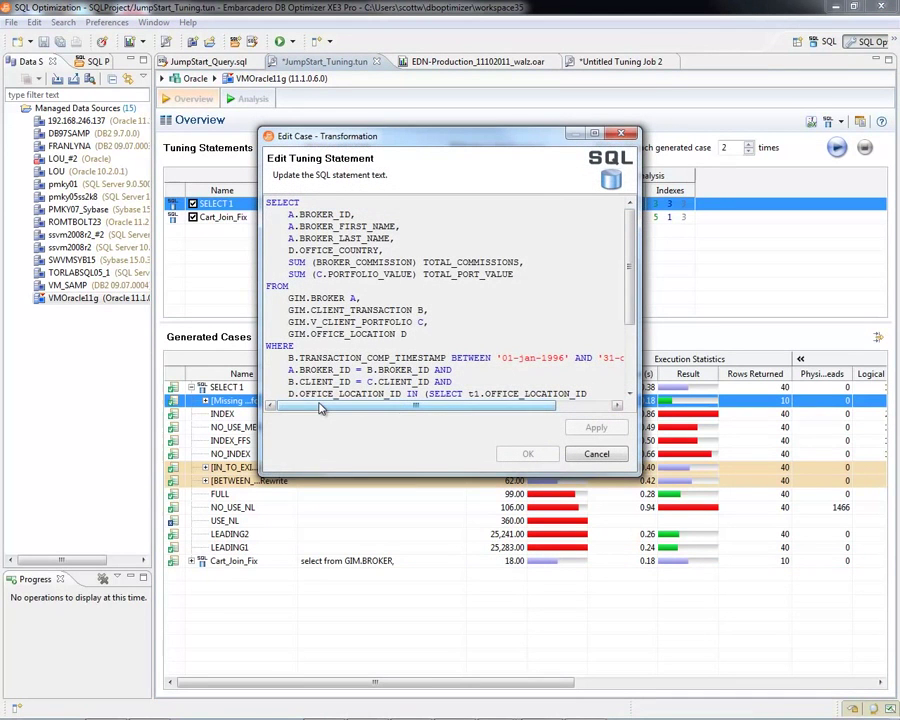
pyautogui.scroll(-3)
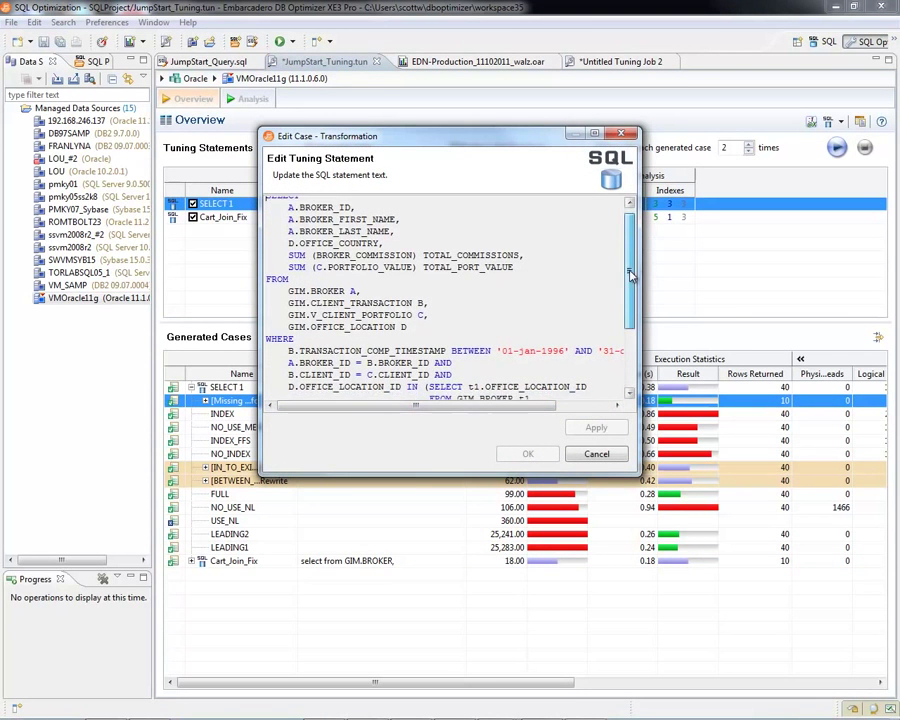
pyautogui.scroll(-3)
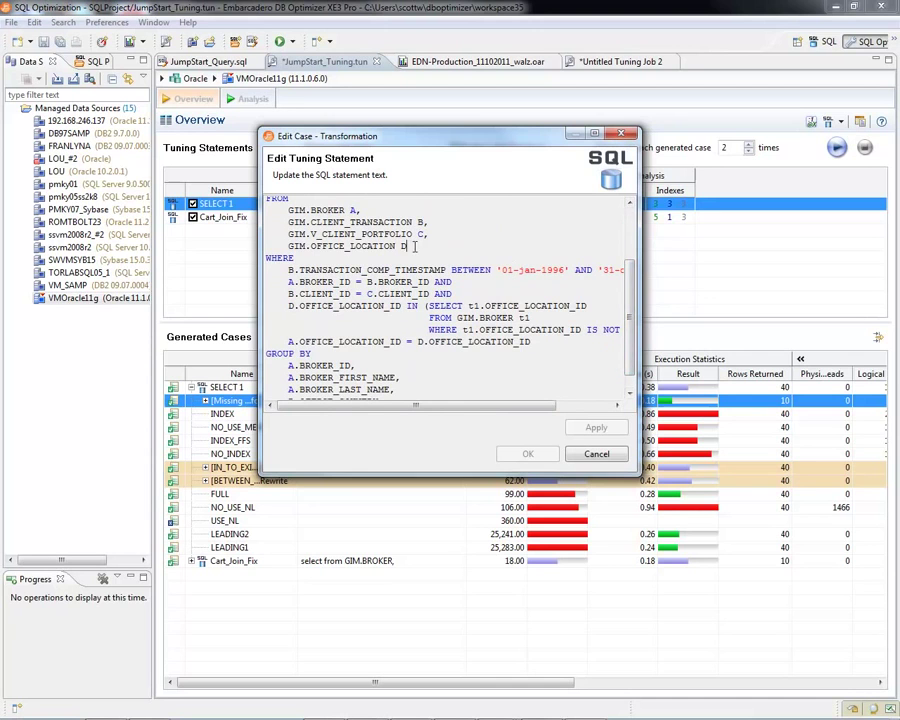
pyautogui.doubleClick(345, 246)
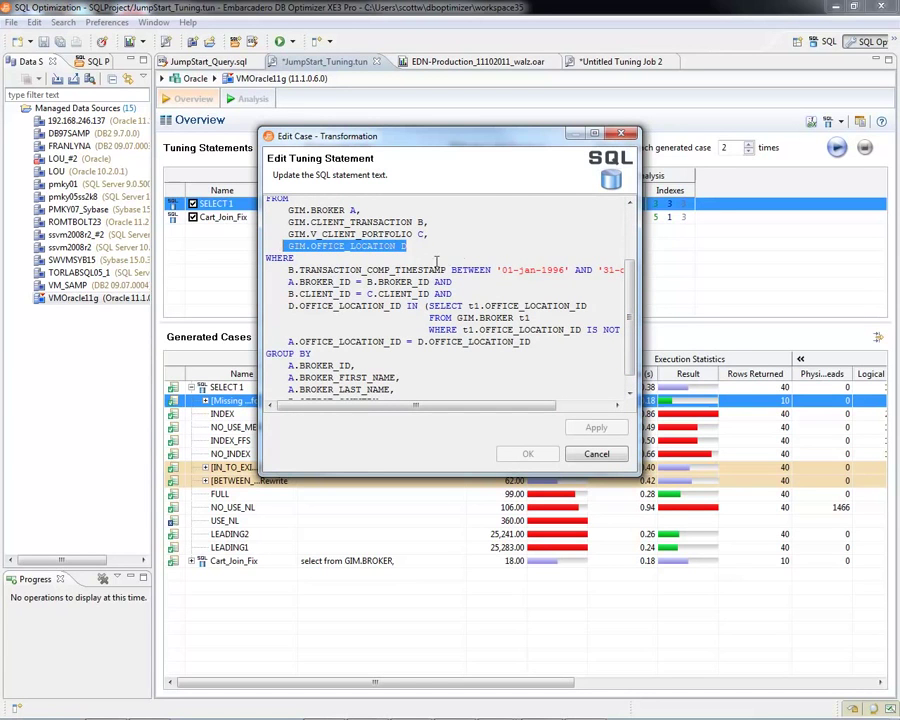
pyautogui.scroll(-3)
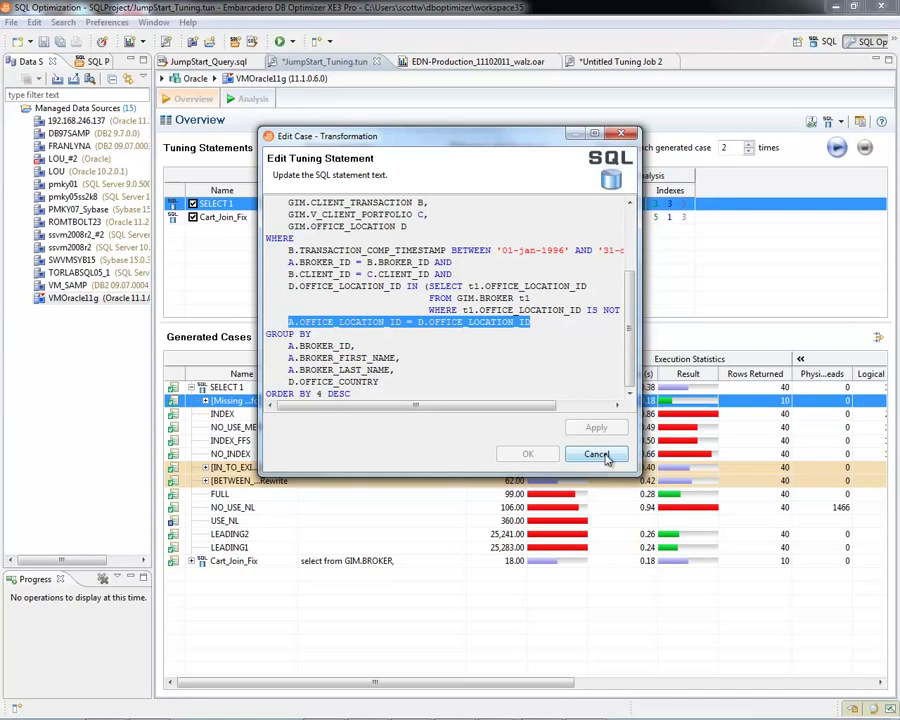
pyautogui.click(596, 454)
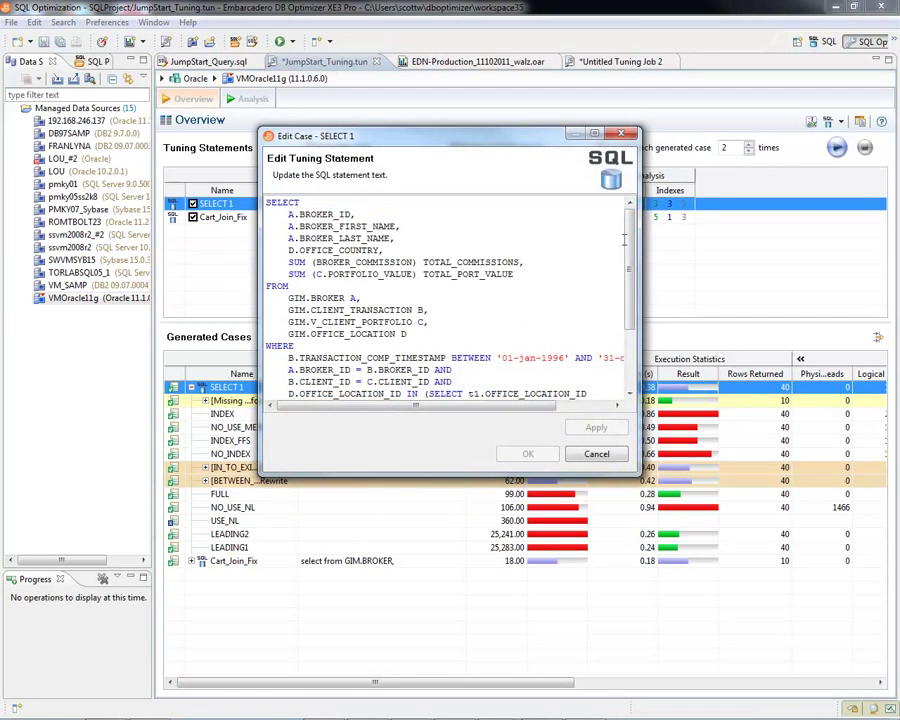
pyautogui.scroll(-3)
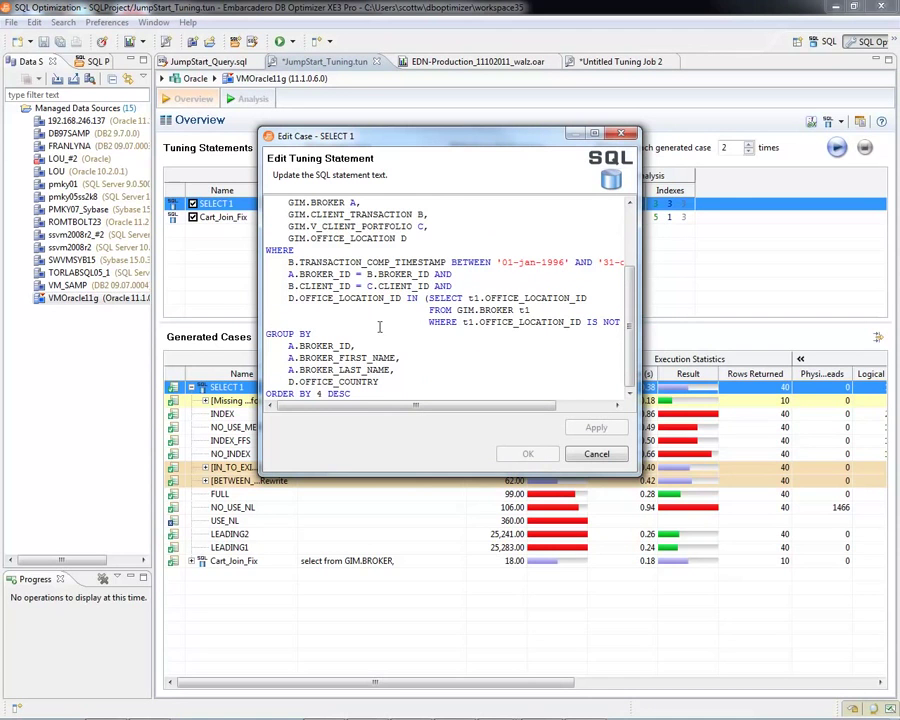
pyautogui.doubleClick(355, 238)
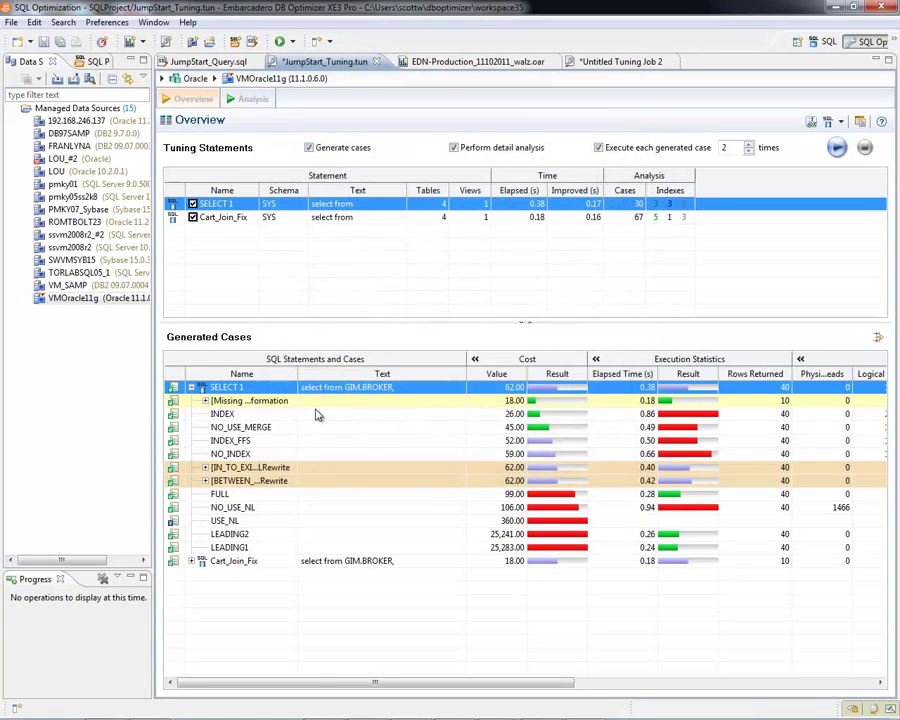
pyautogui.doubleClick(225, 387)
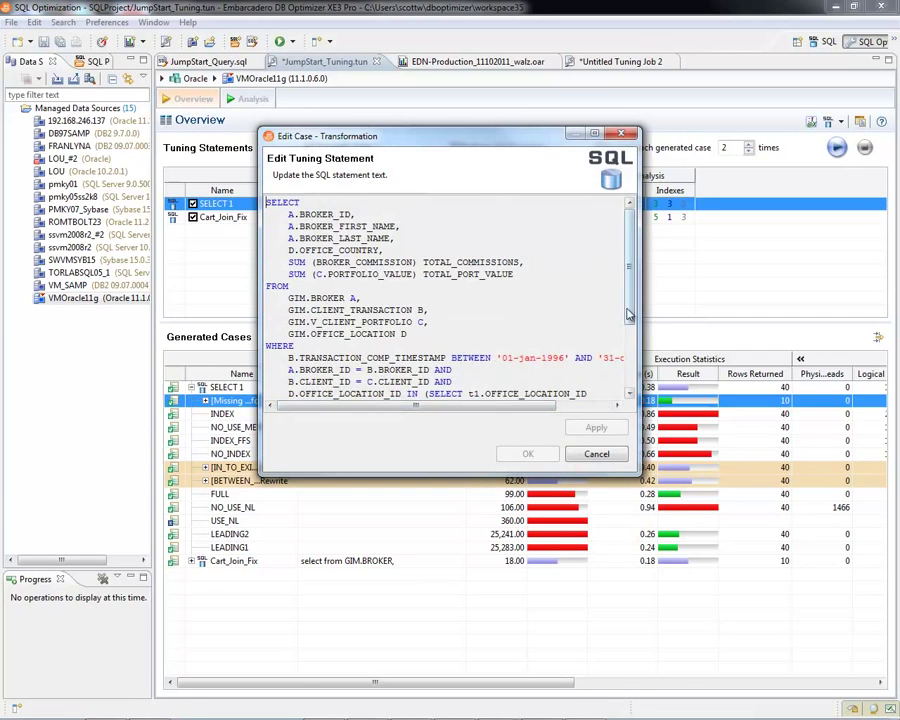
pyautogui.scroll(-3)
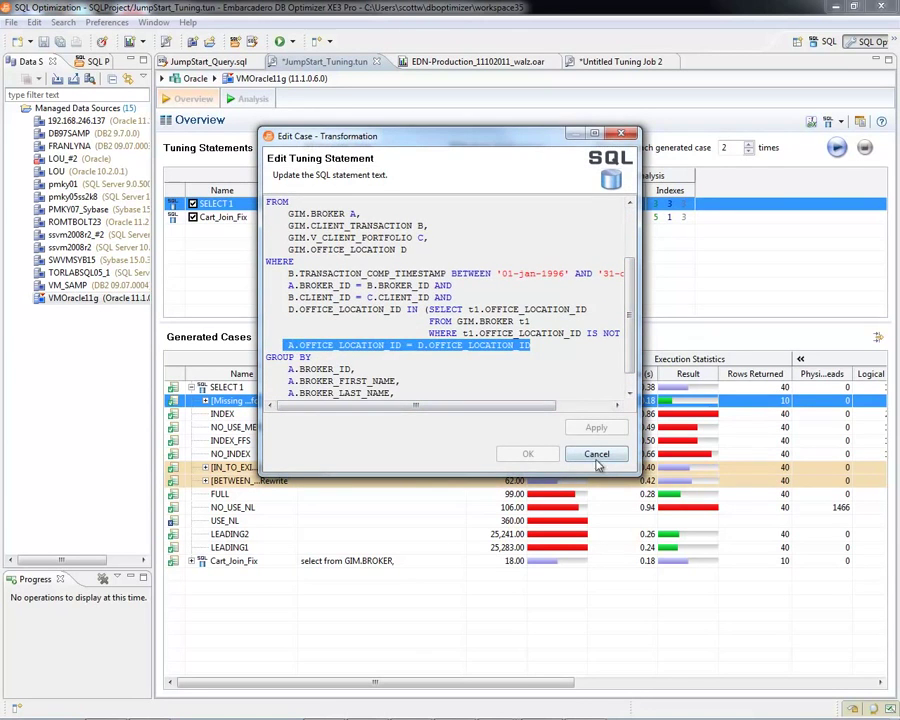
pyautogui.click(596, 454)
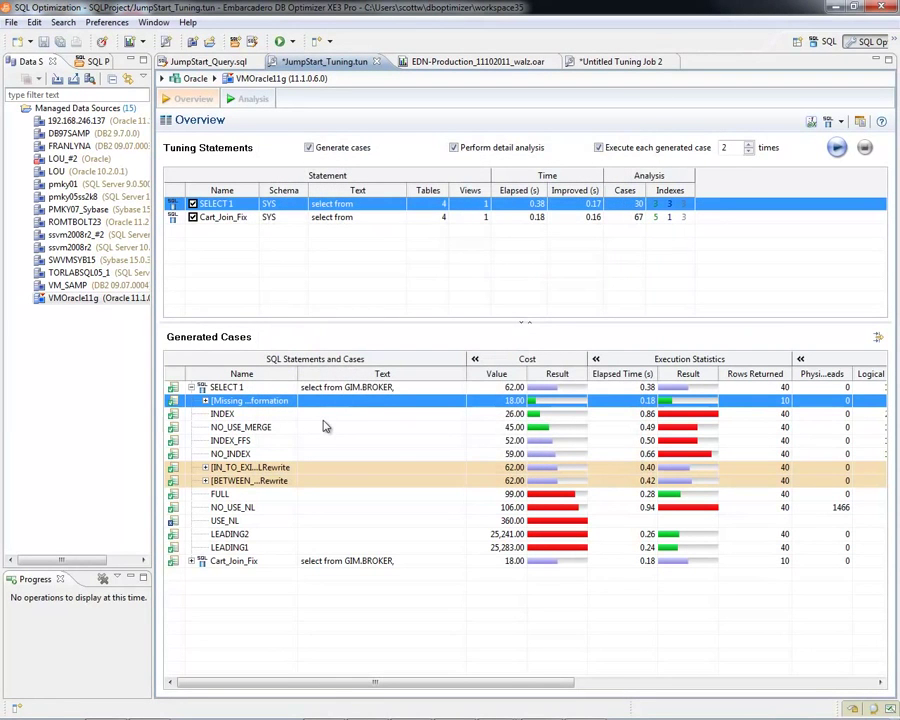
pyautogui.doubleClick(222, 413)
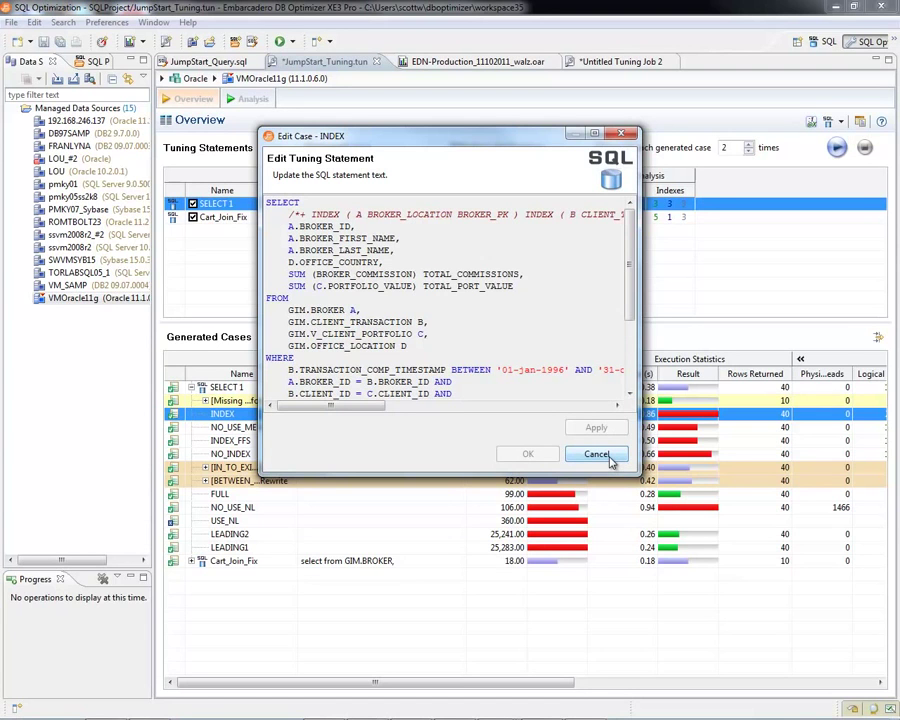
pyautogui.click(596, 454)
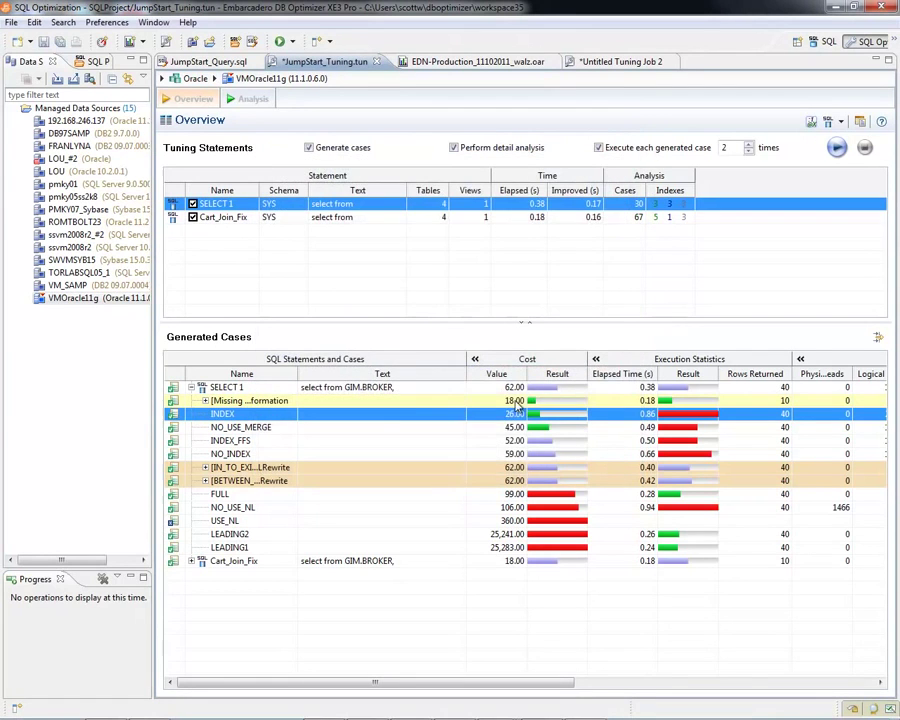
pyautogui.moveTo(223, 401)
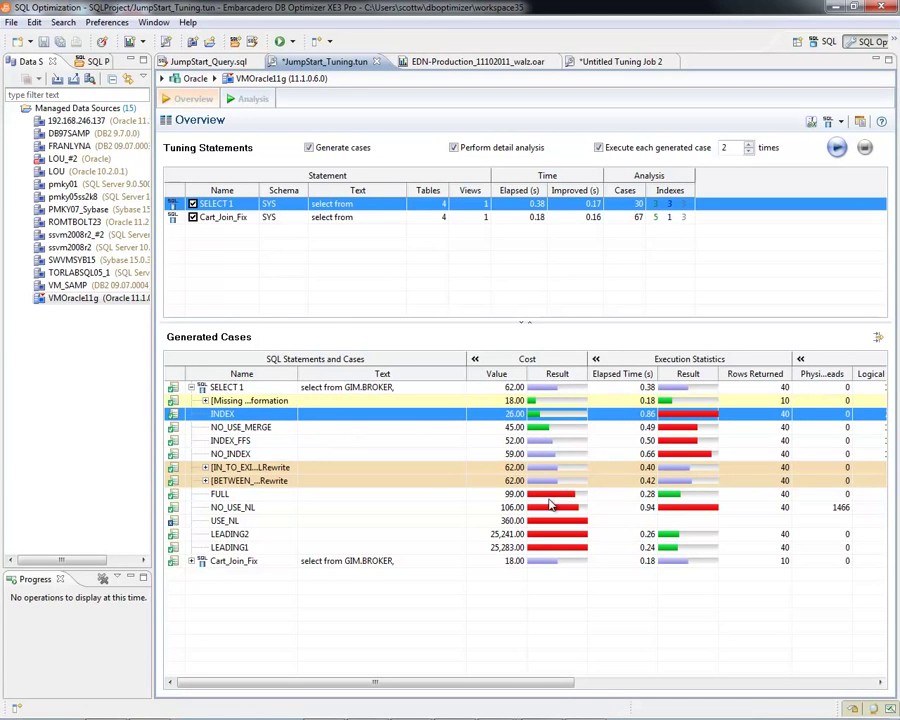
pyautogui.moveTo(563, 501)
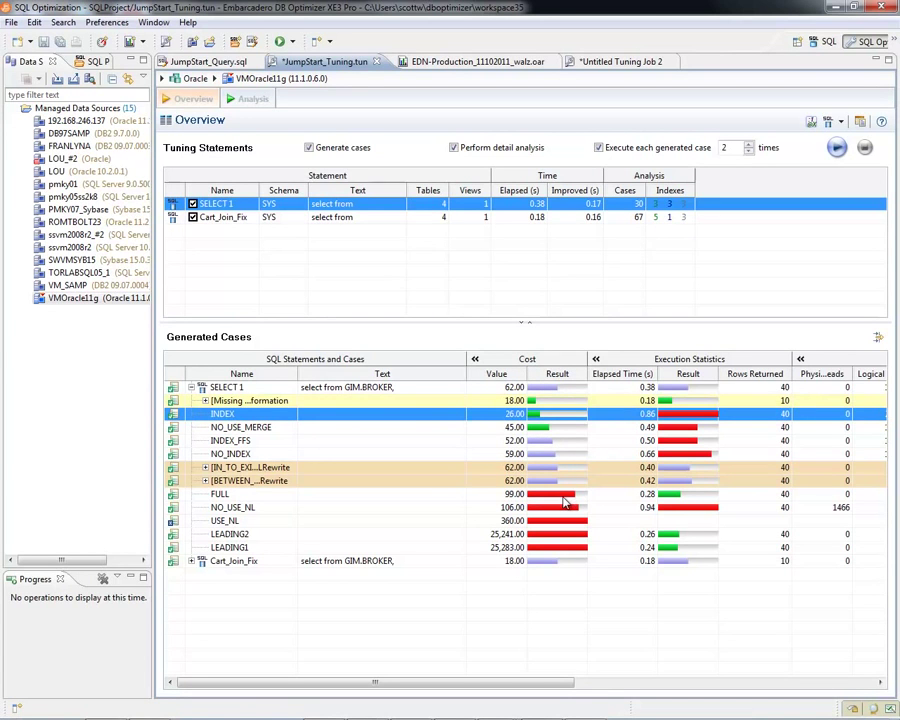
pyautogui.moveTo(507, 575)
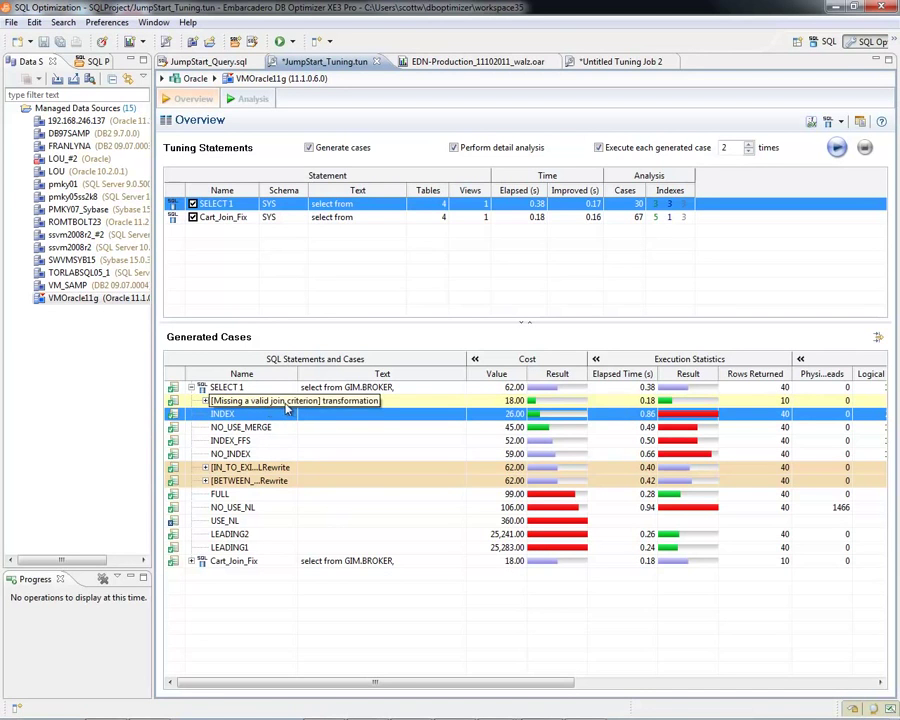
# Step: Inspect the missing join criterion case, then rename SELECT 1 to 'Original_Query'
pyautogui.click(290, 400)
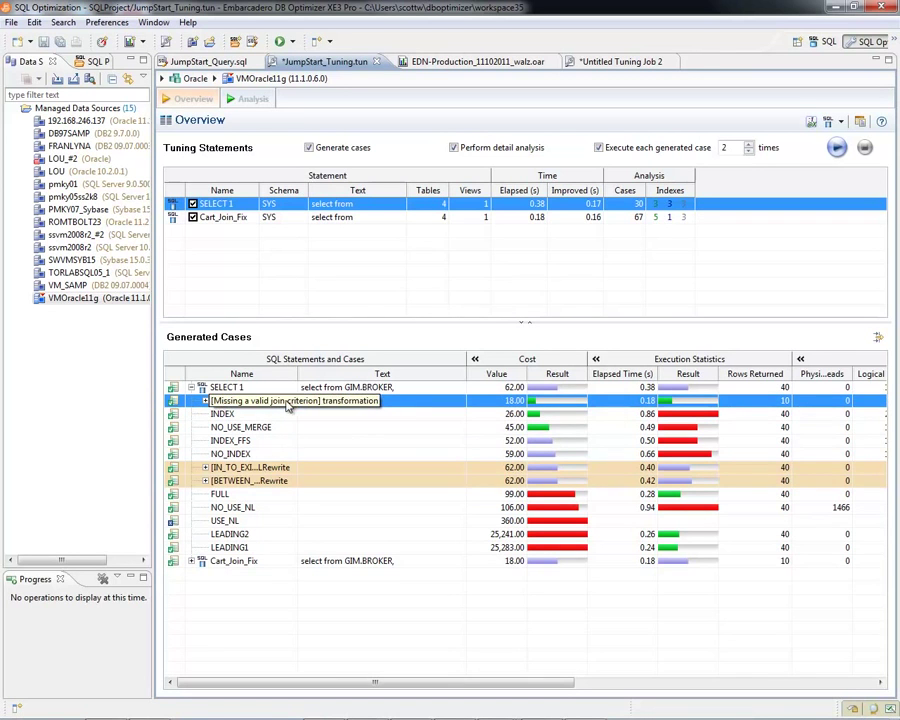
pyautogui.rightClick(290, 400)
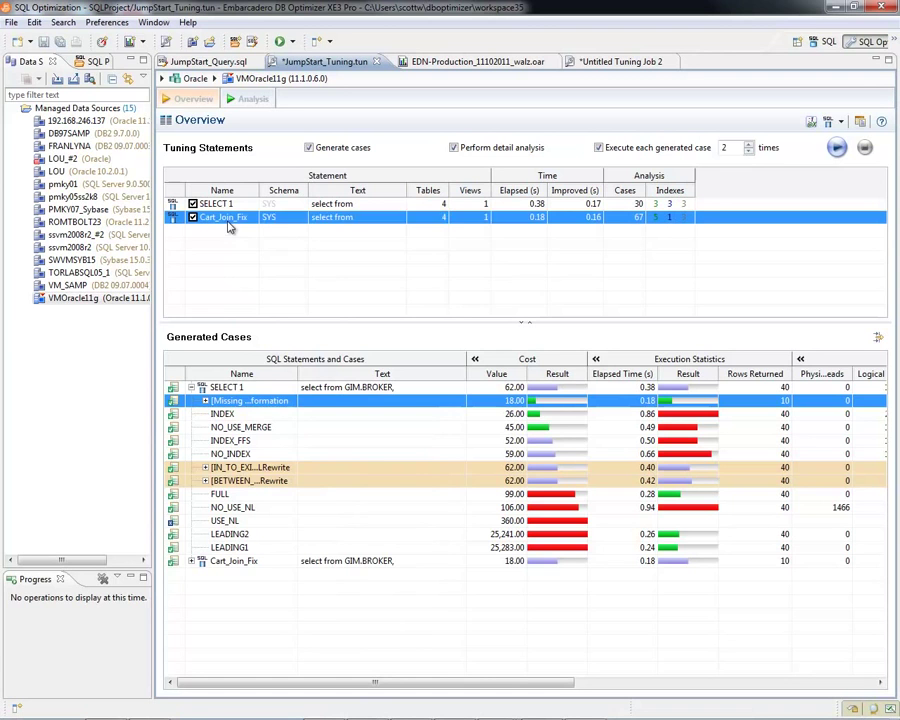
pyautogui.rightClick(225, 217)
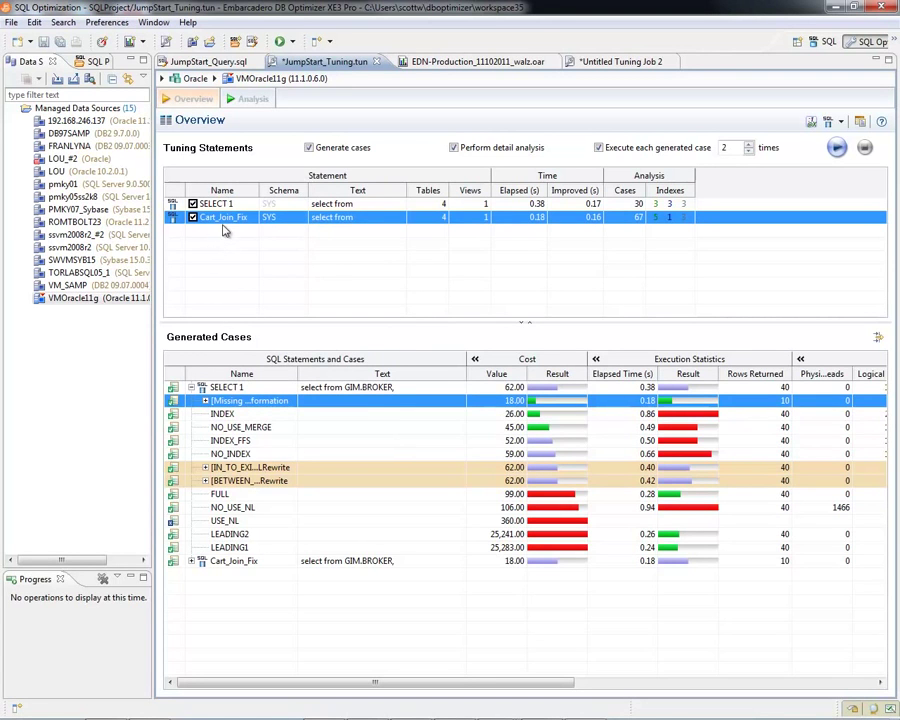
pyautogui.moveTo(250, 263)
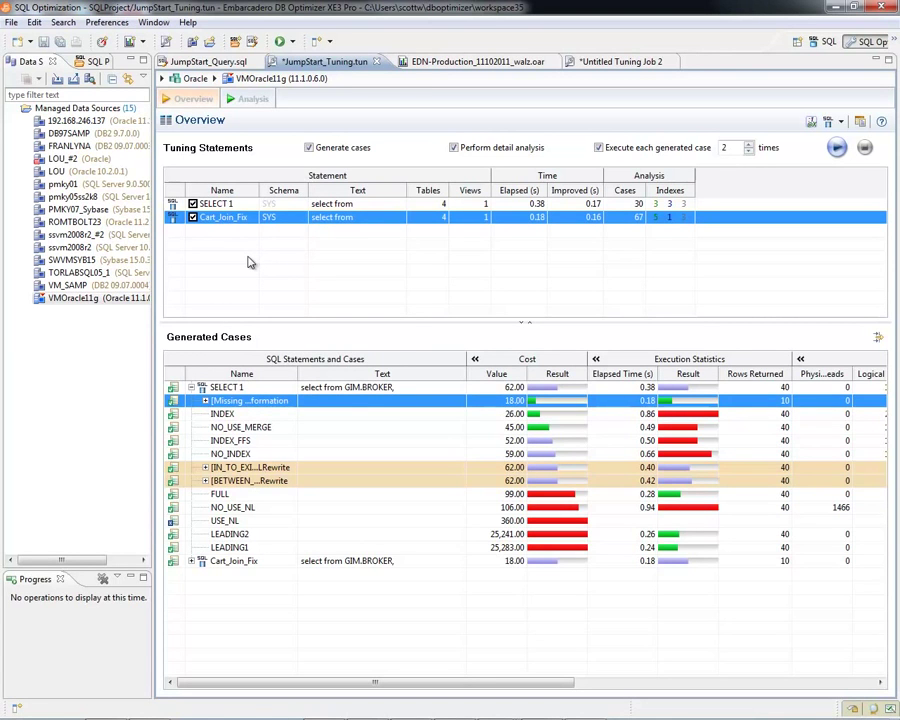
pyautogui.click(222, 204)
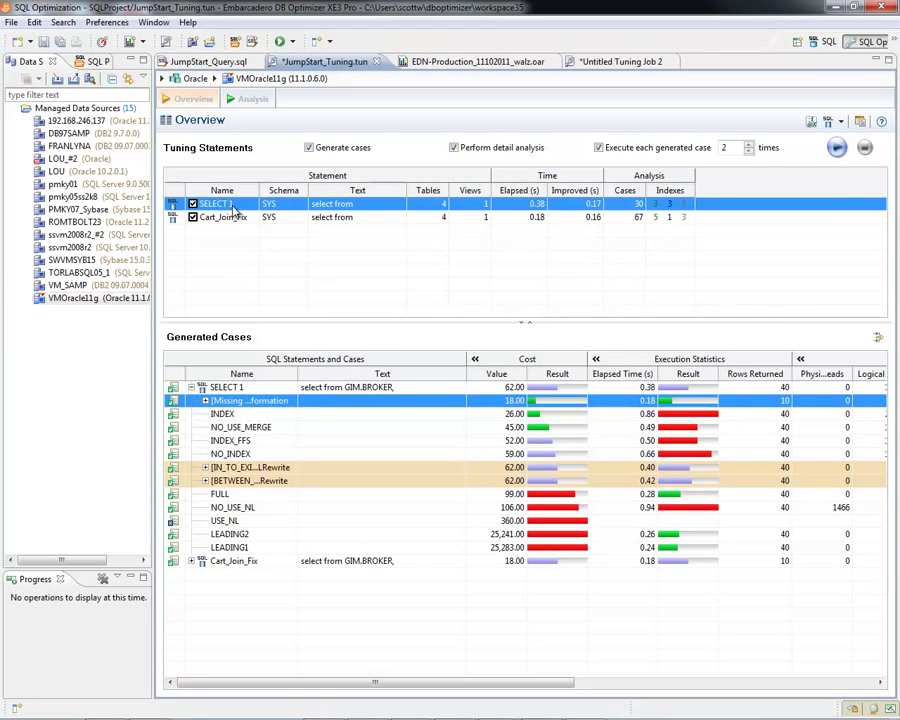
pyautogui.click(228, 387)
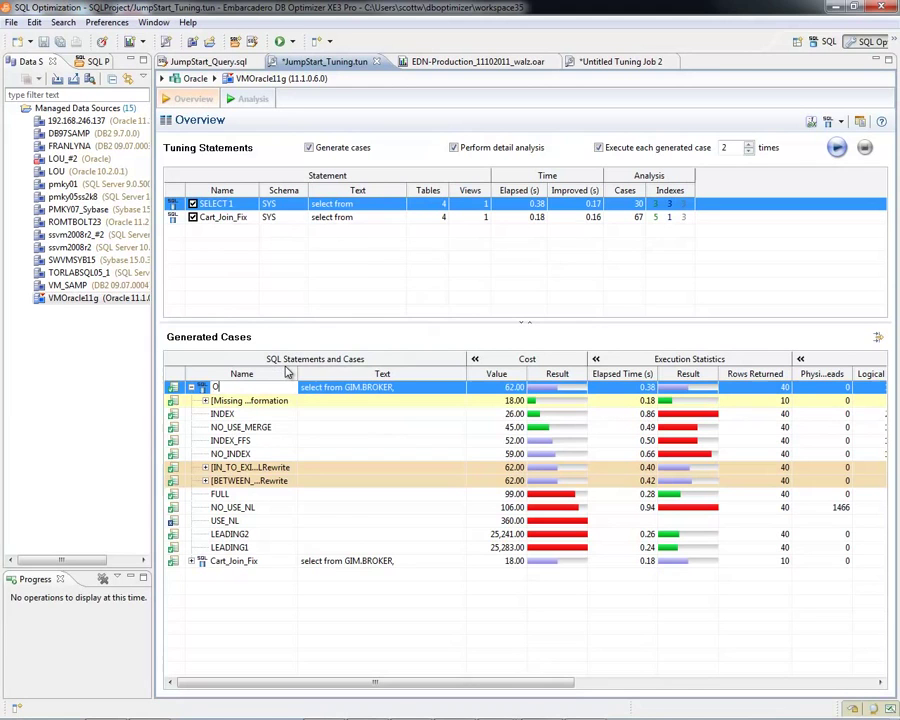
pyautogui.write('Original_Query')
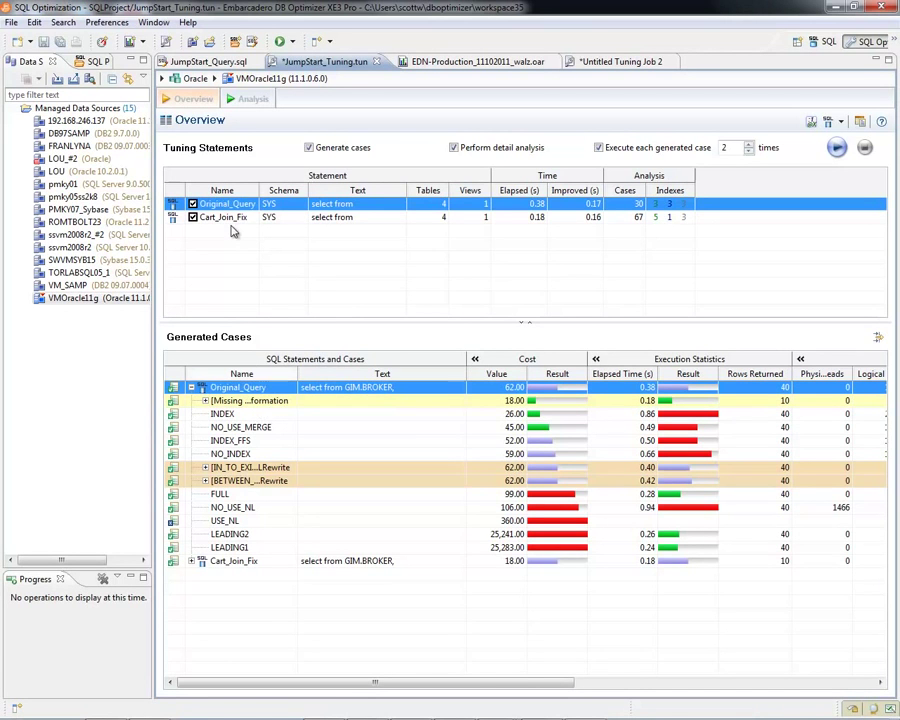
pyautogui.moveTo(443, 345)
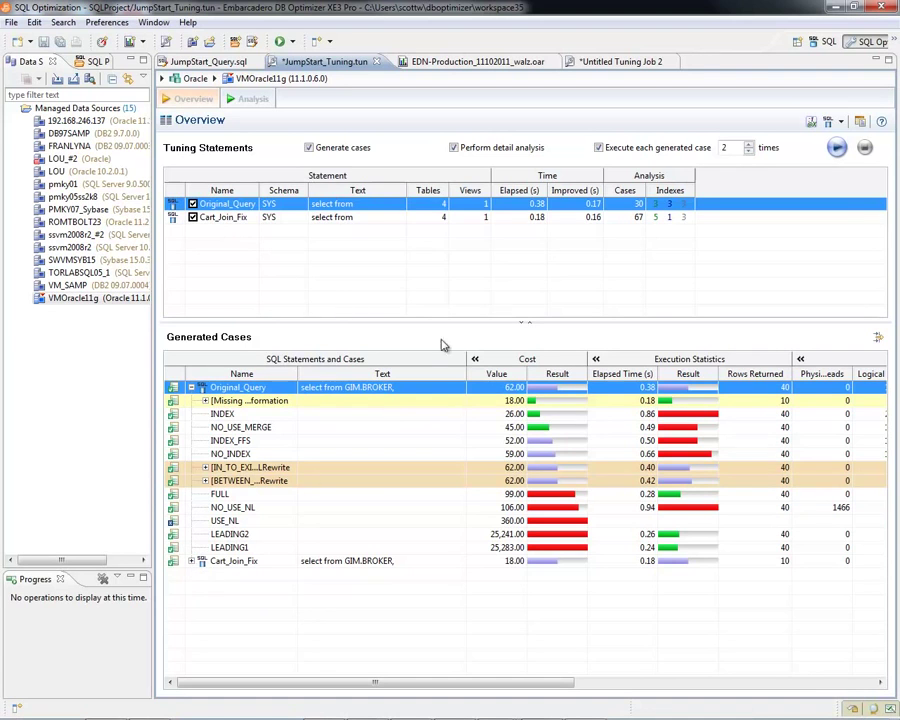
pyautogui.moveTo(380, 172)
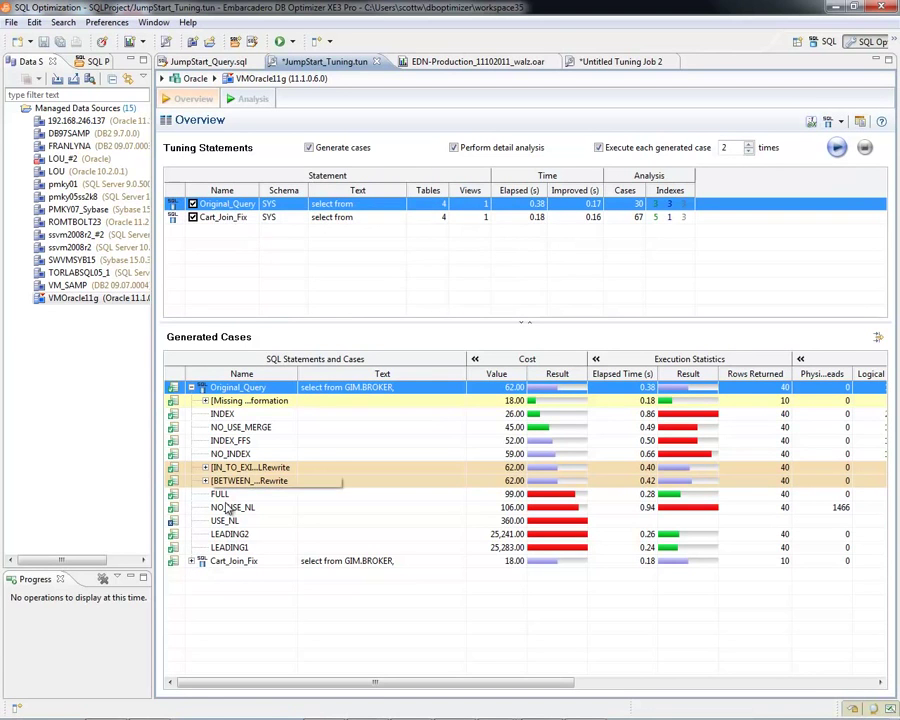
# Step: Scroll down through Cart_Join_Fix's generated cases to review their costs and elapsed times
pyautogui.scroll(-3)
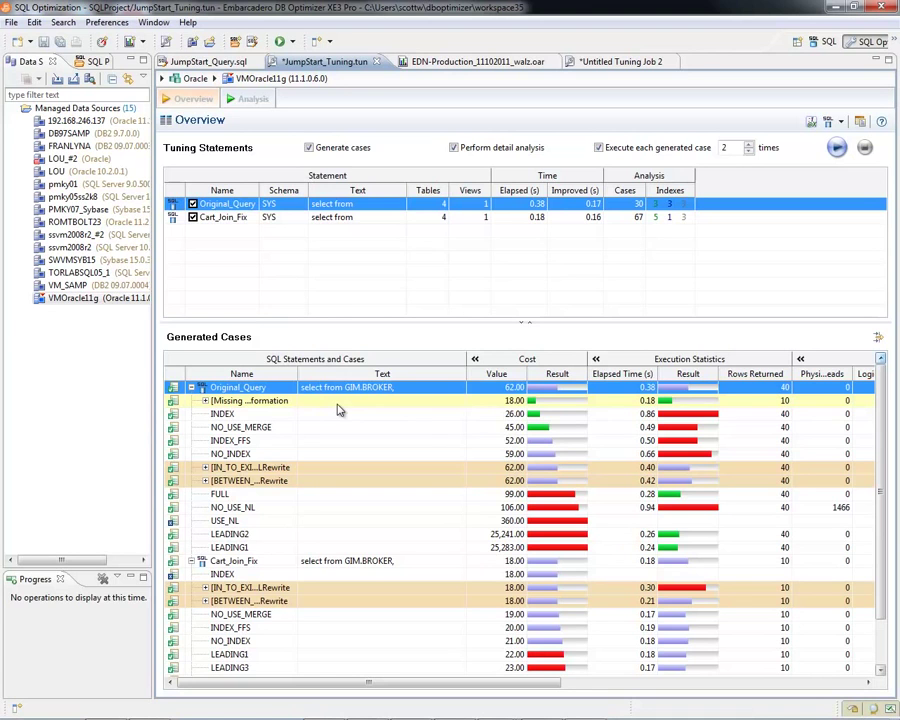
pyautogui.moveTo(312, 547)
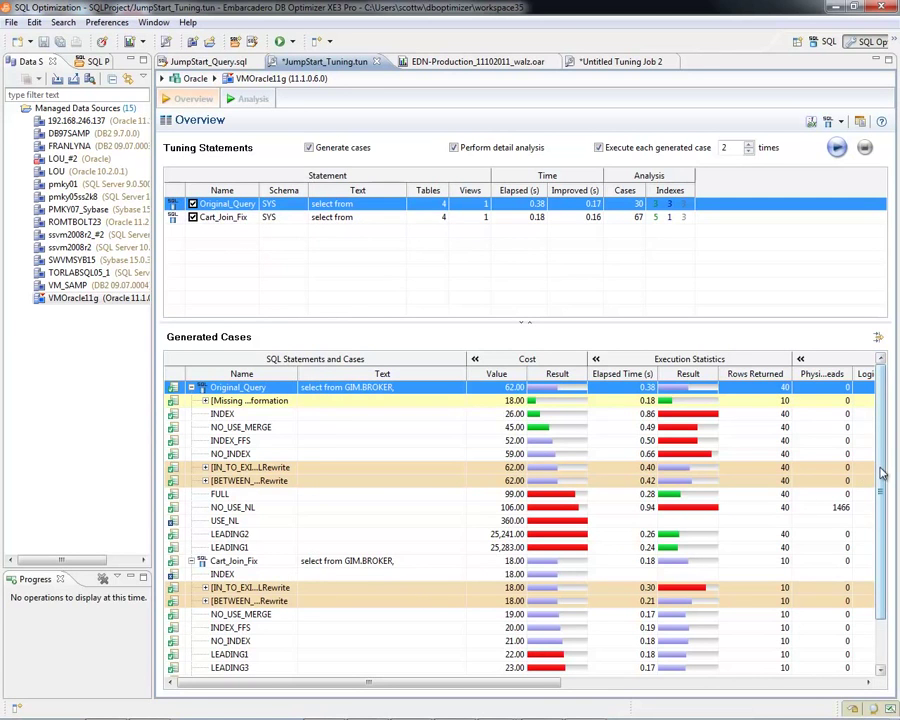
pyautogui.scroll(-3)
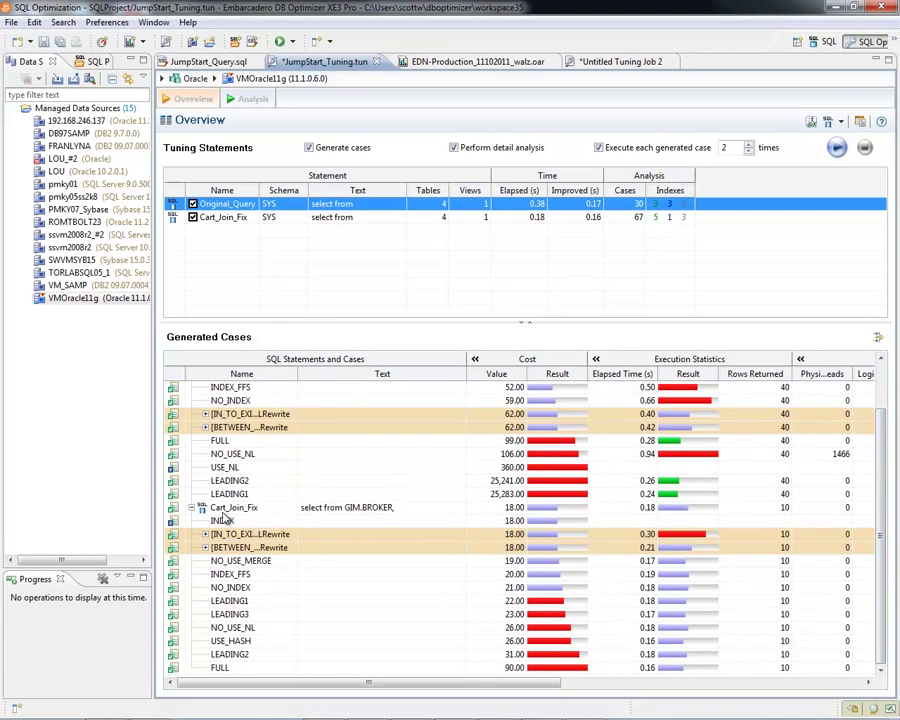
pyautogui.moveTo(388, 513)
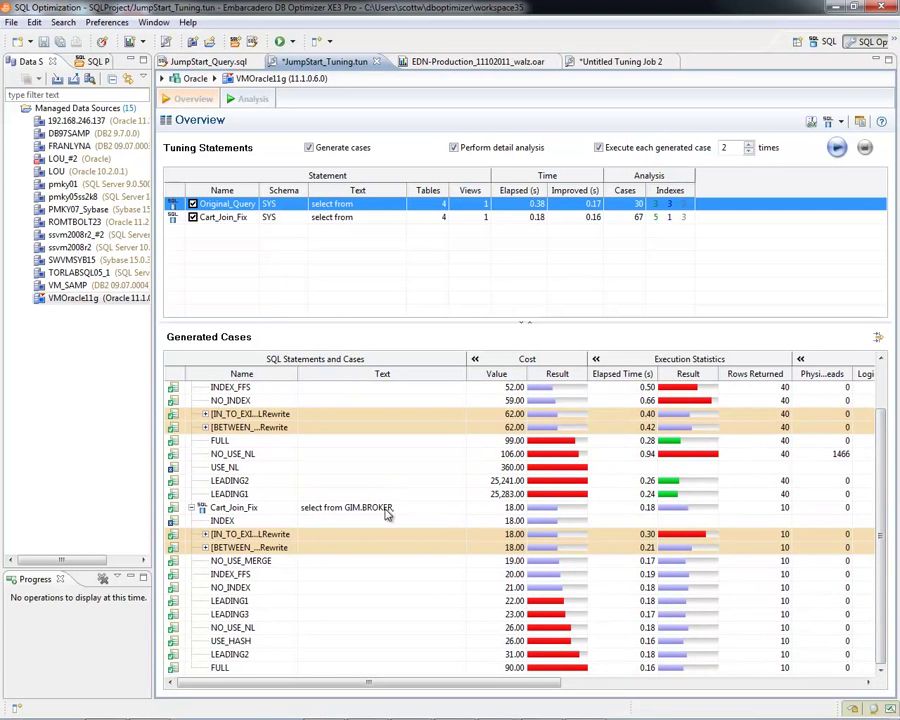
pyautogui.moveTo(372, 516)
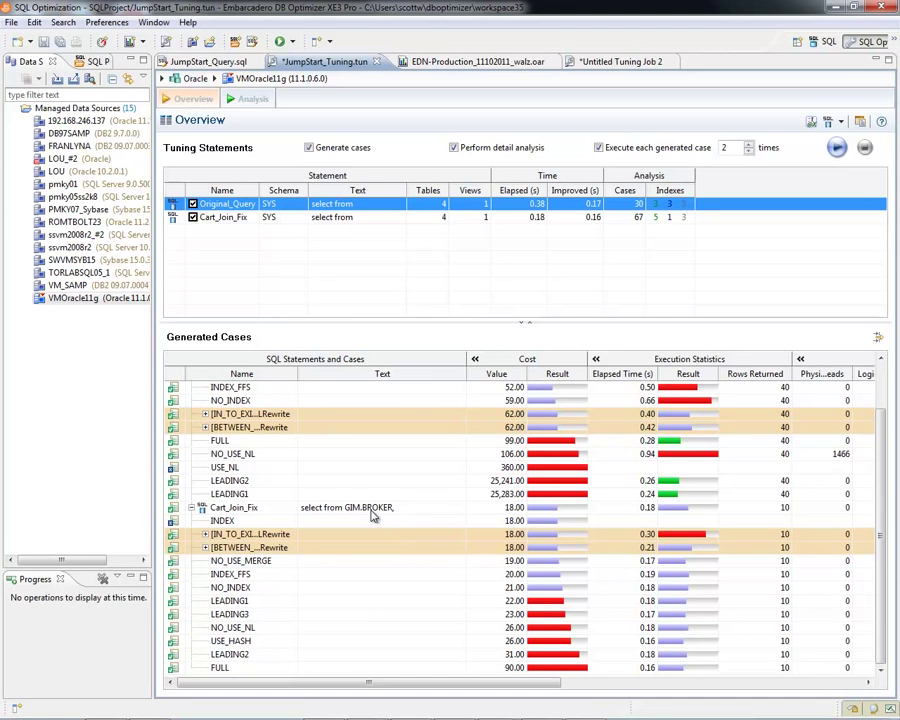
pyautogui.moveTo(397, 525)
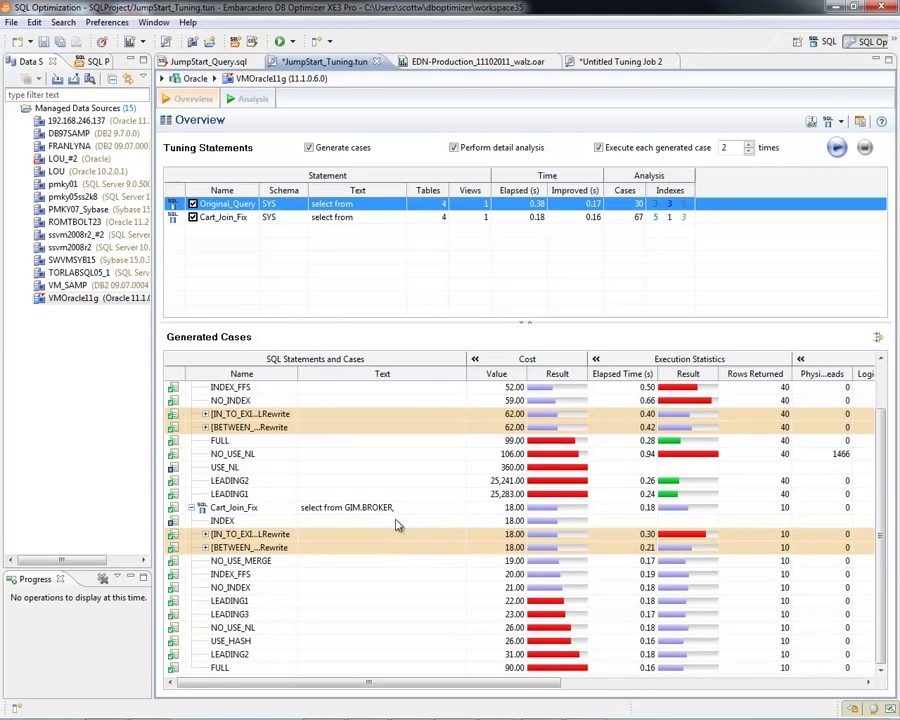
pyautogui.moveTo(688, 516)
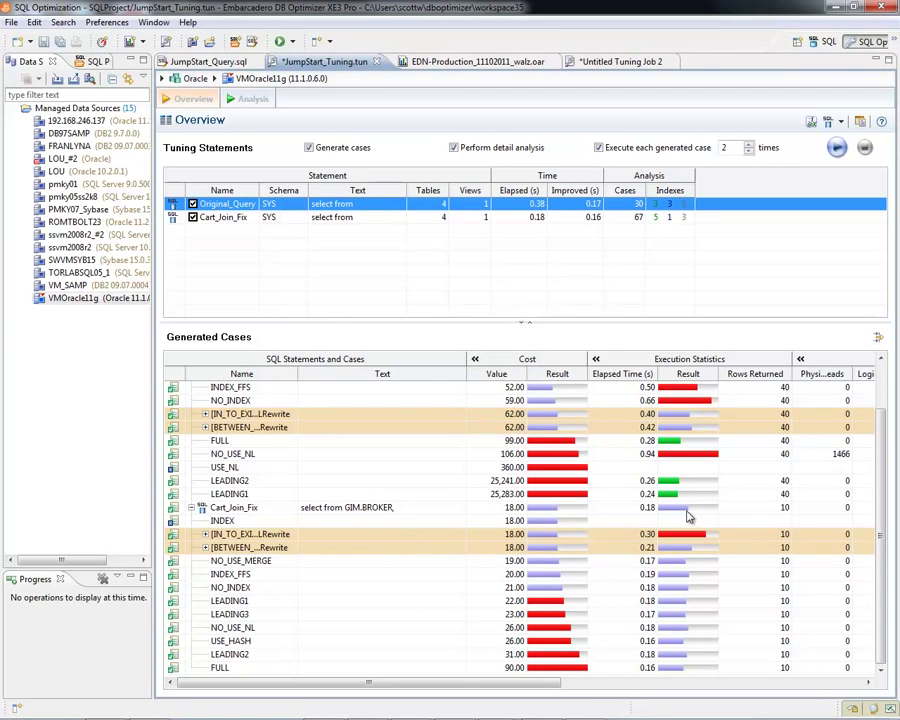
pyautogui.moveTo(345, 513)
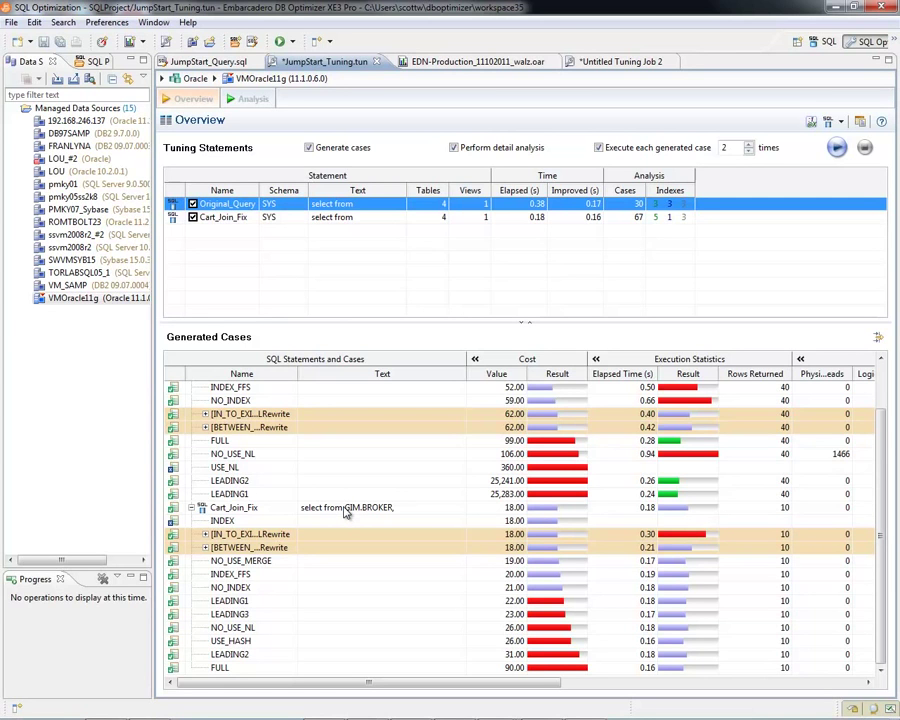
pyautogui.moveTo(351, 519)
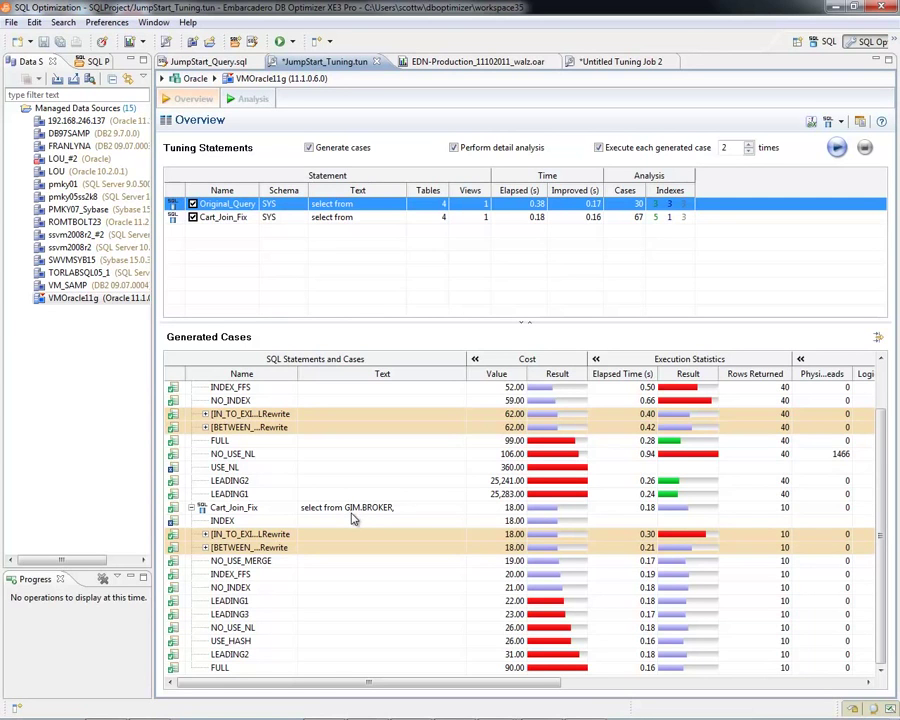
pyautogui.moveTo(411, 526)
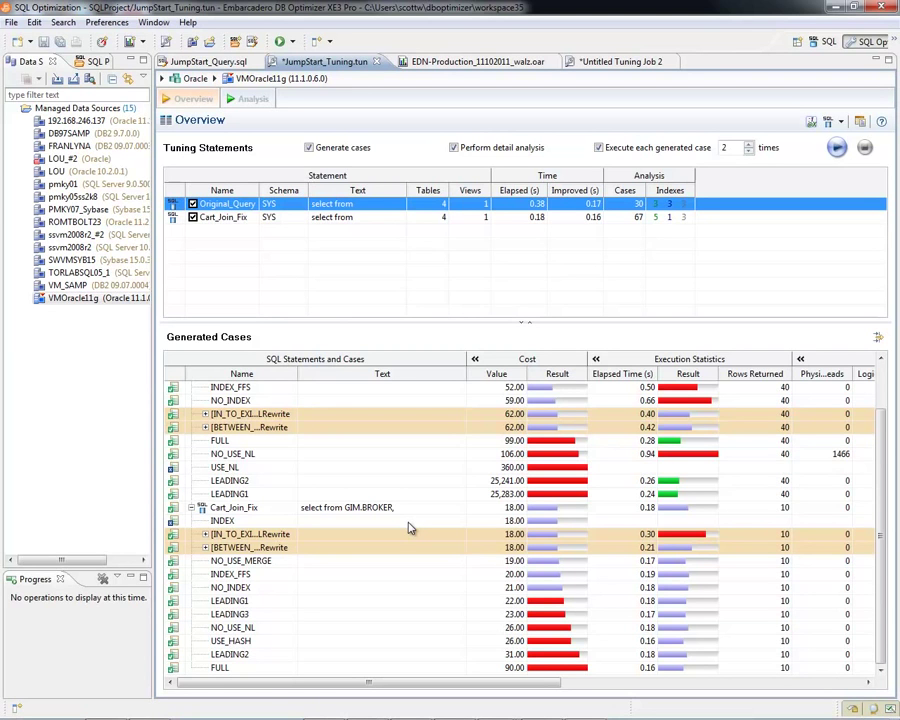
pyautogui.moveTo(560, 510)
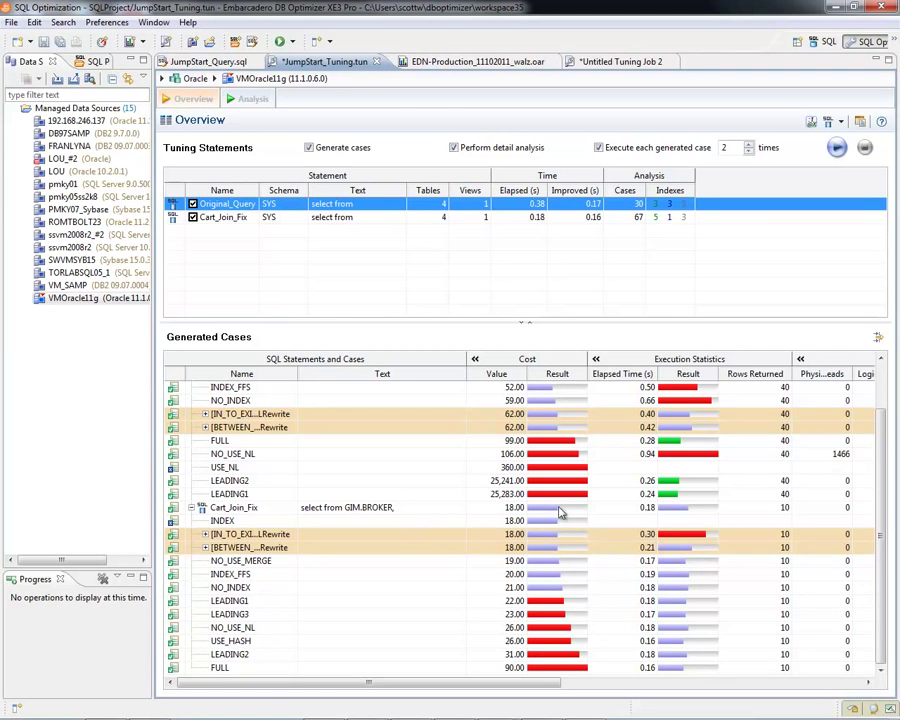
pyautogui.moveTo(268, 118)
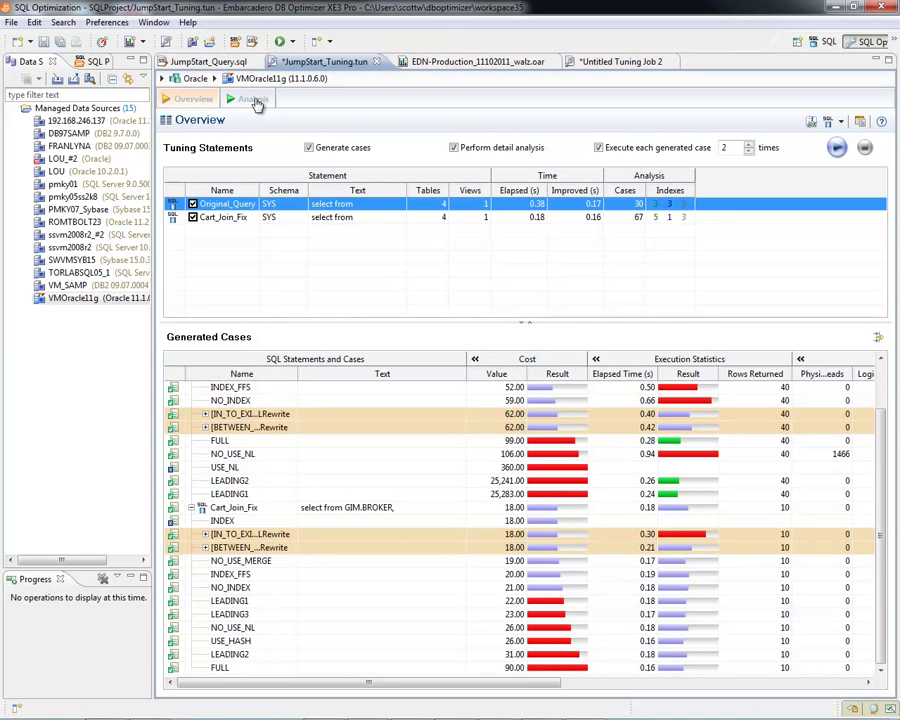
pyautogui.click(249, 98)
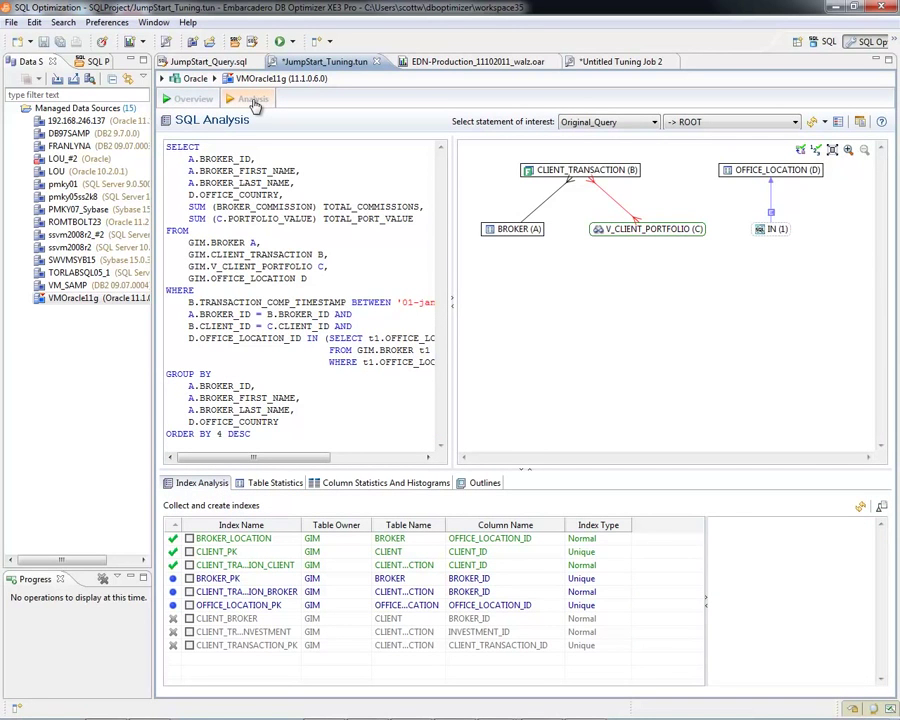
pyautogui.moveTo(324, 227)
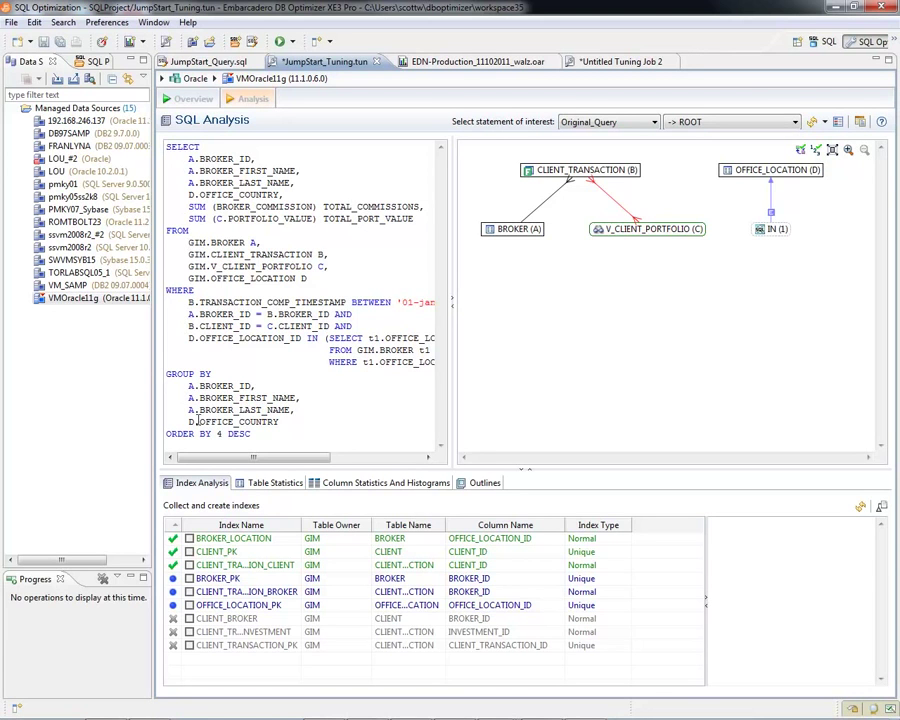
pyautogui.moveTo(483, 323)
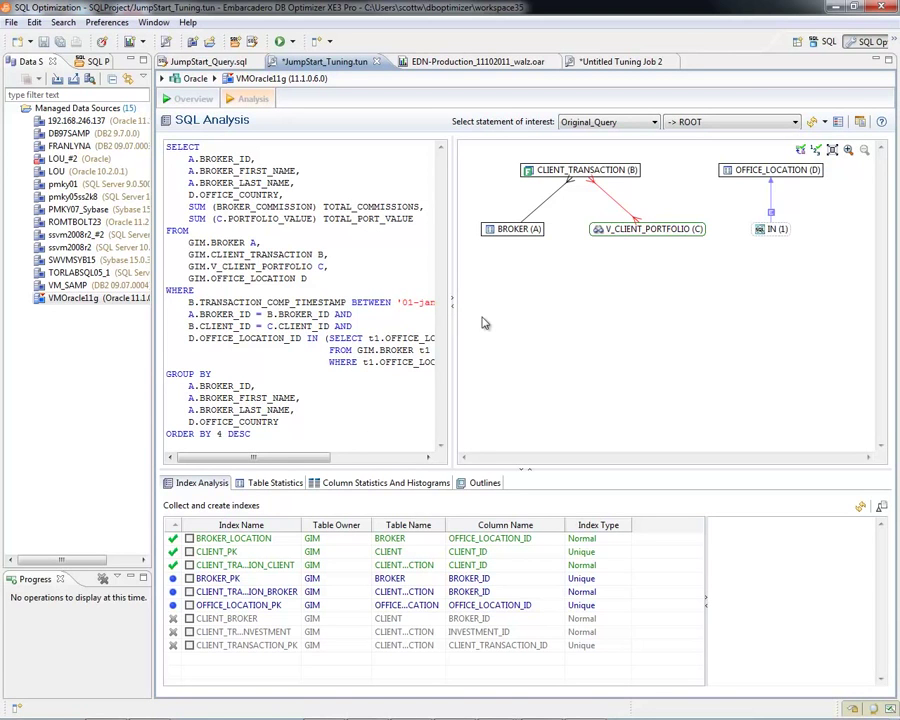
pyautogui.moveTo(643, 317)
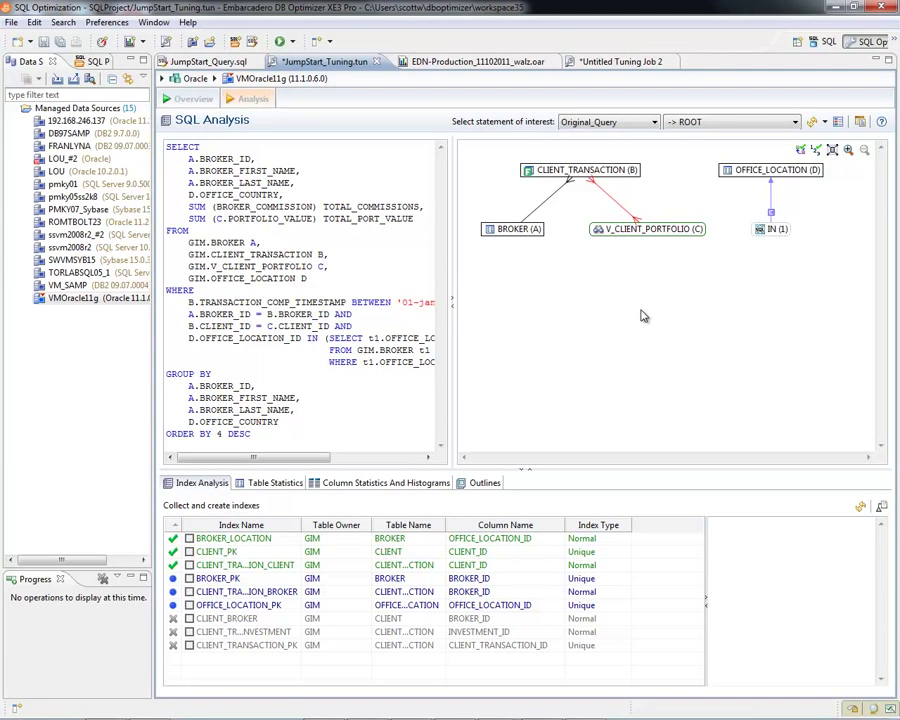
pyautogui.moveTo(635, 312)
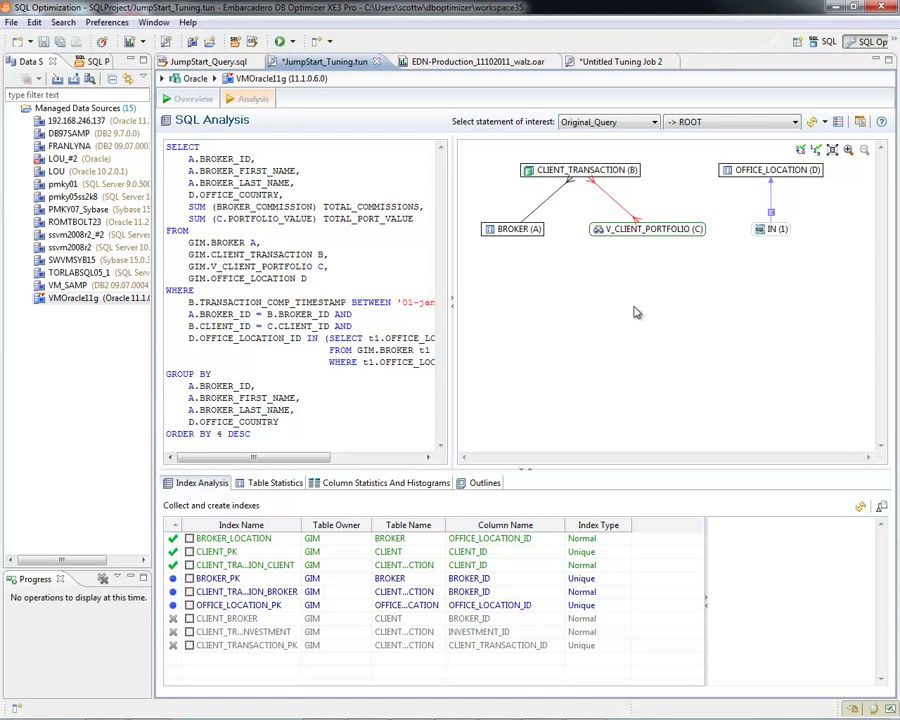
pyautogui.moveTo(673, 323)
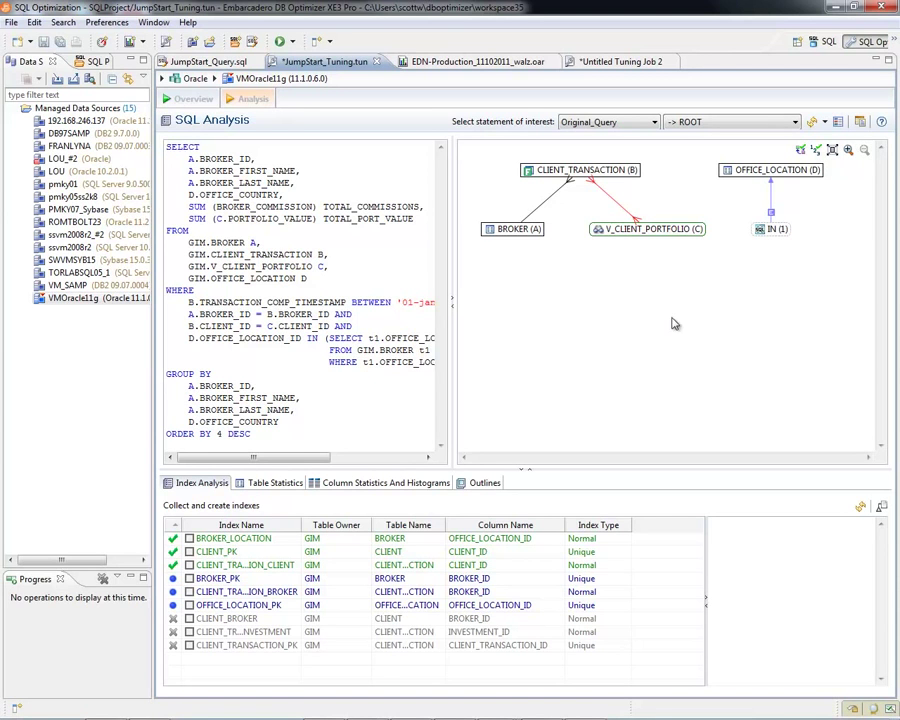
pyautogui.moveTo(501, 131)
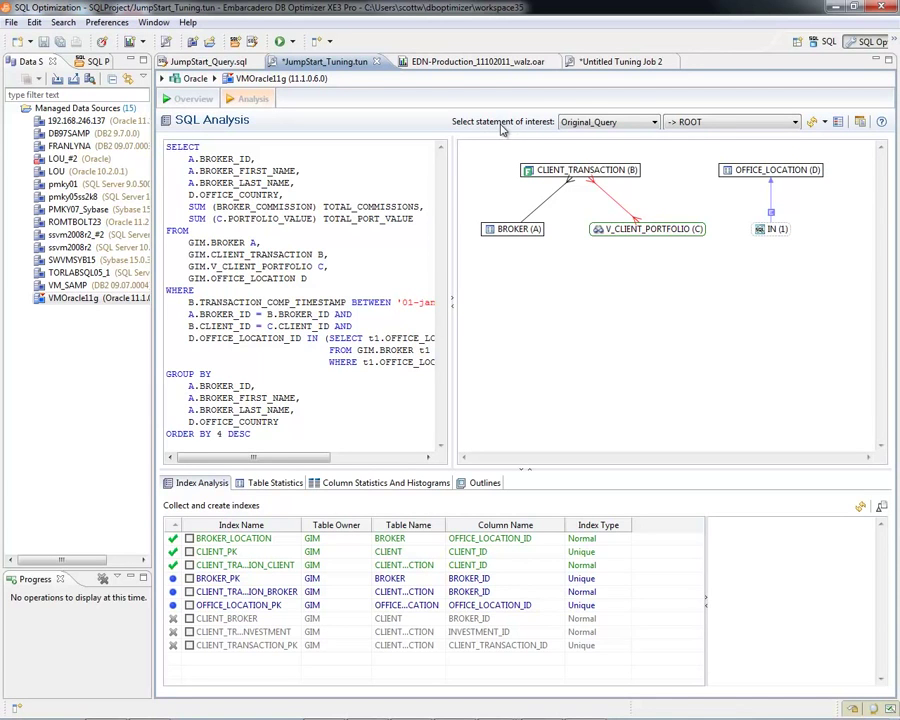
pyautogui.click(655, 121)
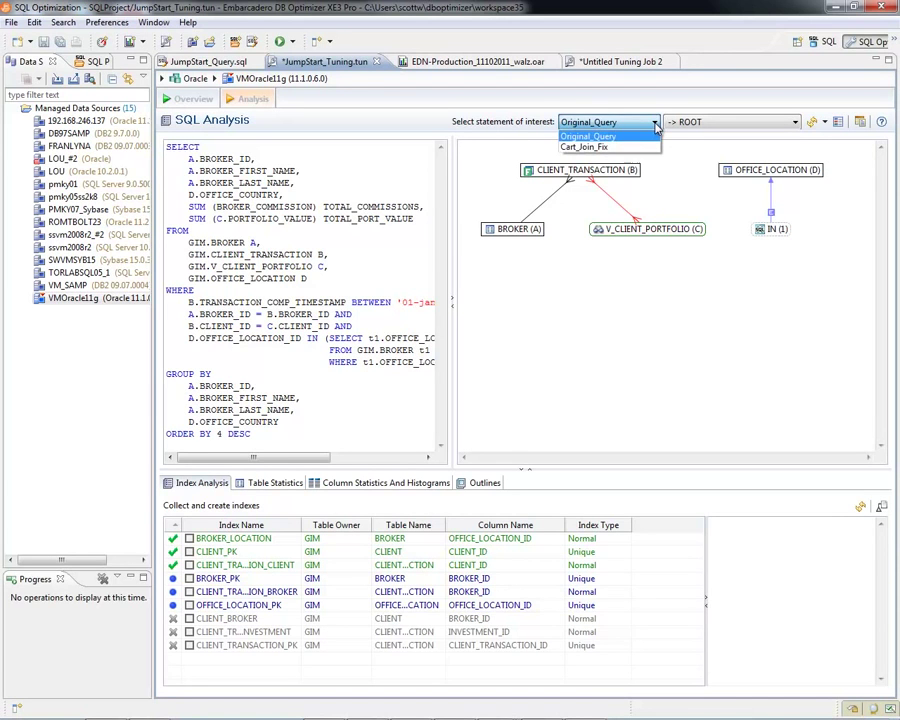
pyautogui.moveTo(585, 147)
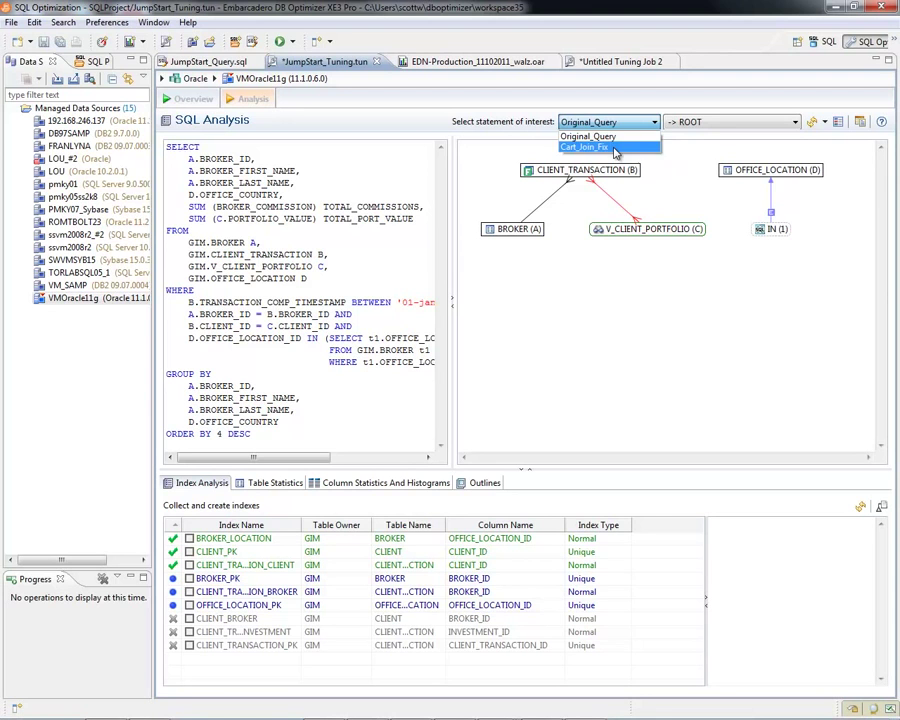
pyautogui.click(608, 121)
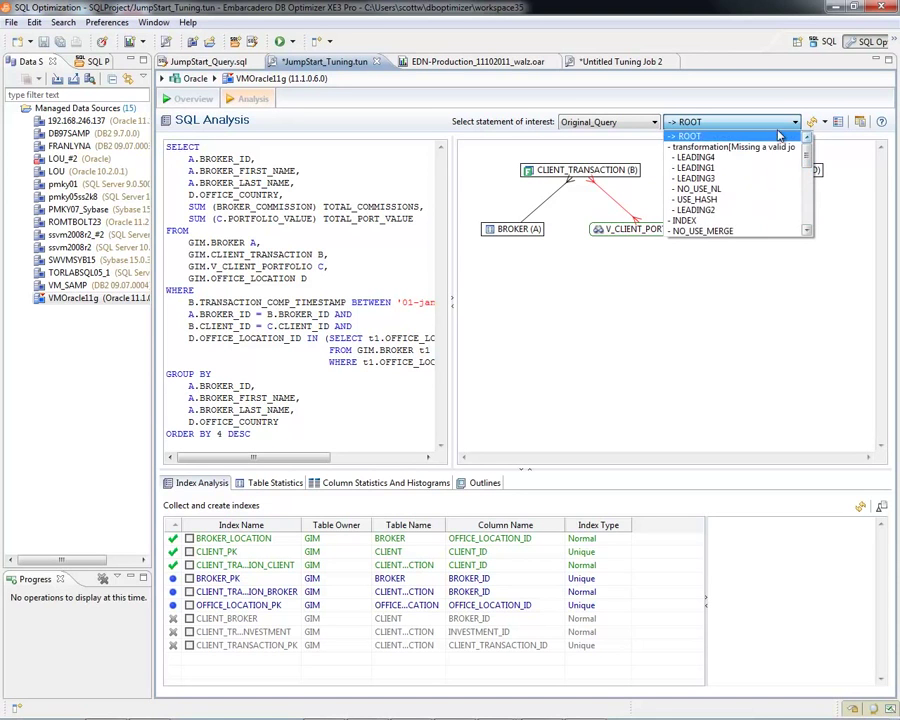
pyautogui.click(688, 135)
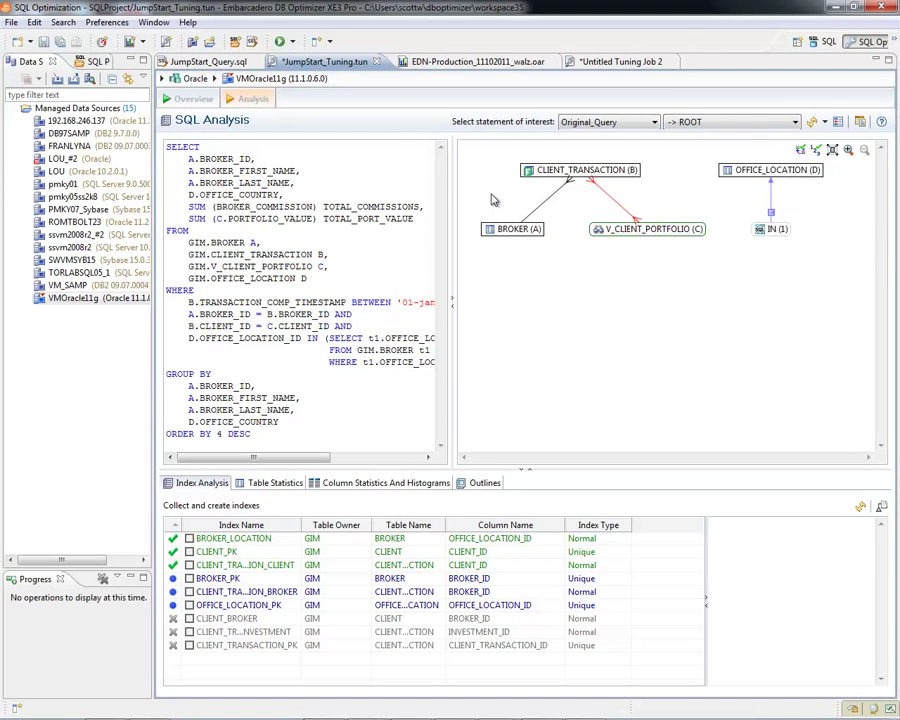
pyautogui.moveTo(797, 367)
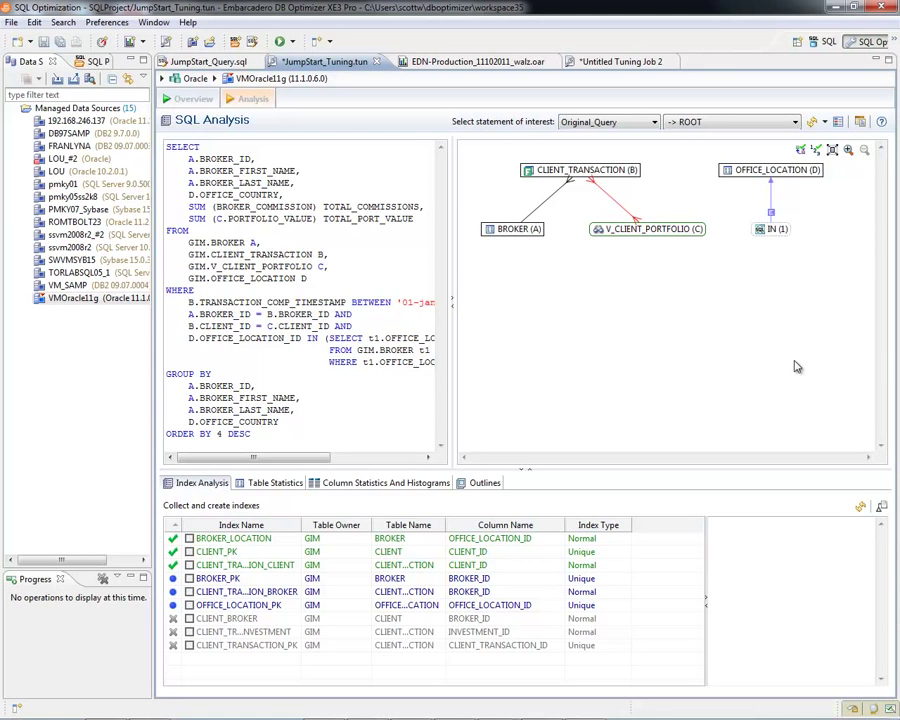
pyautogui.moveTo(238, 503)
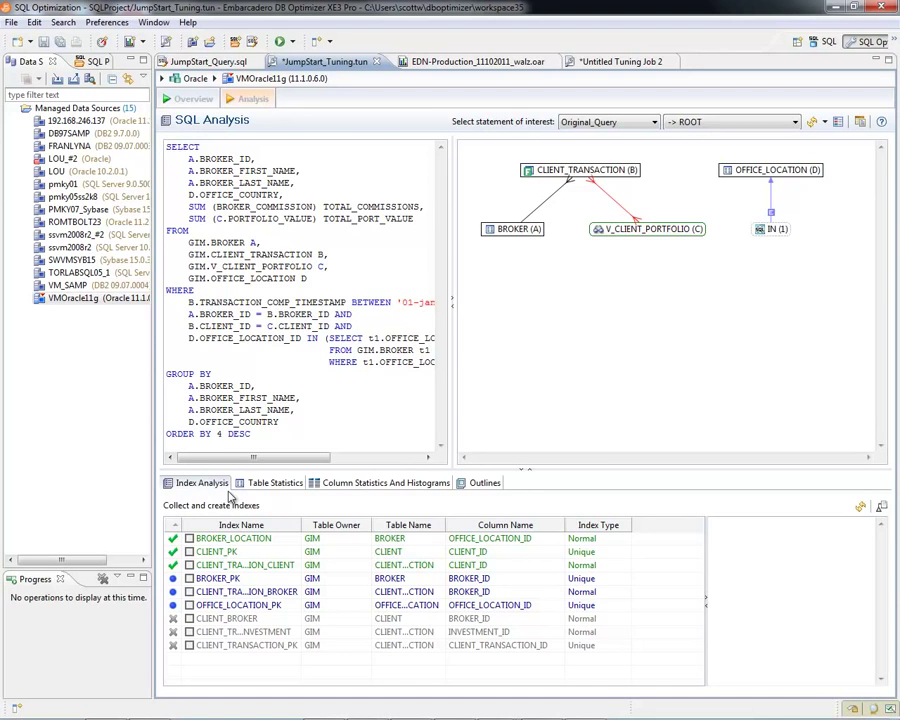
pyautogui.moveTo(271, 493)
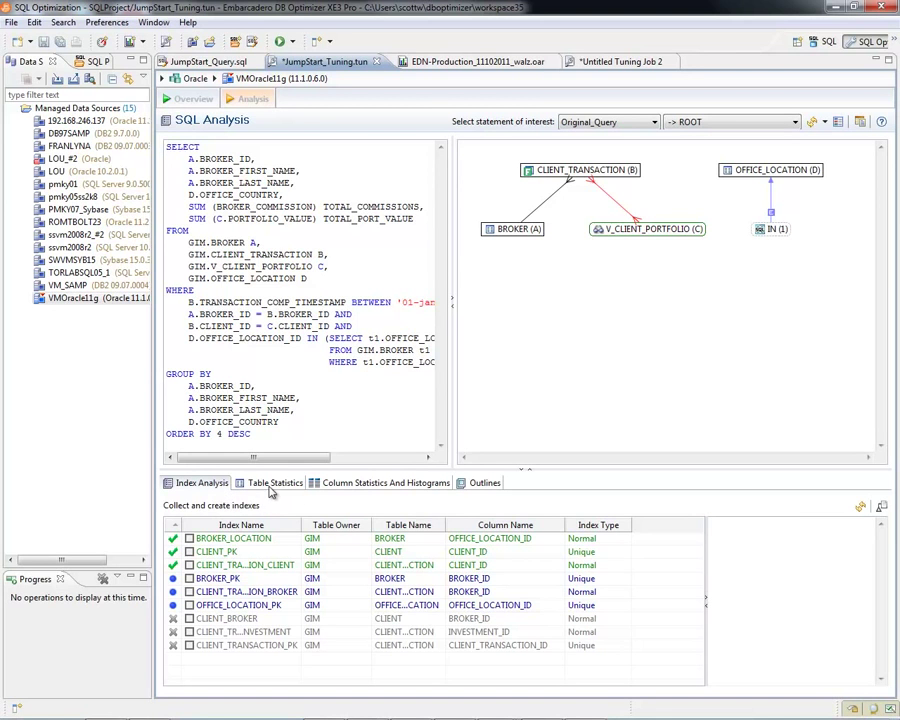
pyautogui.moveTo(510, 498)
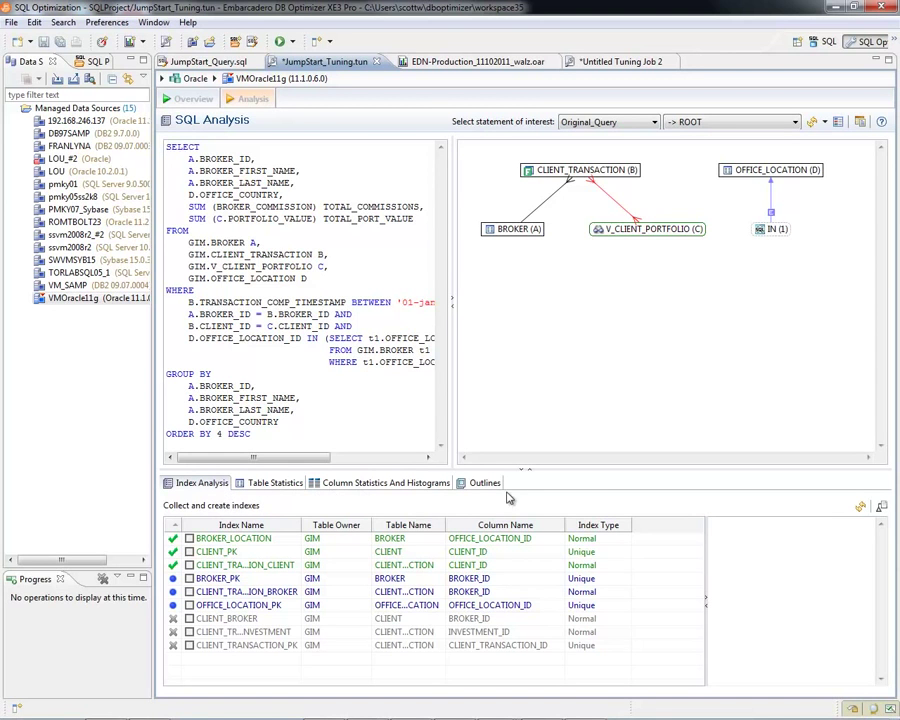
pyautogui.moveTo(687, 513)
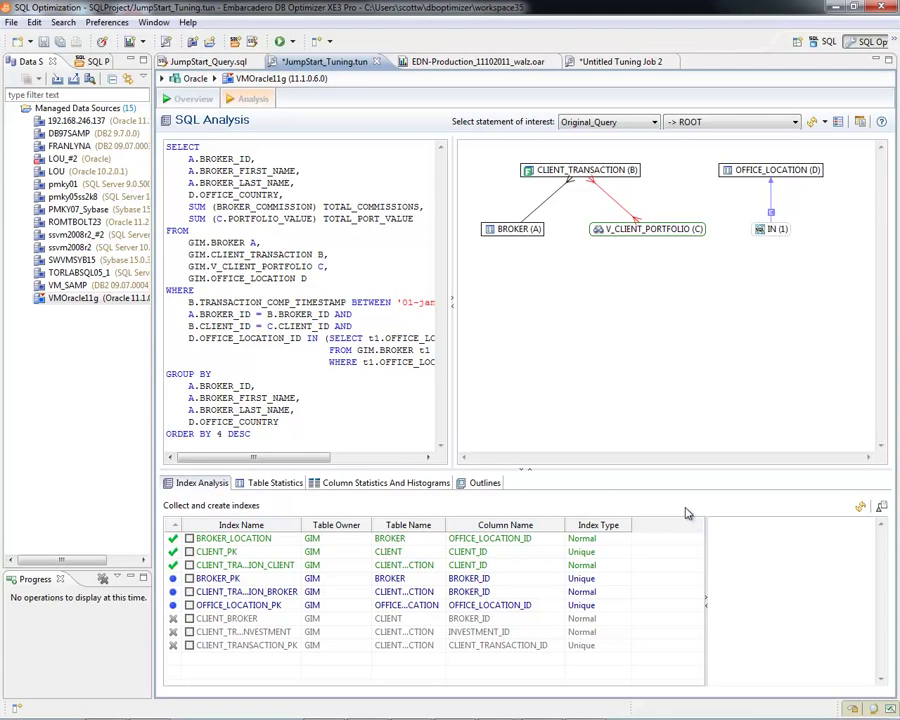
pyautogui.moveTo(210, 539)
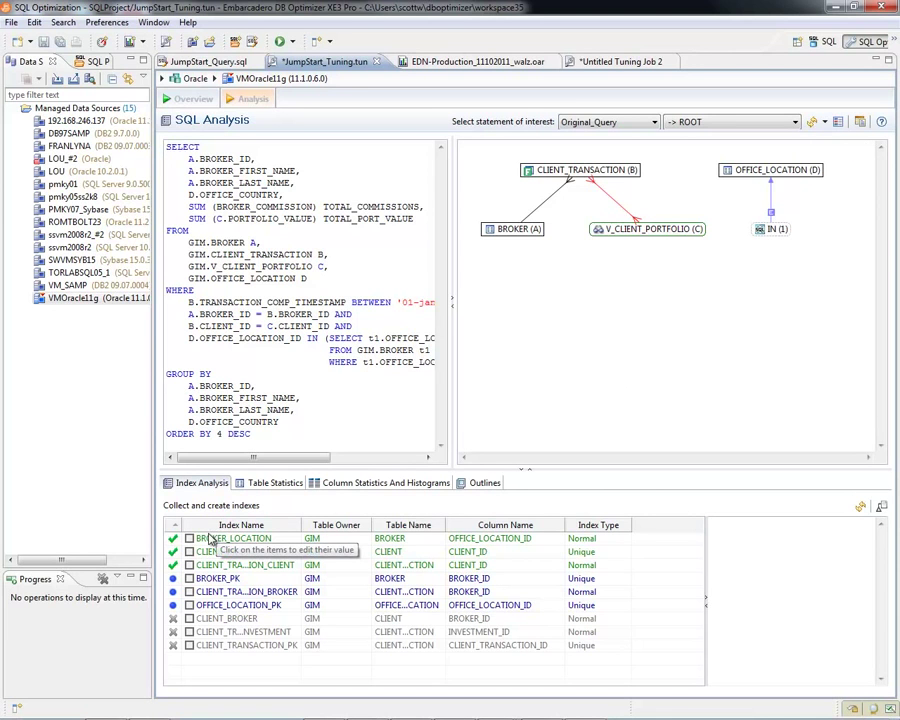
# Step: Read the BROKER_LOCATION, BROKER_PK and CLIENT_BROKER index analysis descriptions
pyautogui.click(240, 538)
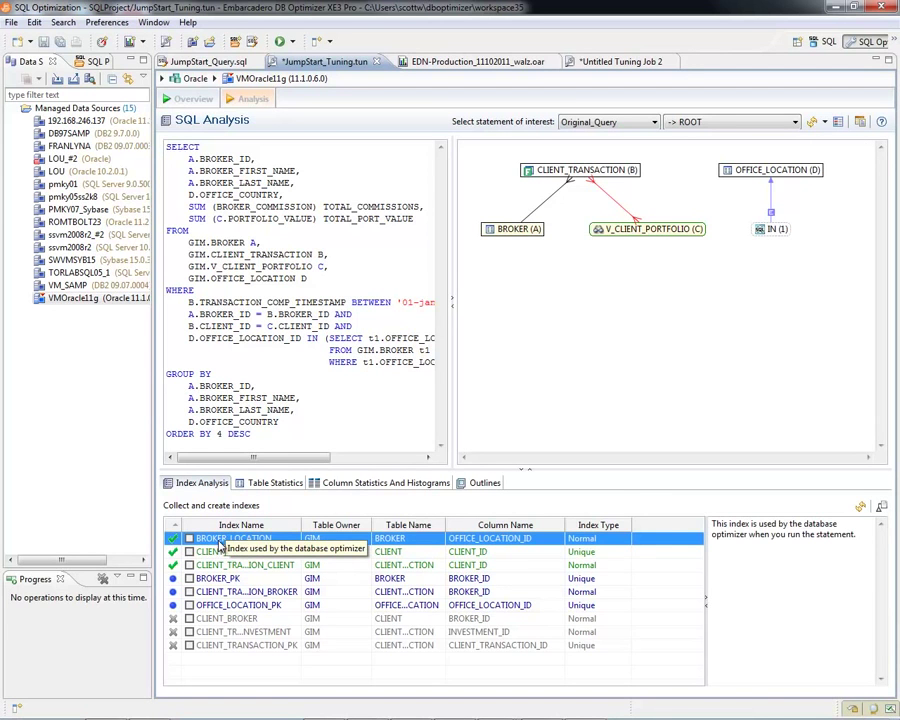
pyautogui.moveTo(740, 558)
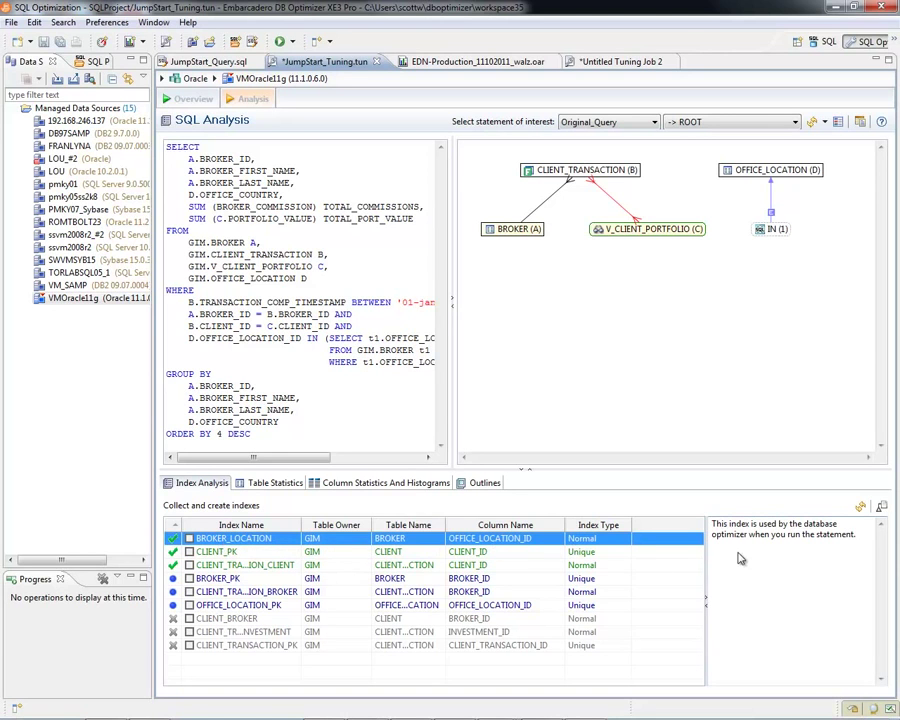
pyautogui.moveTo(752, 540)
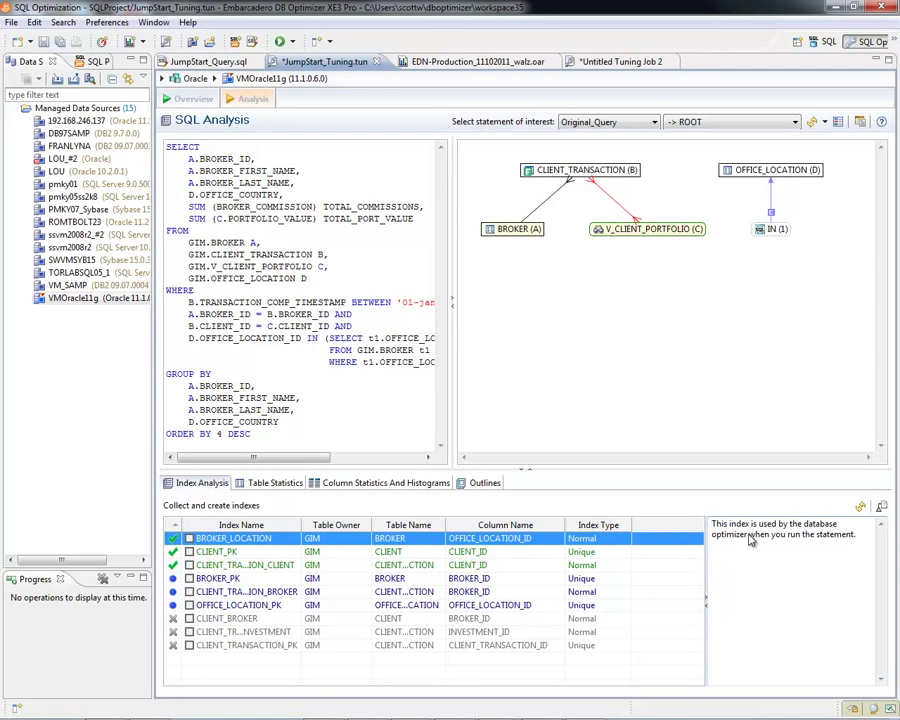
pyautogui.moveTo(788, 562)
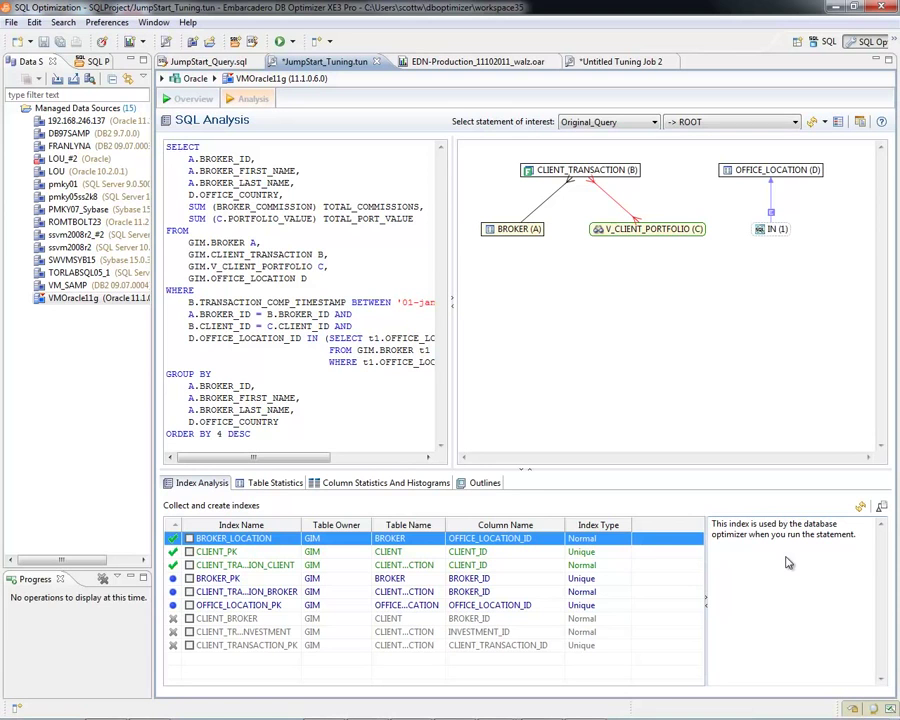
pyautogui.moveTo(466, 498)
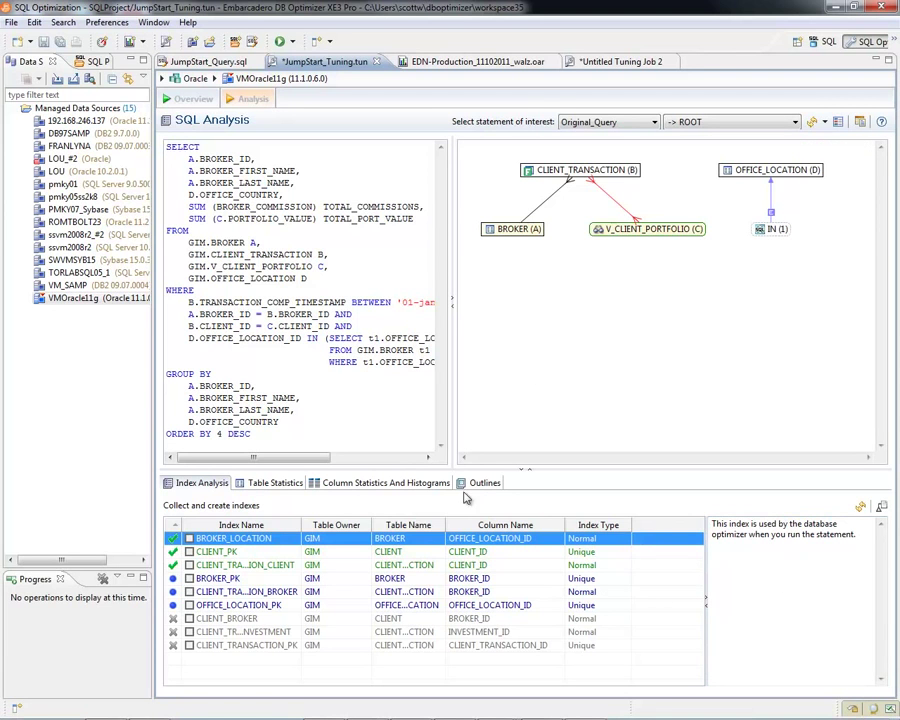
pyautogui.click(218, 578)
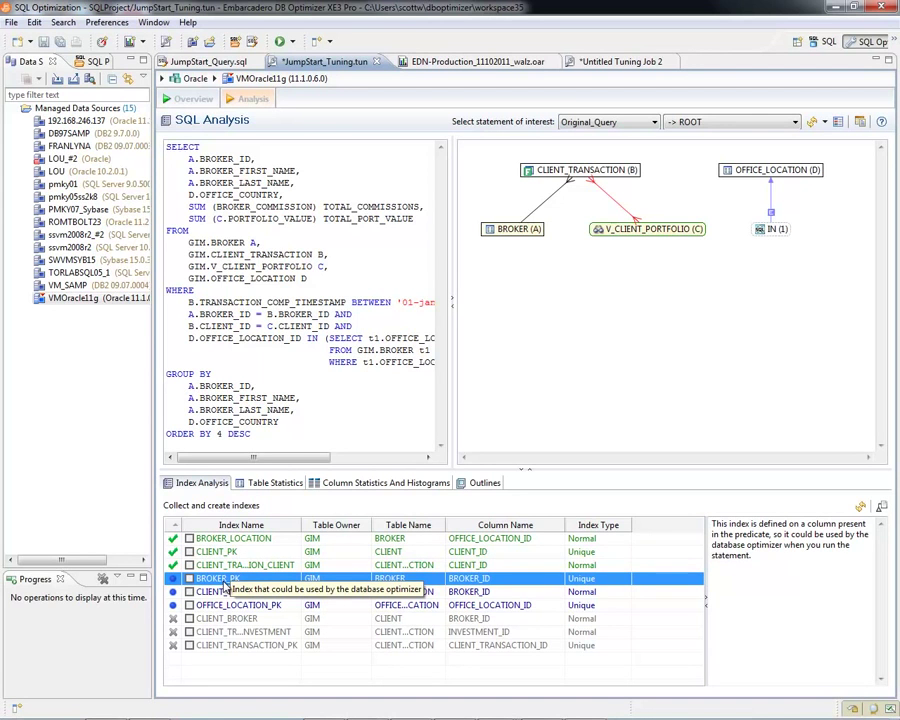
pyautogui.moveTo(220, 618)
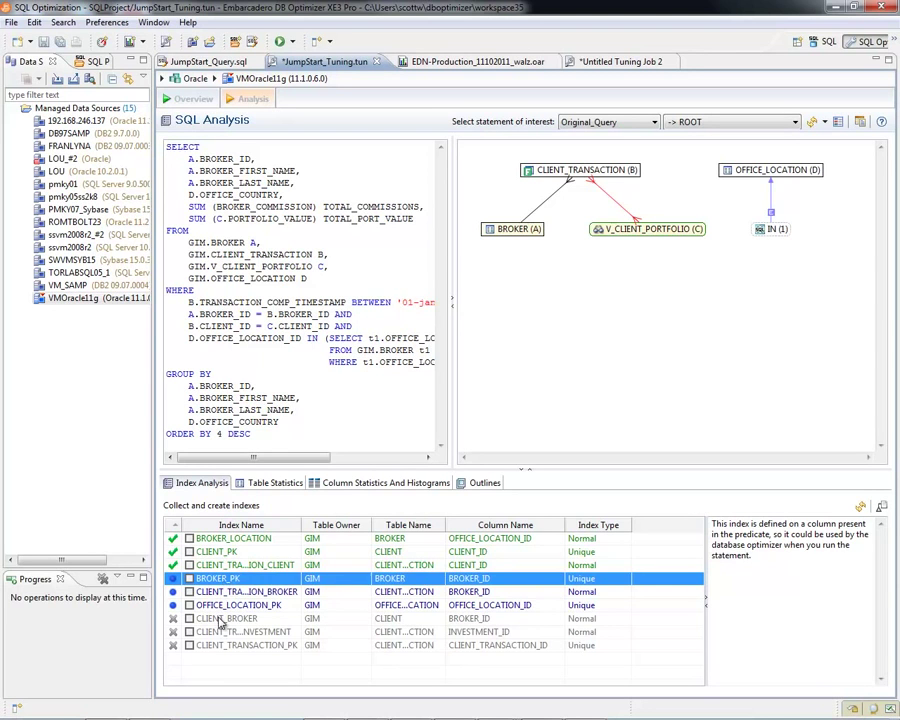
pyautogui.click(235, 618)
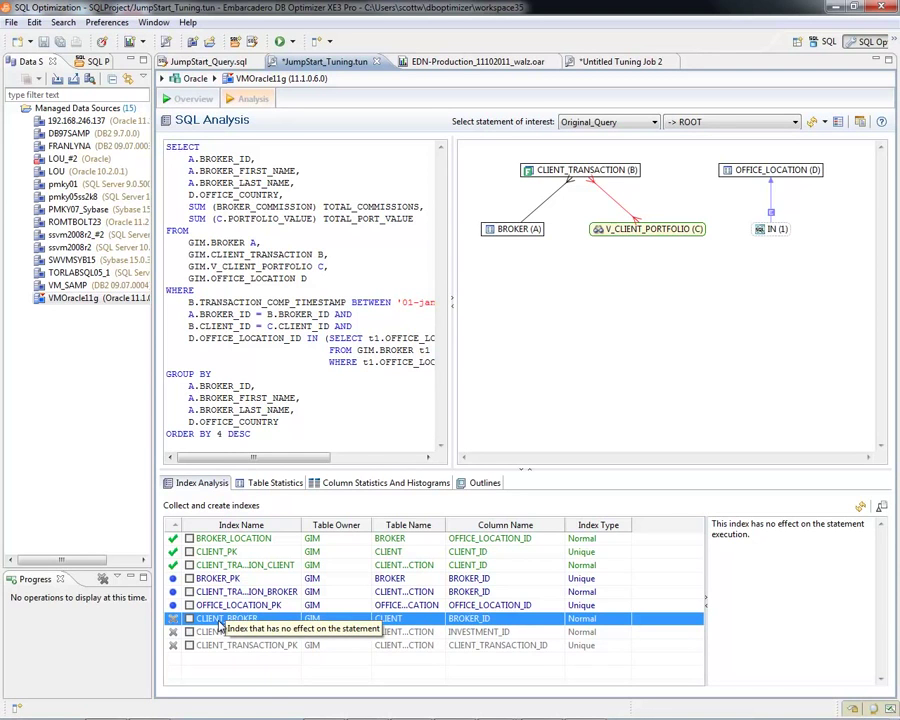
pyautogui.click(275, 483)
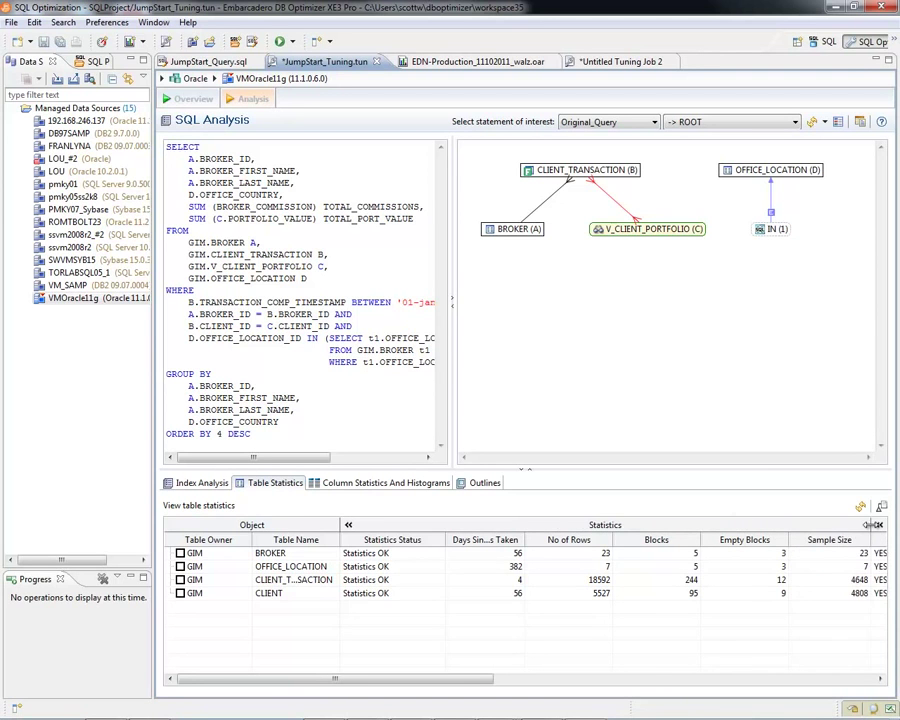
pyautogui.click(384, 483)
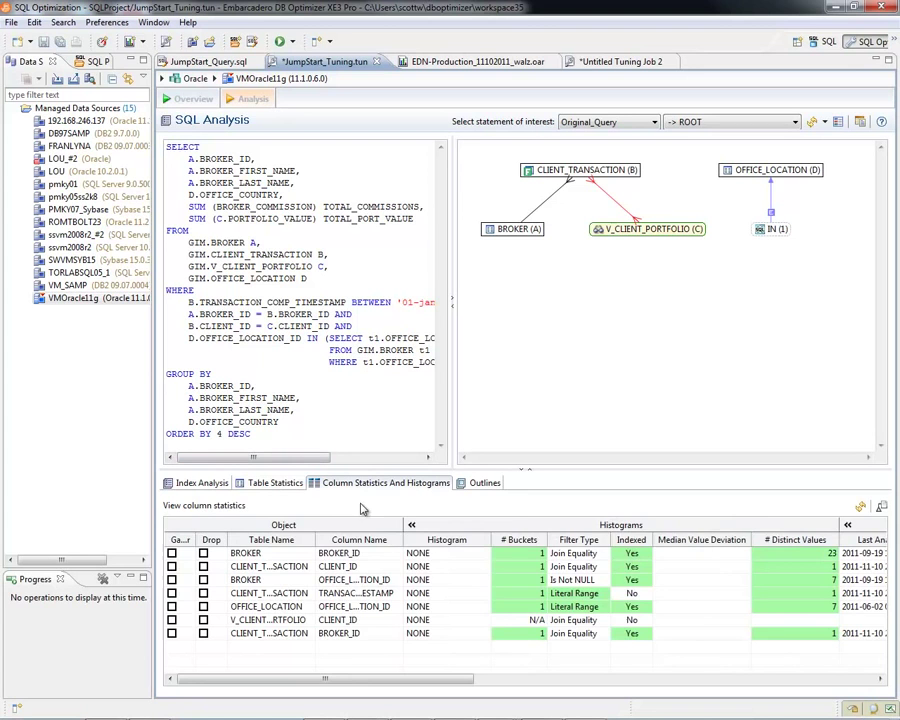
pyautogui.click(483, 483)
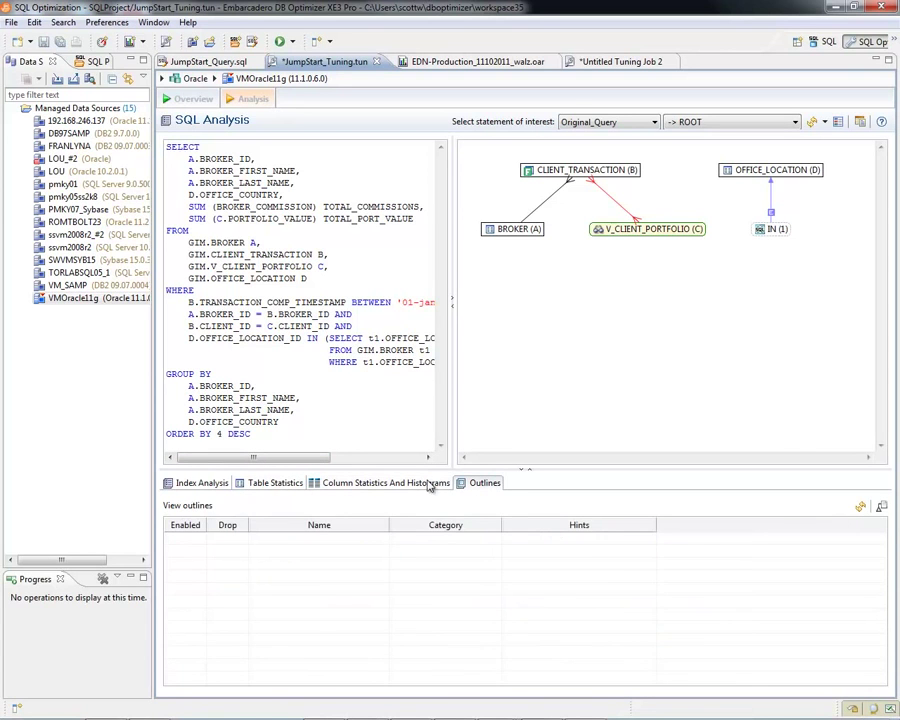
pyautogui.click(201, 483)
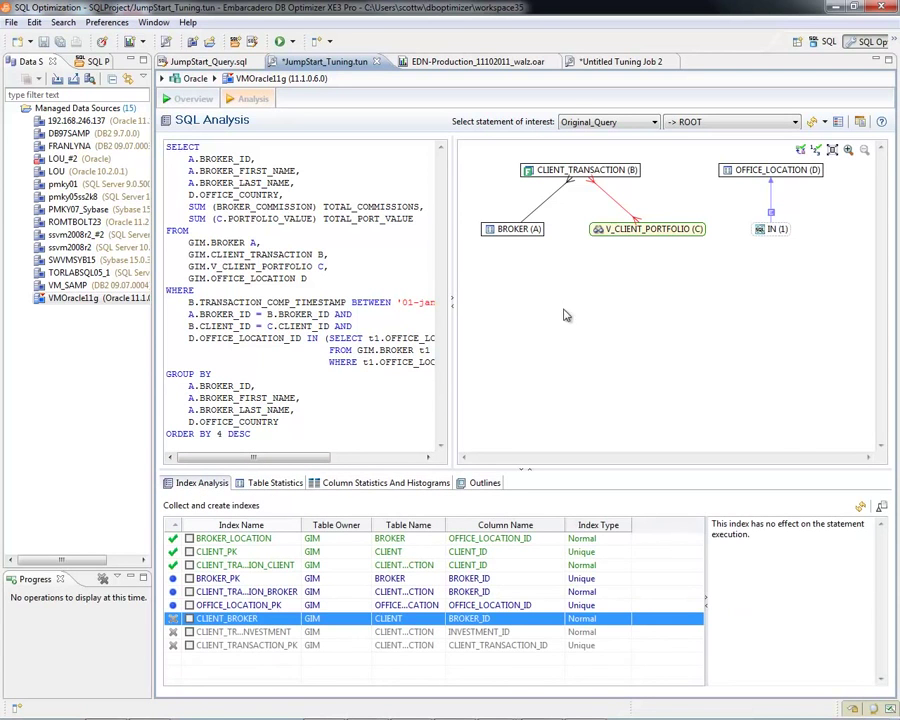
pyautogui.moveTo(657, 252)
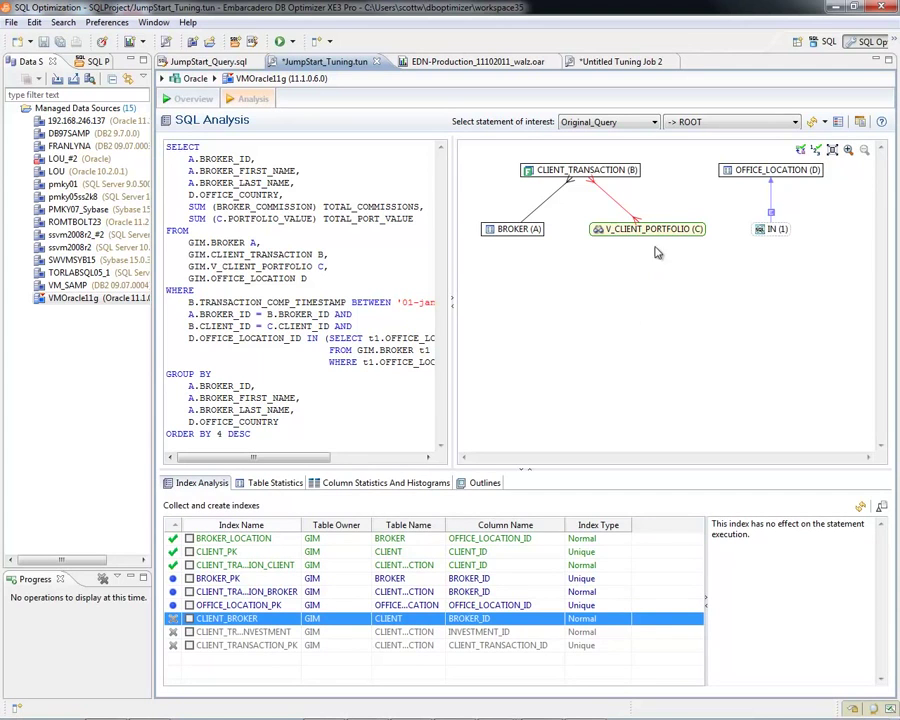
pyautogui.moveTo(648, 229)
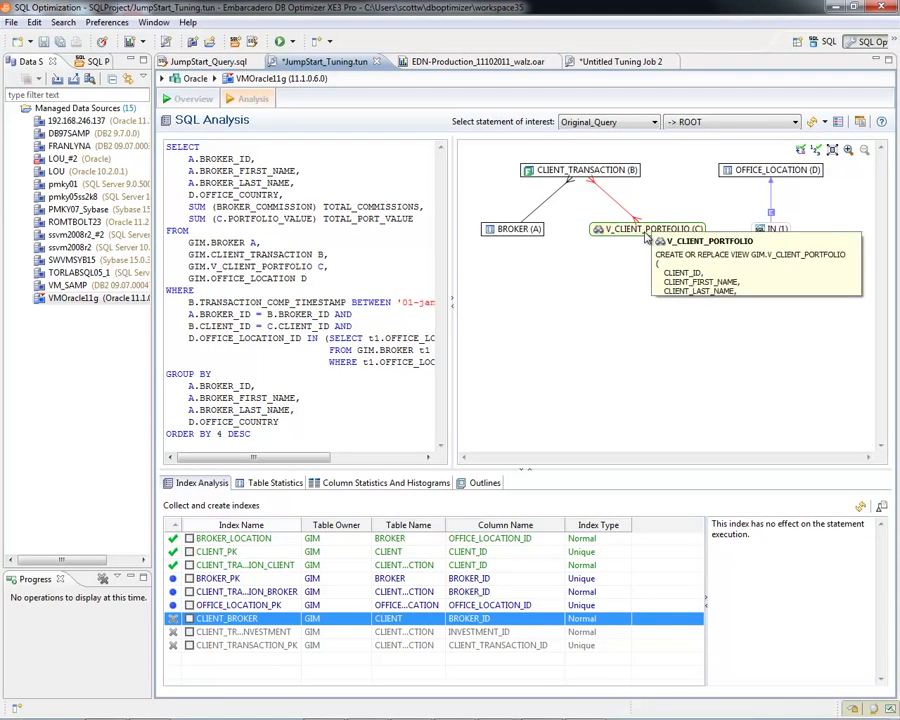
# Step: Open the 'Select statement of interest' dropdown listing Original_Query and Cart_Join_Fix
pyautogui.click(648, 229)
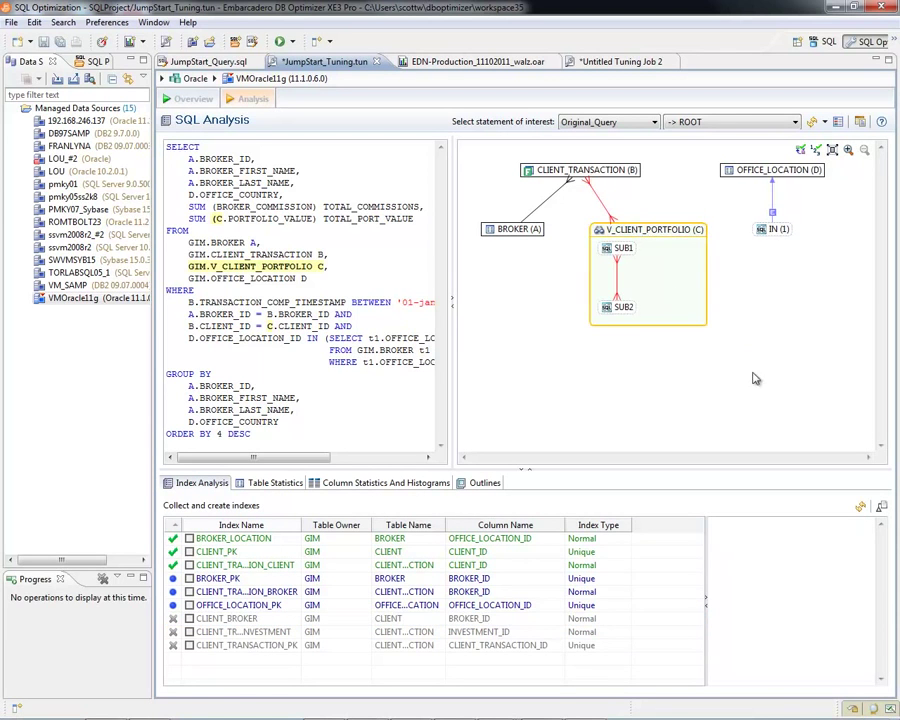
pyautogui.moveTo(655, 271)
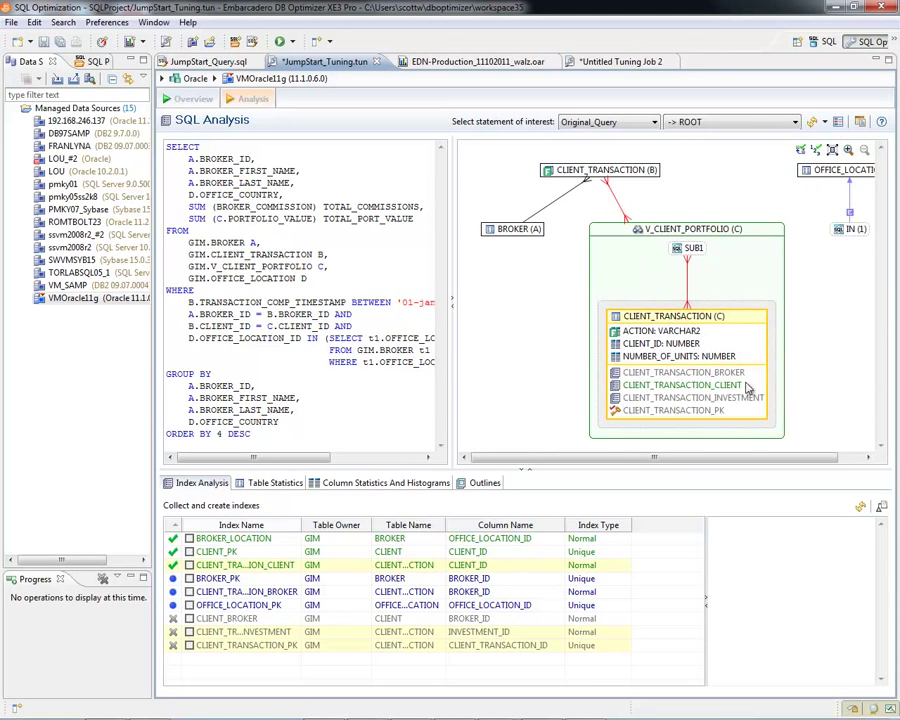
pyautogui.moveTo(697, 303)
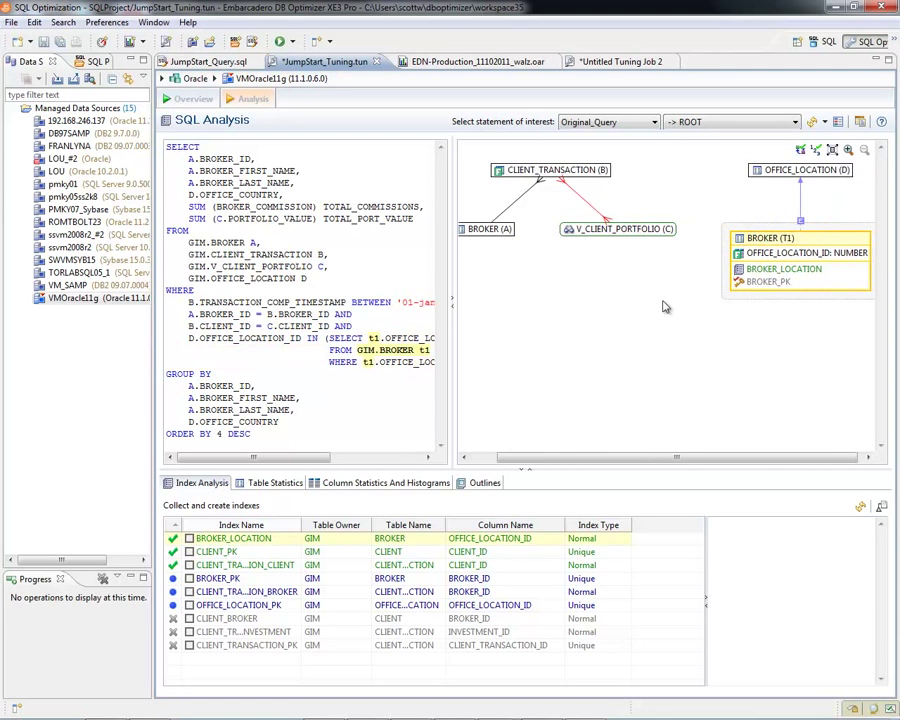
pyautogui.moveTo(801, 331)
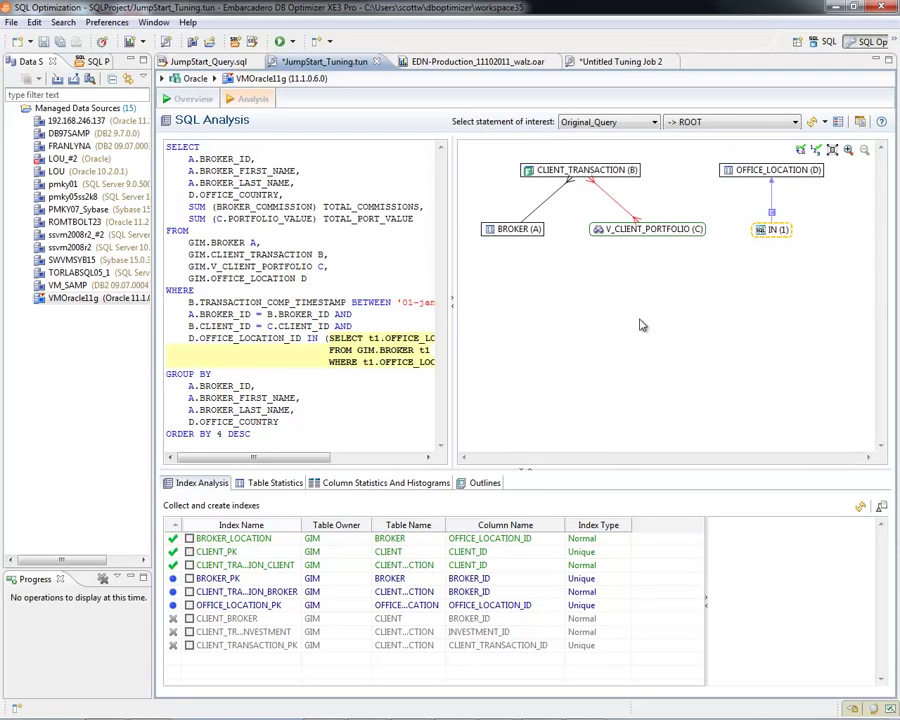
pyautogui.moveTo(730, 206)
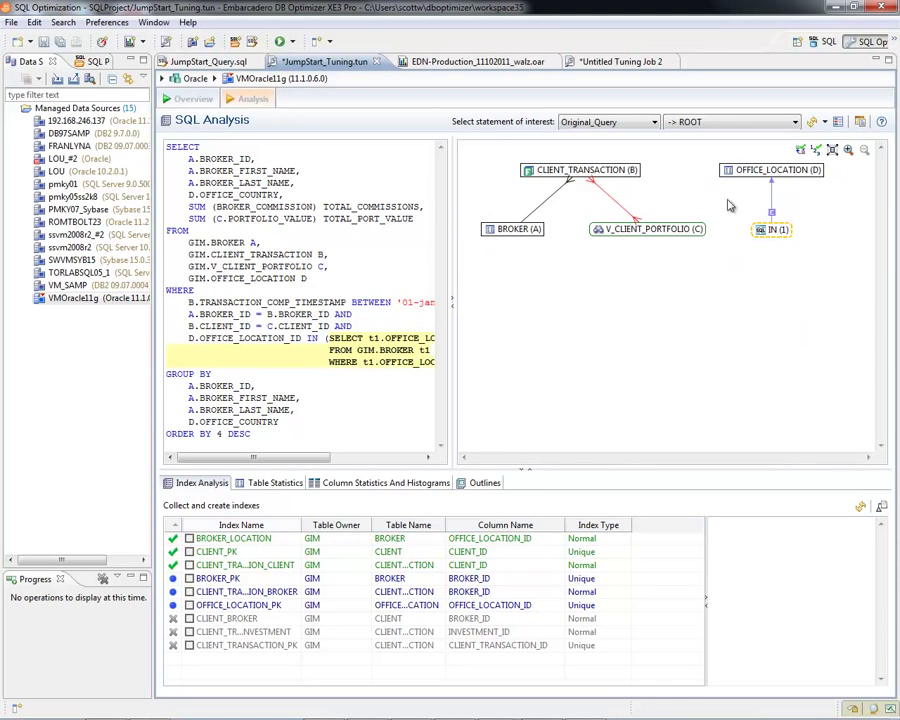
pyautogui.moveTo(697, 155)
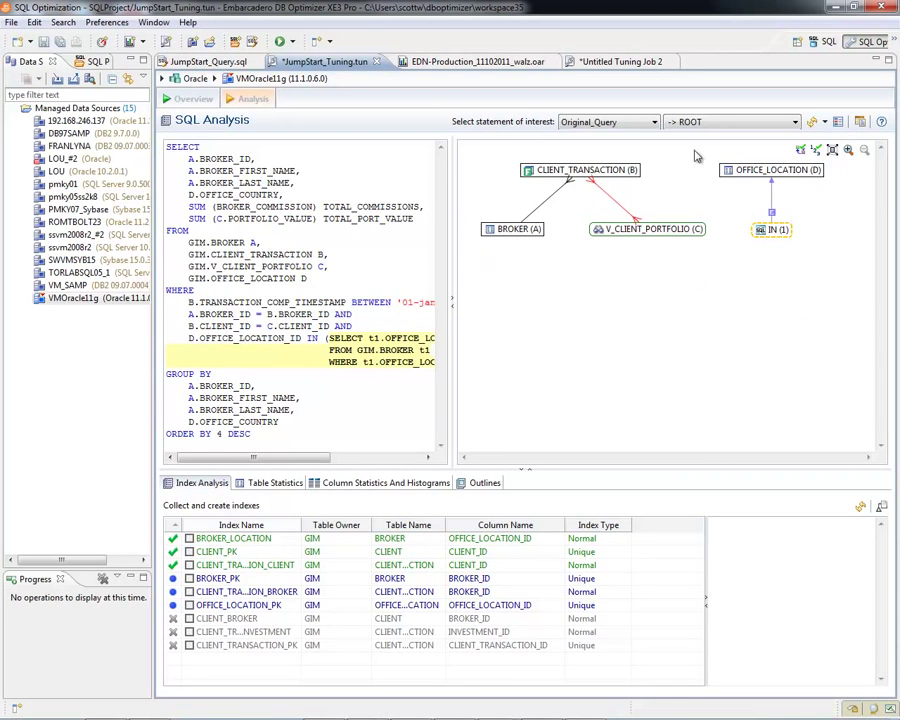
pyautogui.moveTo(473, 219)
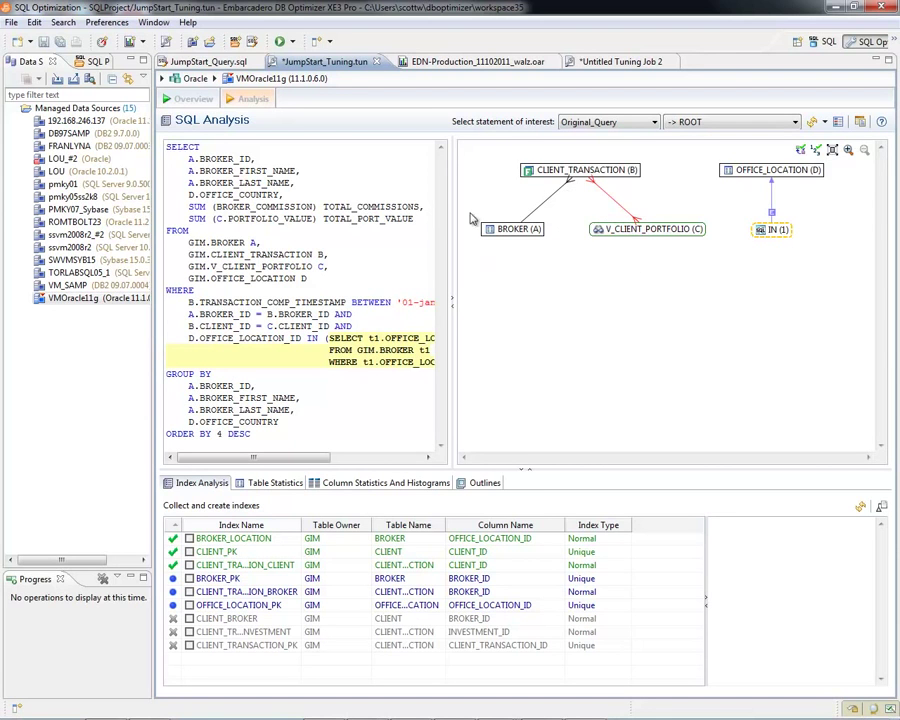
pyautogui.moveTo(500, 163)
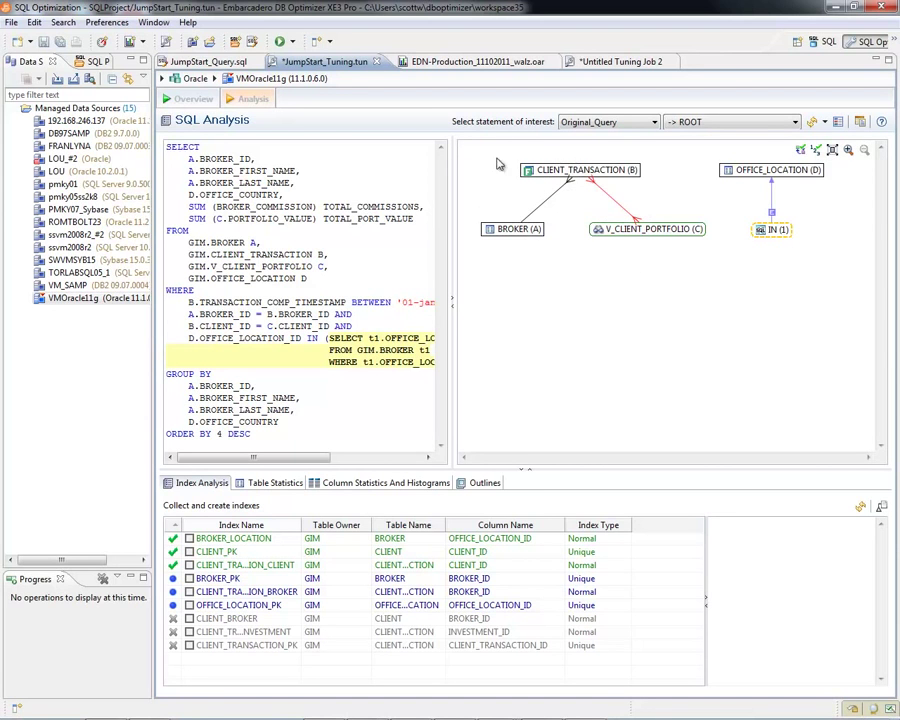
pyautogui.moveTo(700, 244)
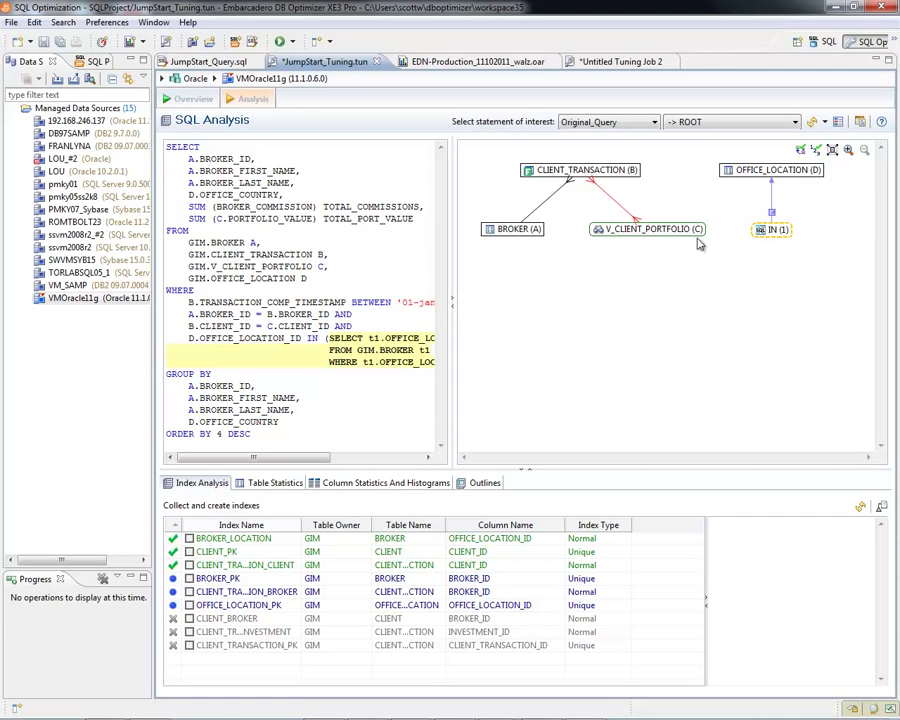
pyautogui.moveTo(730, 208)
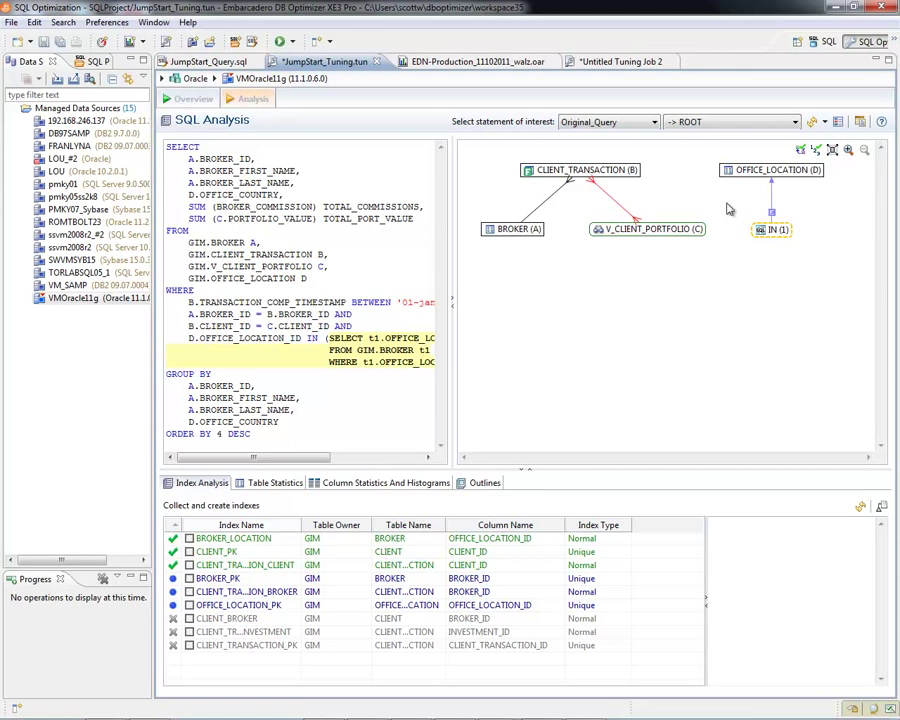
pyautogui.moveTo(826, 258)
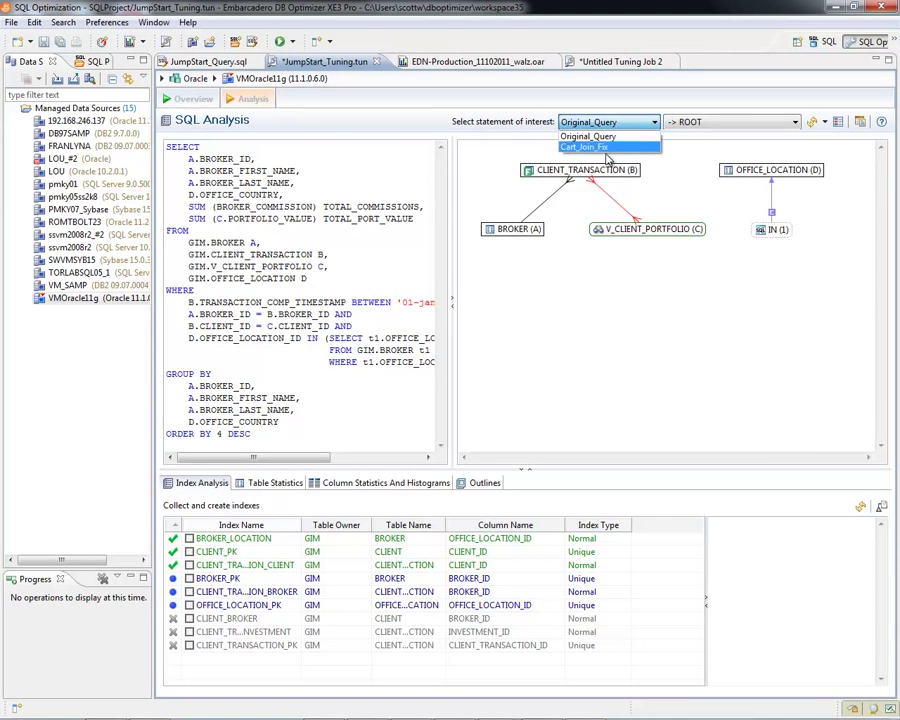
# Step: Select Cart_Join_Fix as the statement of interest to update the diagram
pyautogui.click(585, 147)
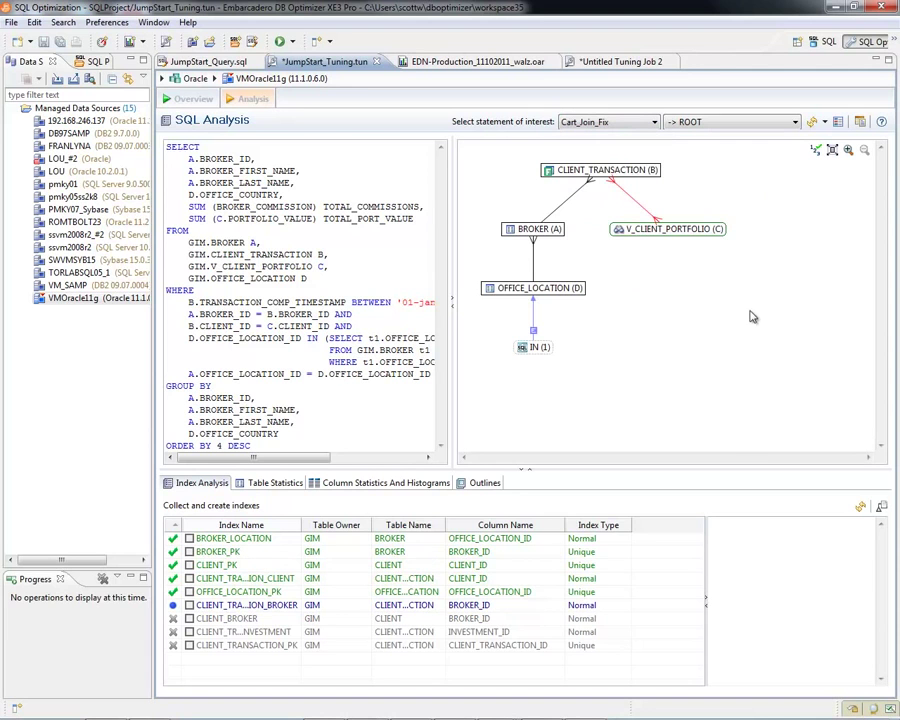
pyautogui.moveTo(560, 360)
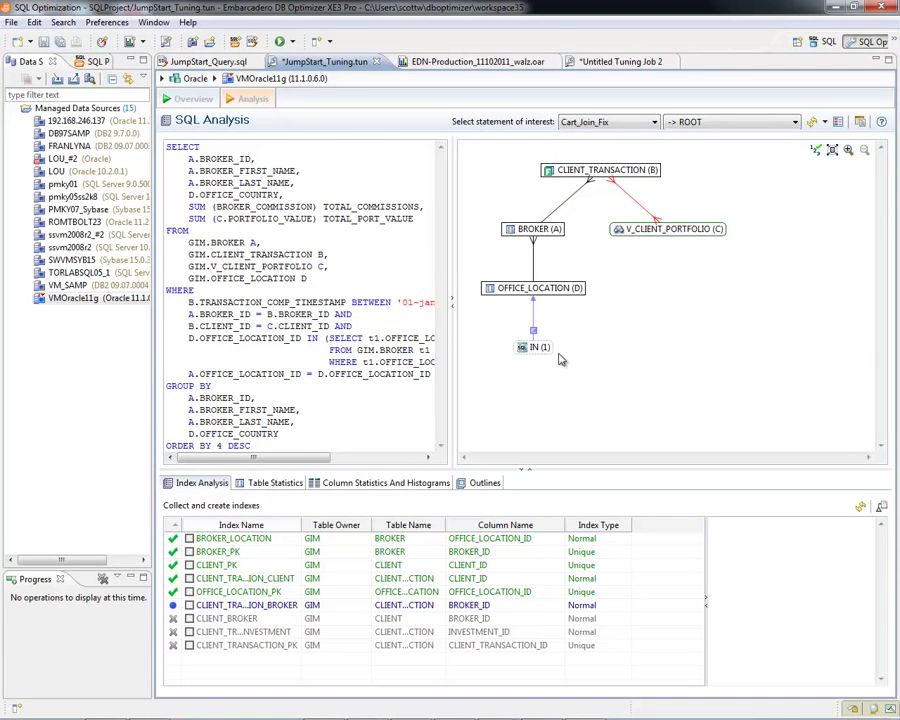
pyautogui.moveTo(745, 348)
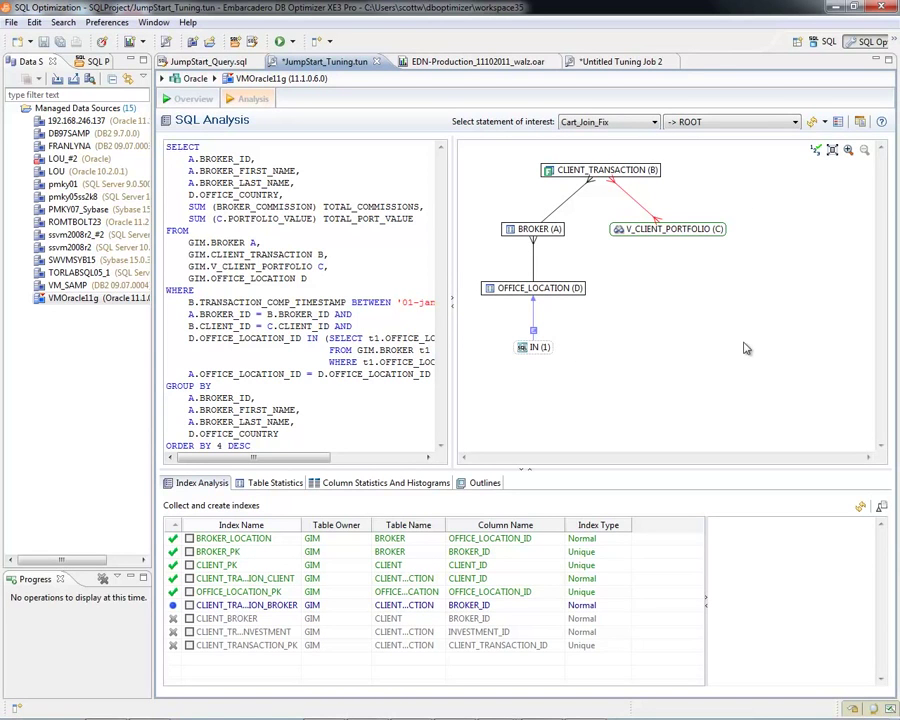
pyautogui.moveTo(625, 188)
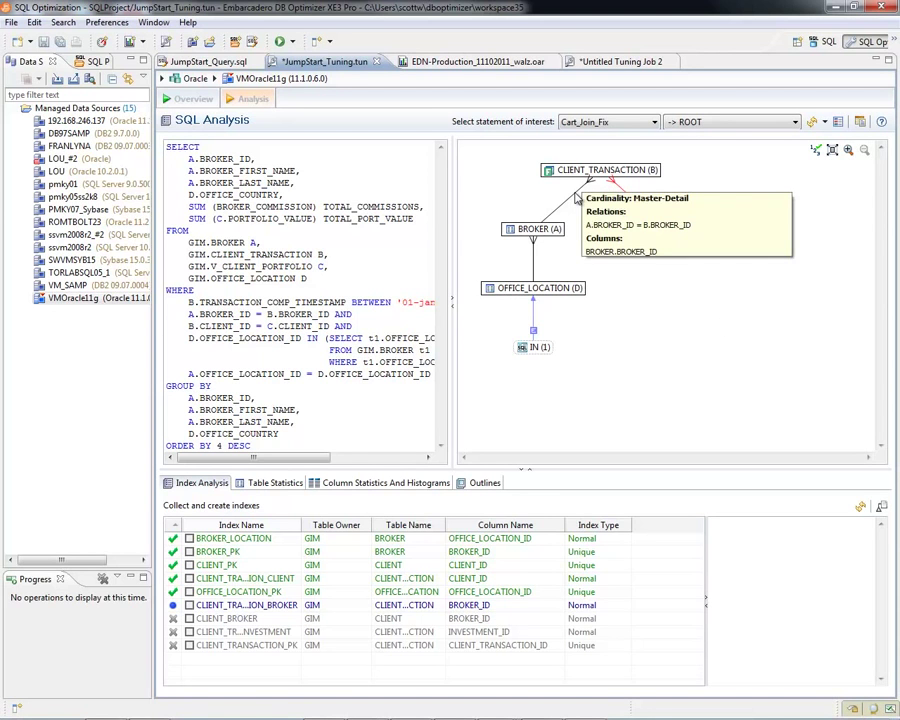
pyautogui.moveTo(697, 325)
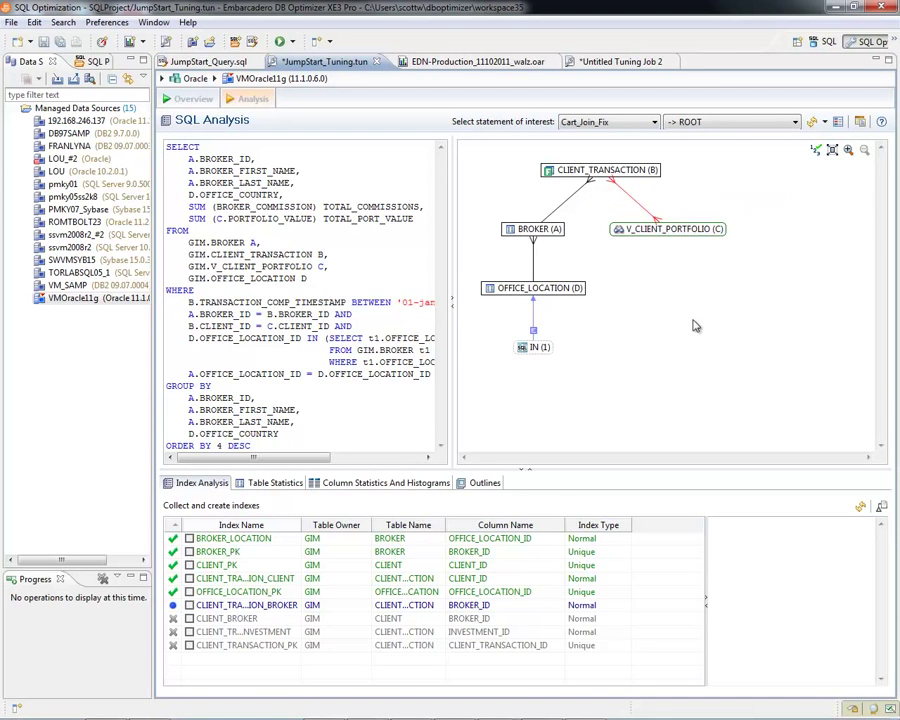
pyautogui.moveTo(798, 335)
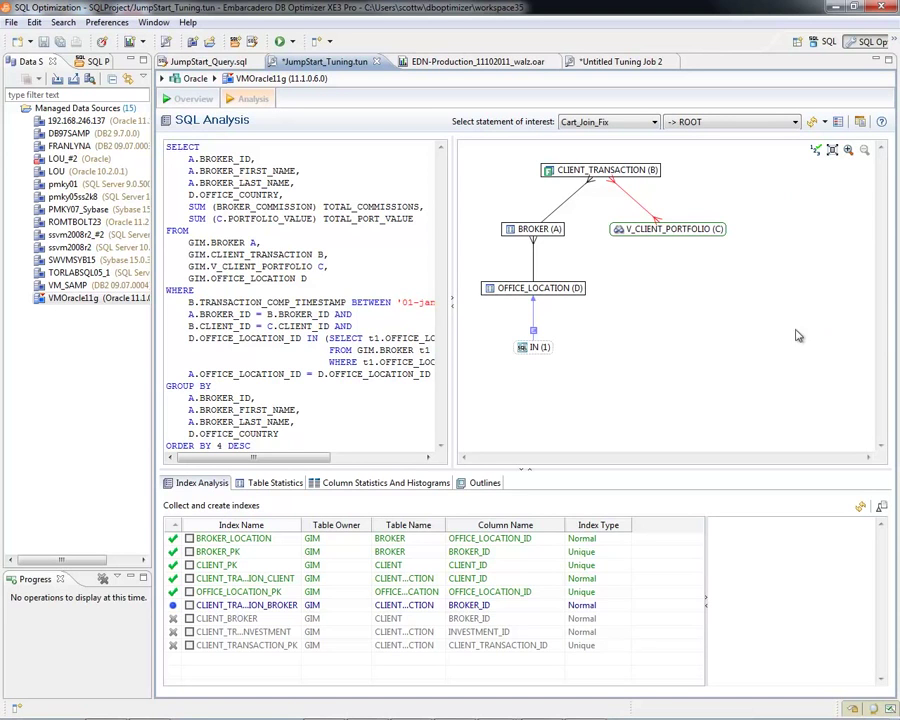
pyautogui.moveTo(792, 297)
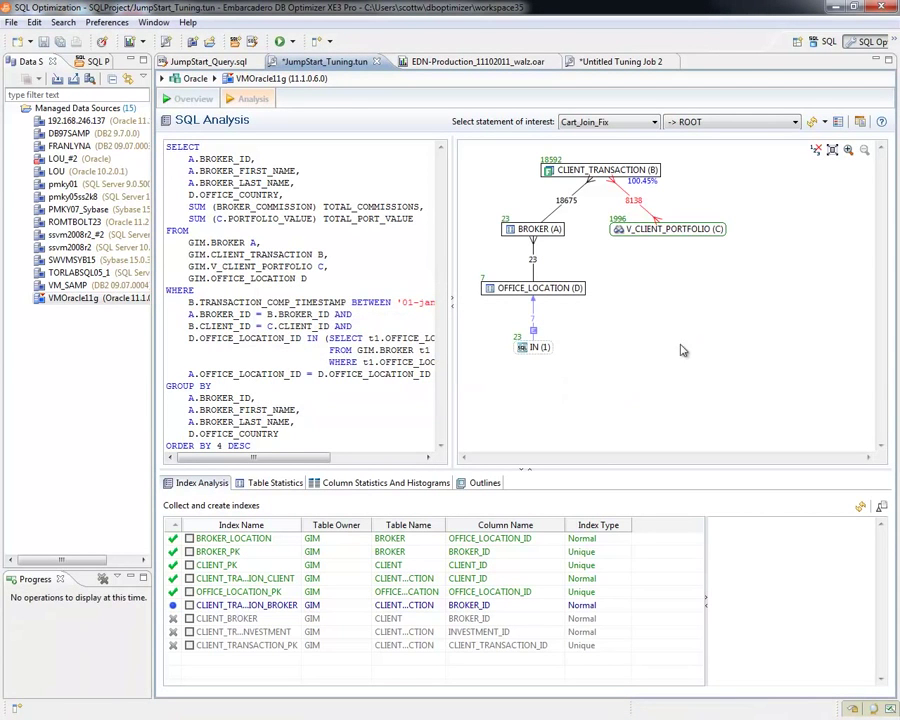
pyautogui.moveTo(533, 317)
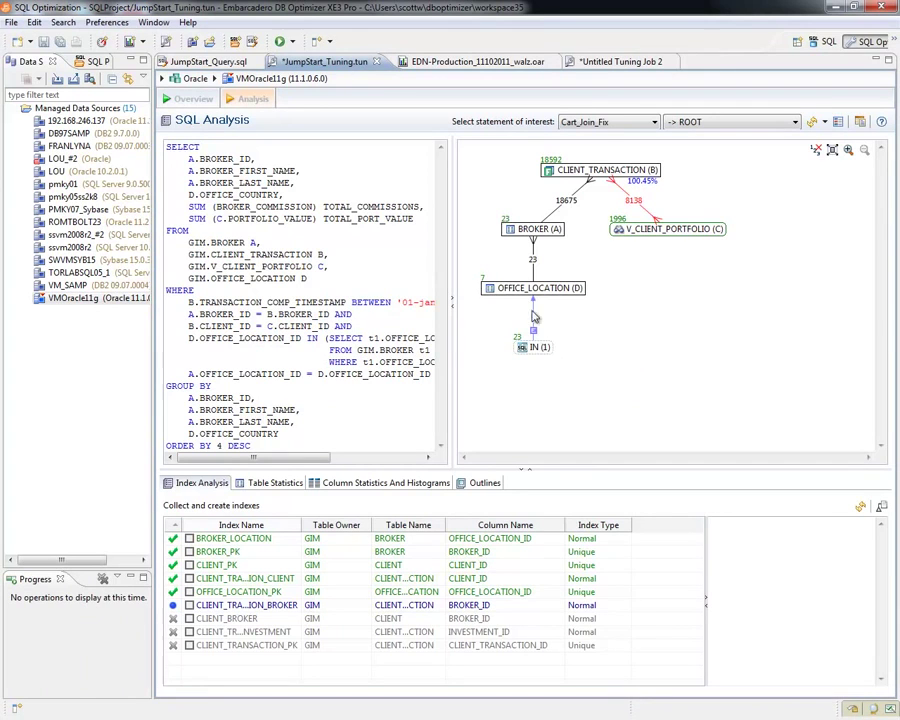
pyautogui.moveTo(601, 317)
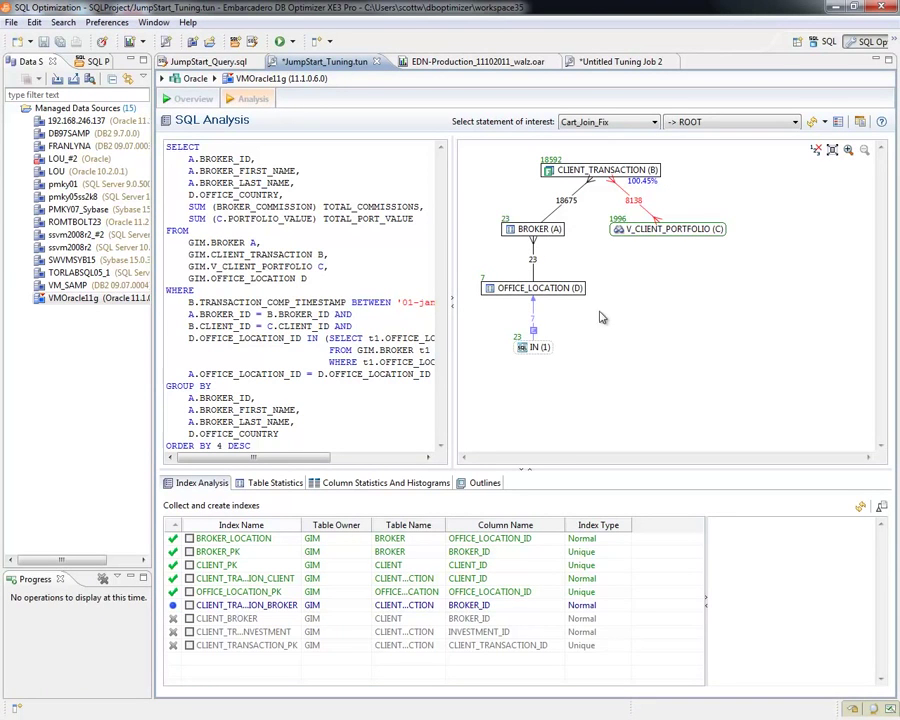
pyautogui.moveTo(725, 348)
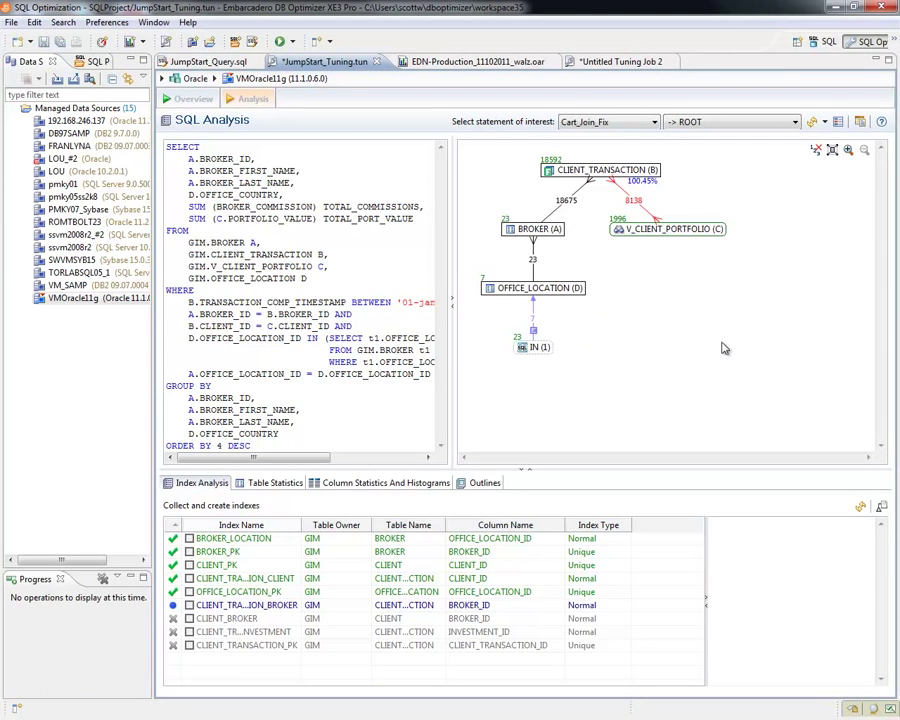
pyautogui.moveTo(542, 328)
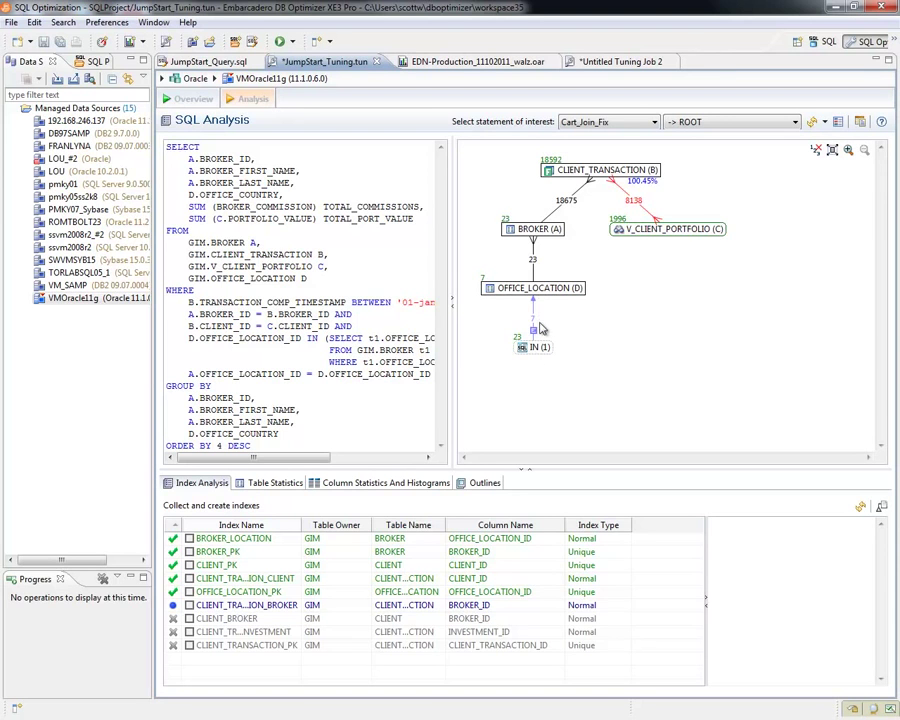
pyautogui.moveTo(613, 168)
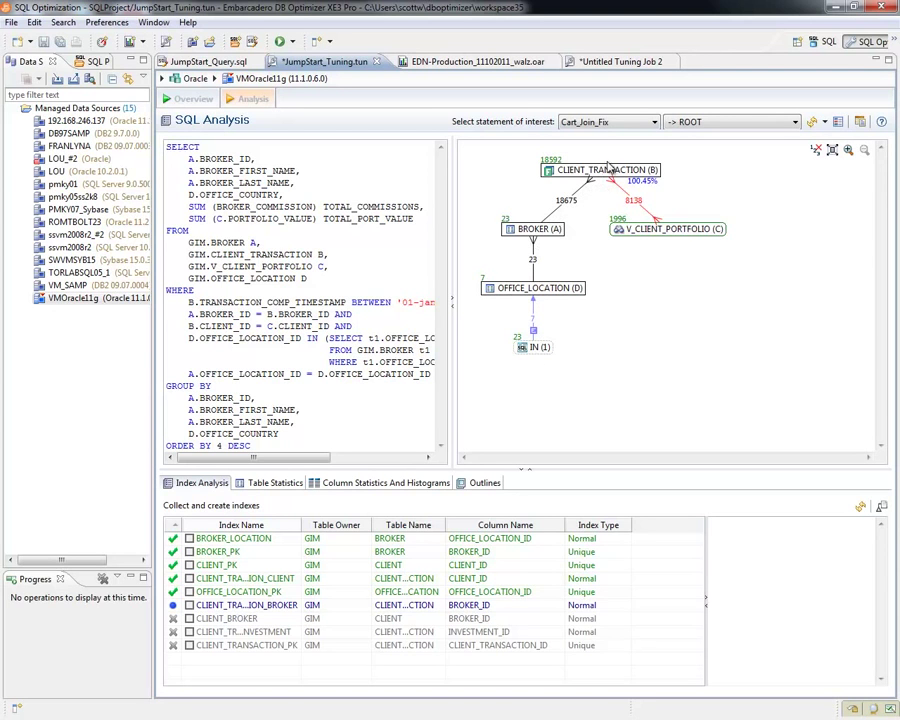
pyautogui.moveTo(720, 293)
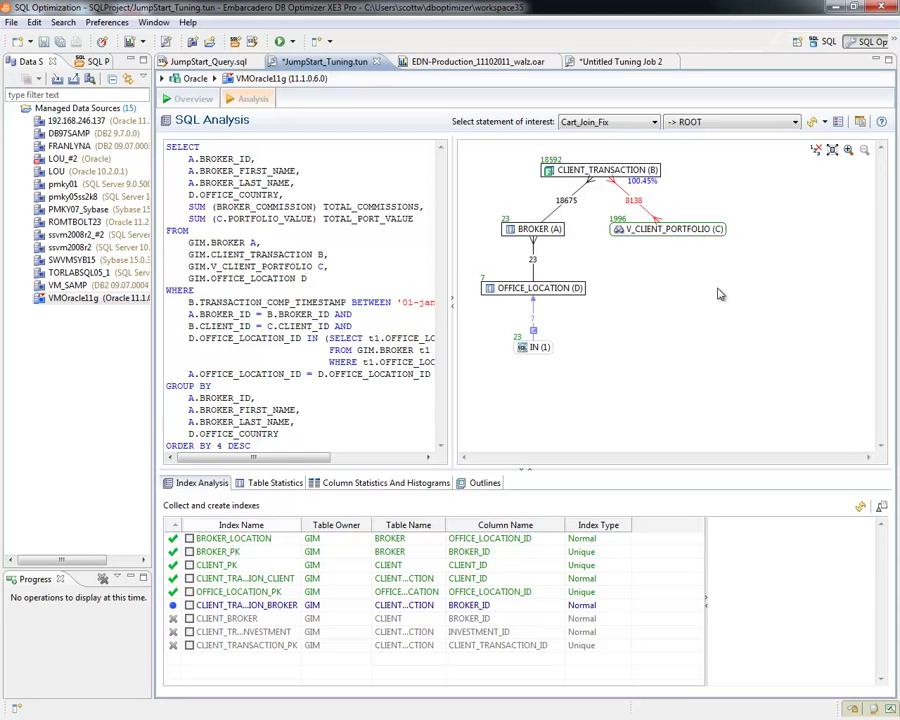
pyautogui.moveTo(747, 304)
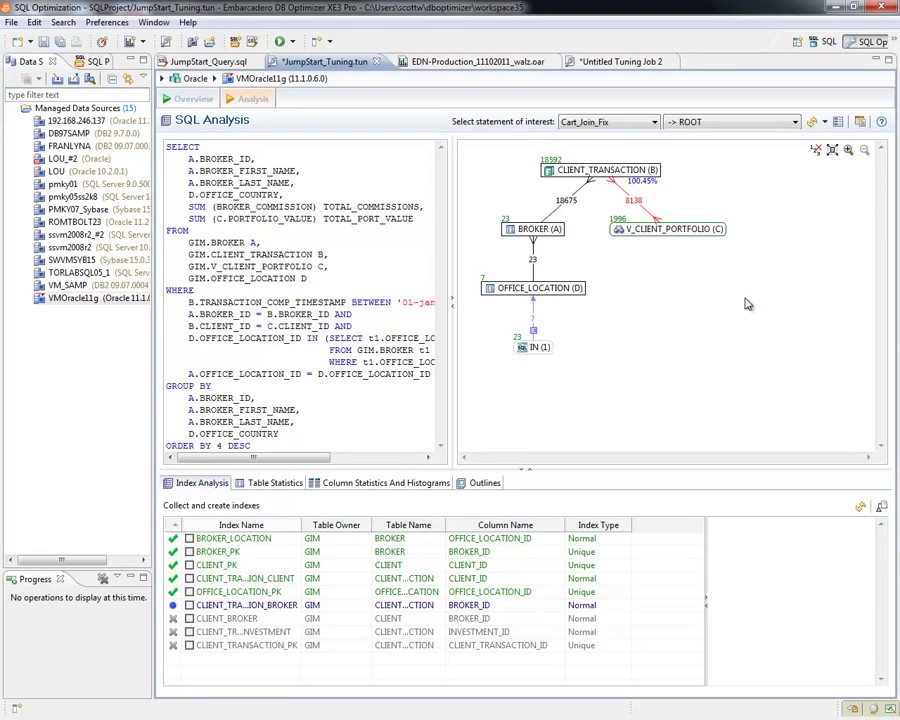
pyautogui.moveTo(728, 324)
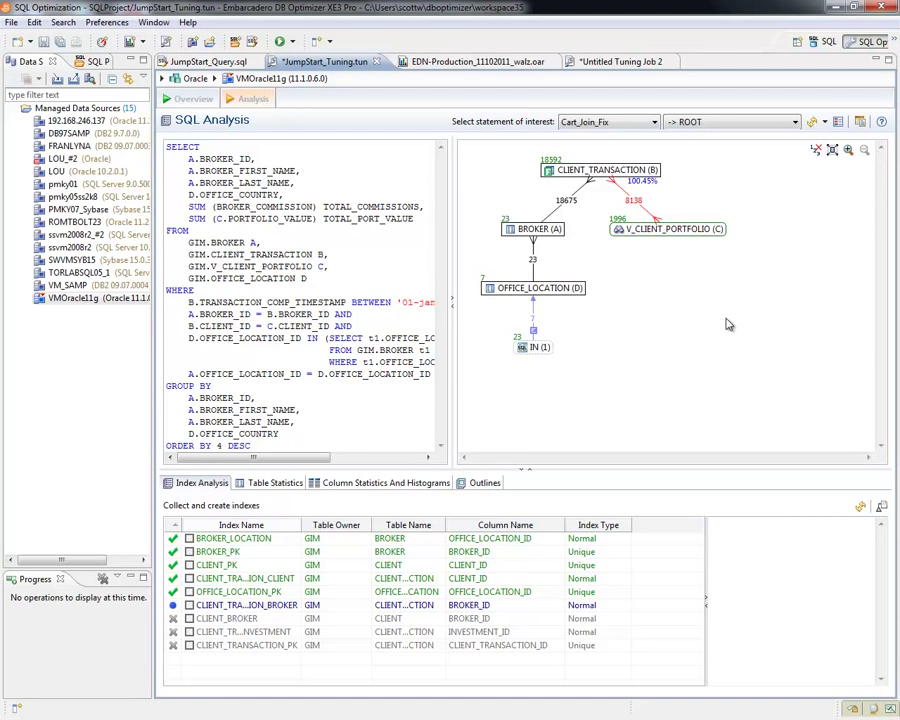
pyautogui.moveTo(754, 308)
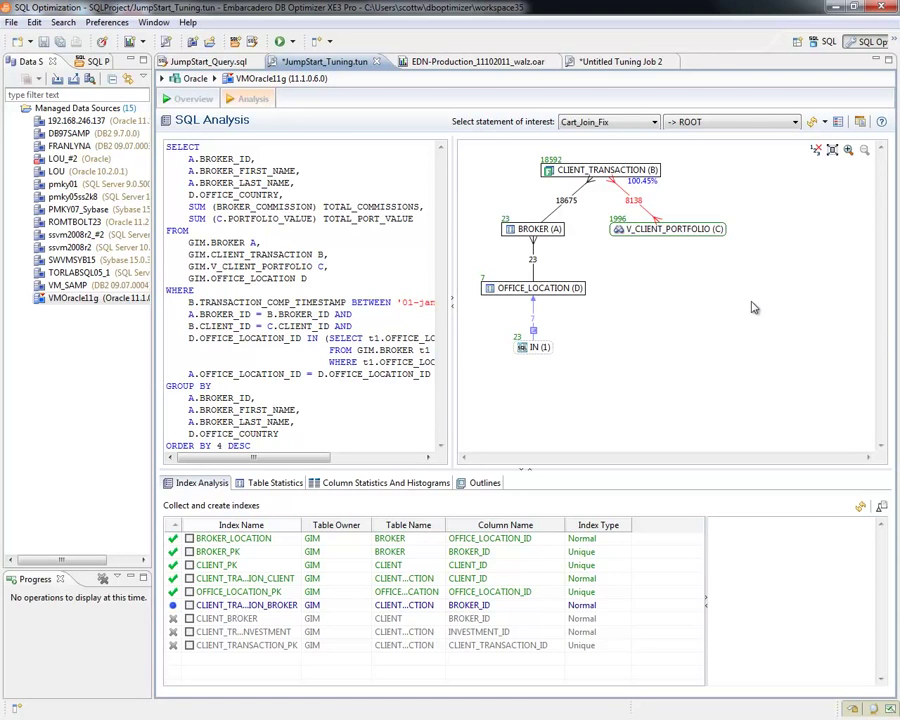
pyautogui.moveTo(727, 344)
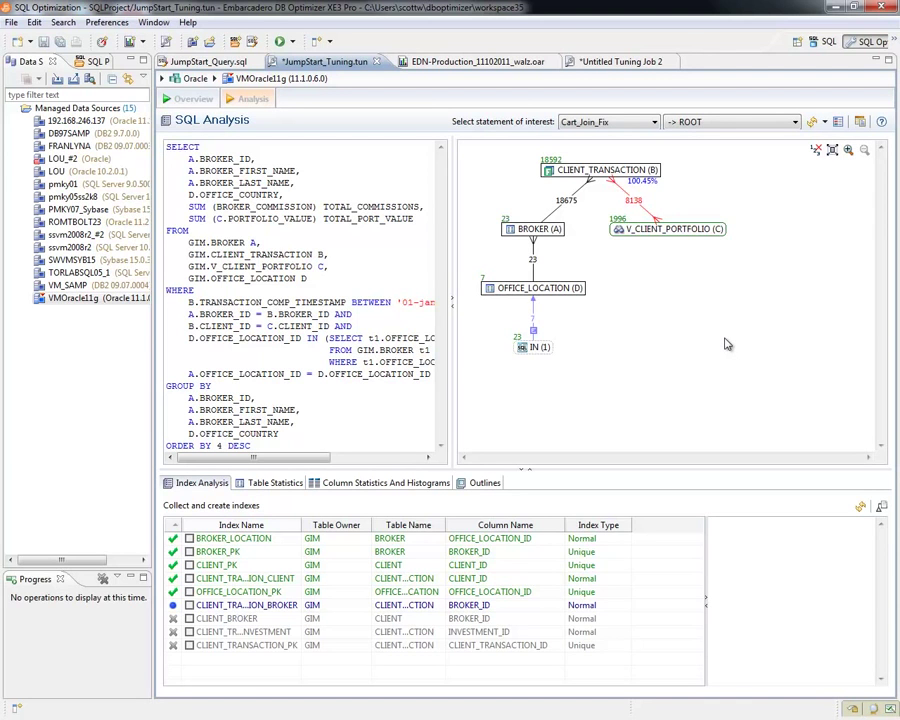
pyautogui.moveTo(750, 326)
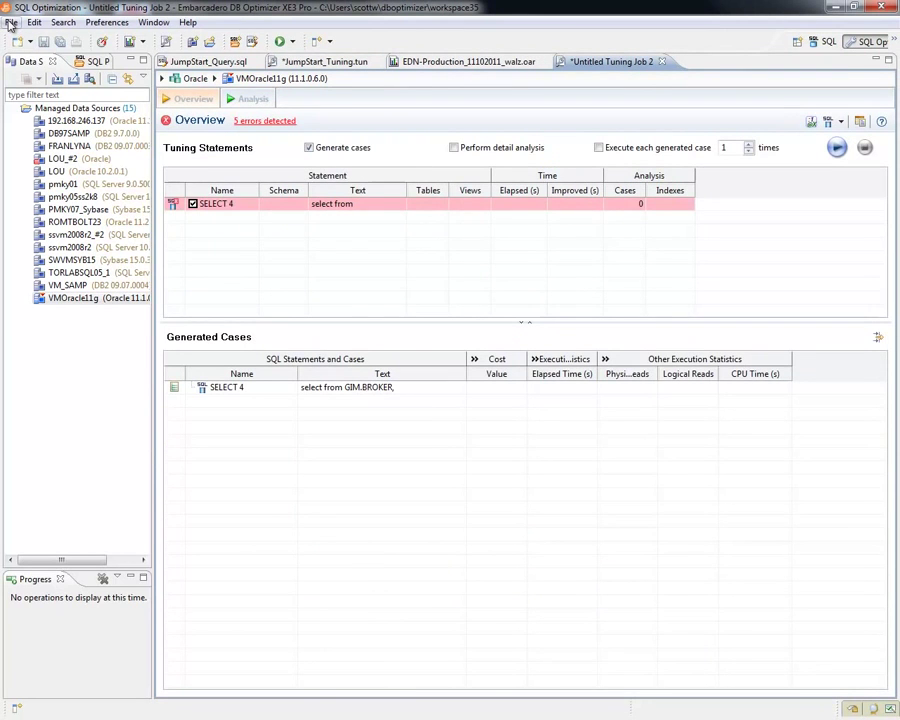
# Step: Create Untitled Tuning Job 3 from the File menu's new tuning job option
pyautogui.click(11, 22)
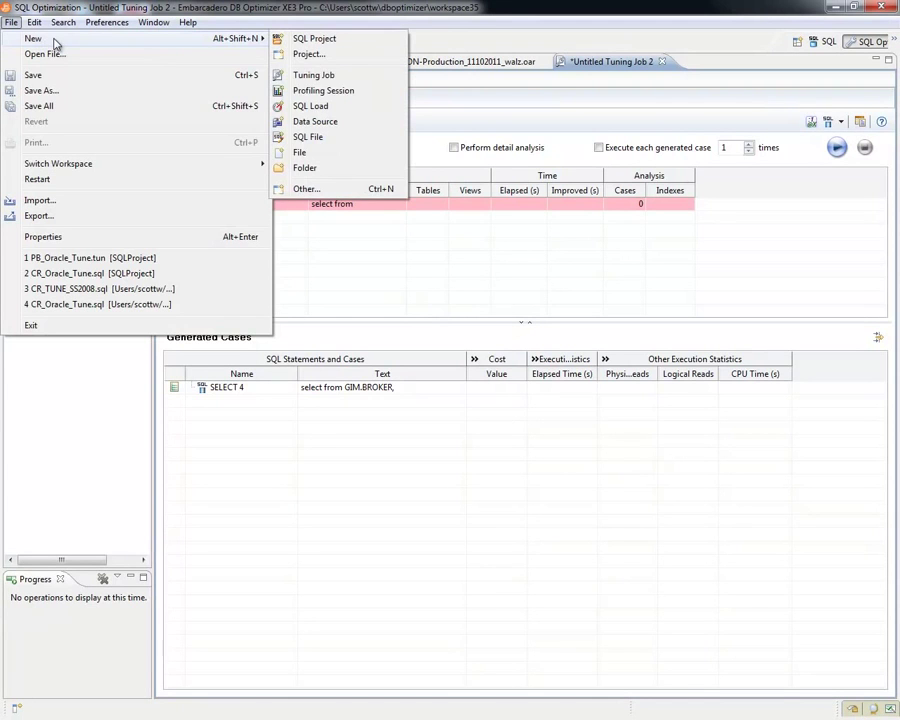
pyautogui.moveTo(313, 75)
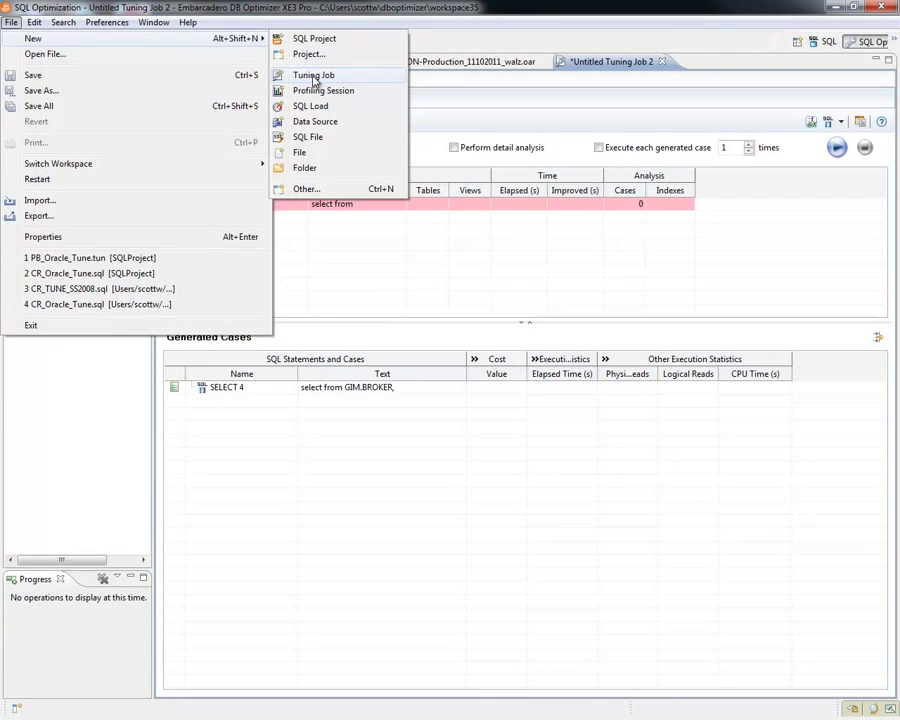
pyautogui.click(313, 75)
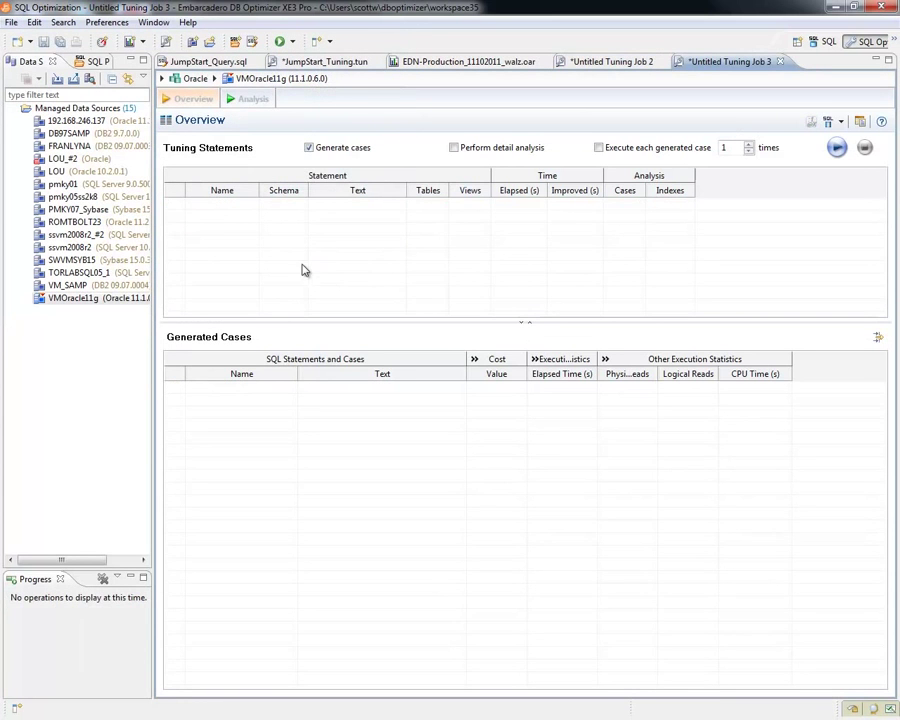
pyautogui.moveTo(309, 298)
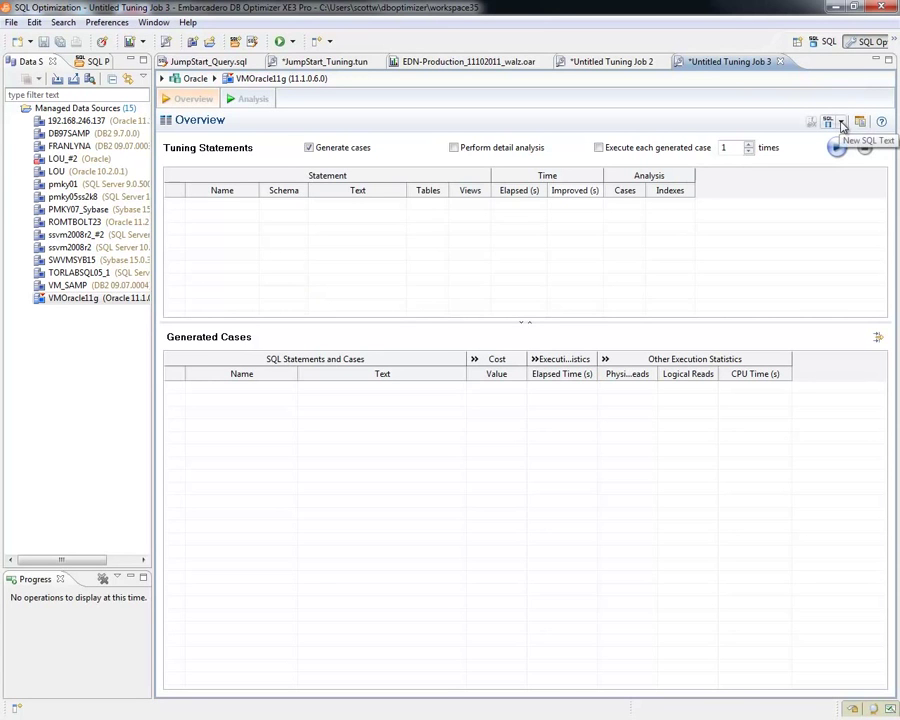
pyautogui.click(843, 121)
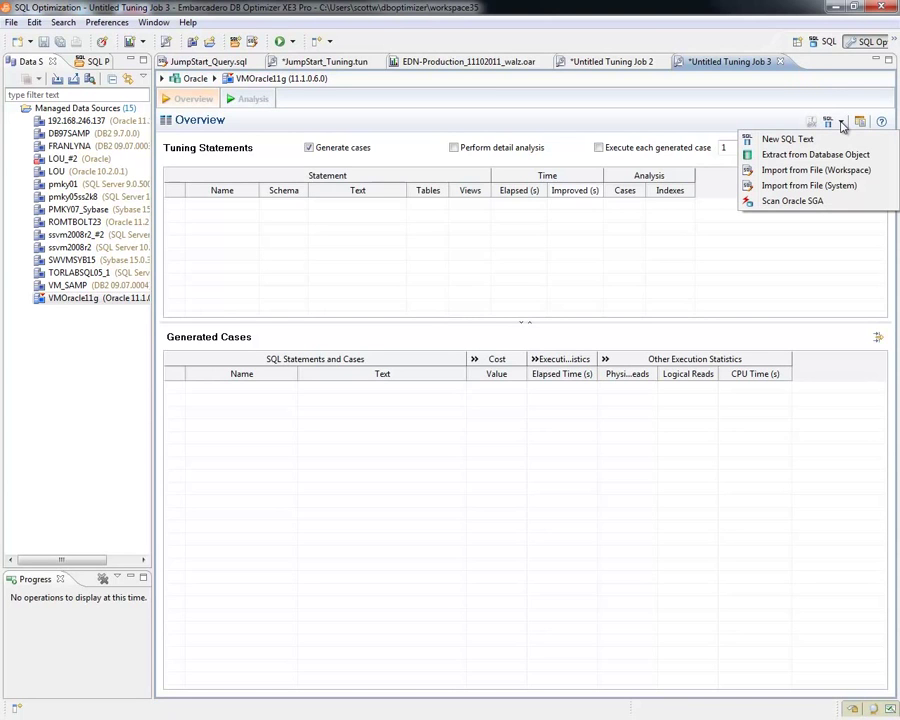
pyautogui.moveTo(787, 139)
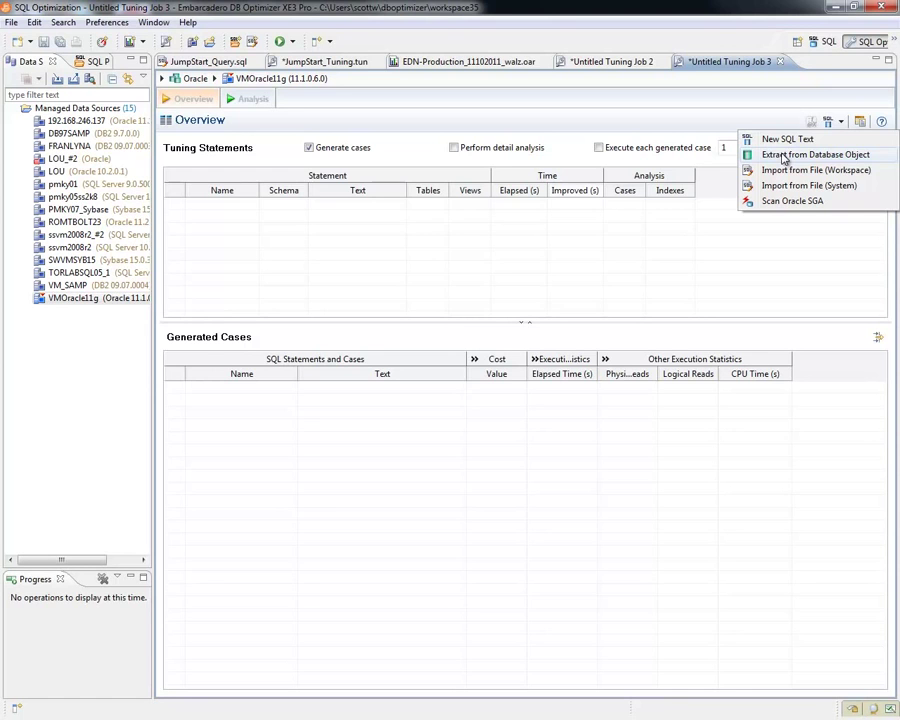
pyautogui.moveTo(815, 170)
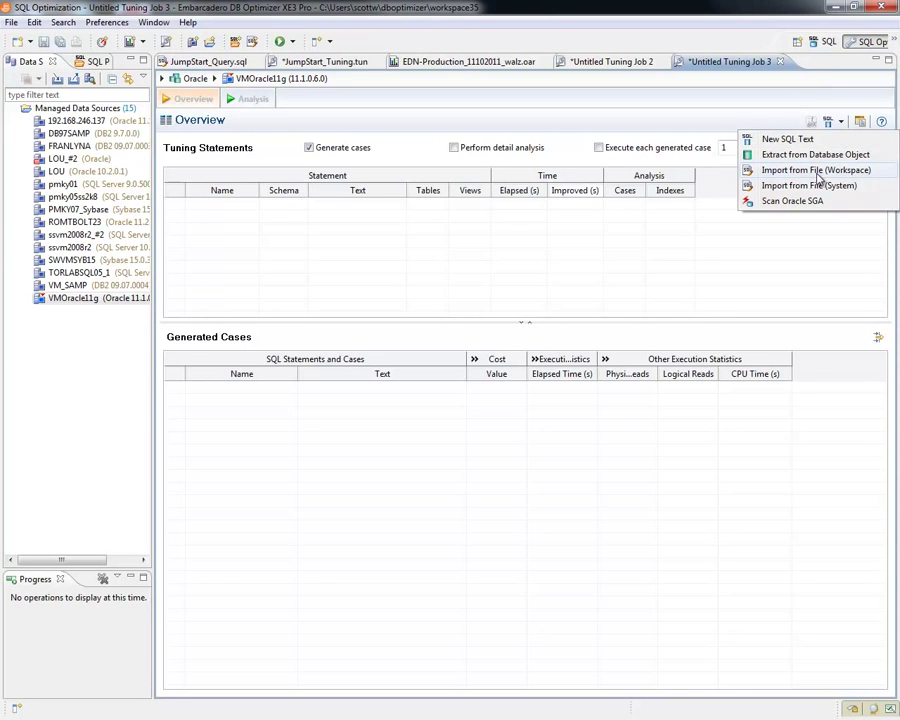
pyautogui.moveTo(828, 201)
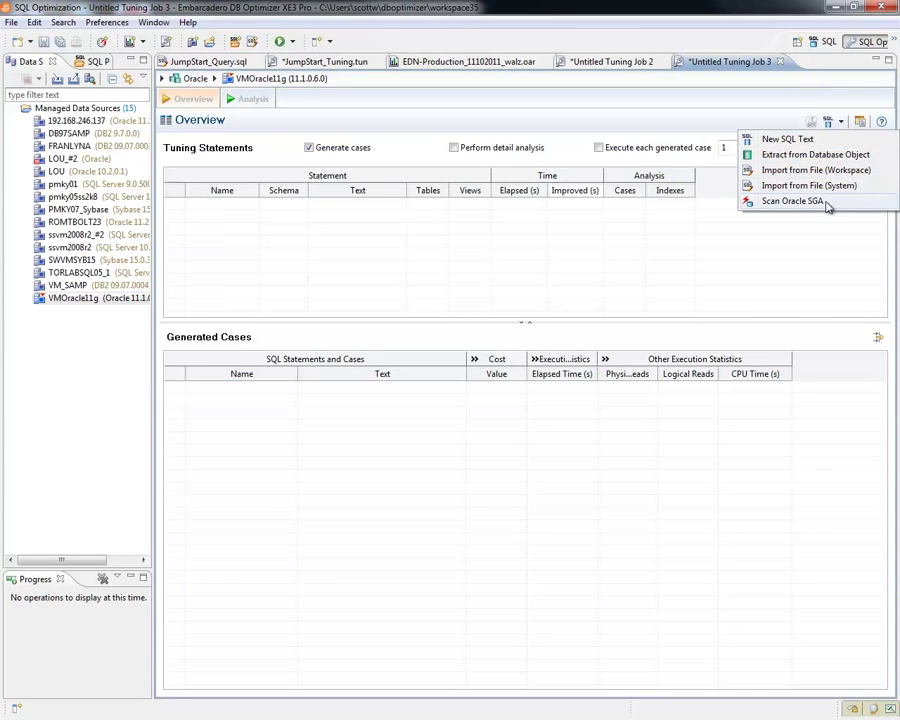
pyautogui.moveTo(808, 201)
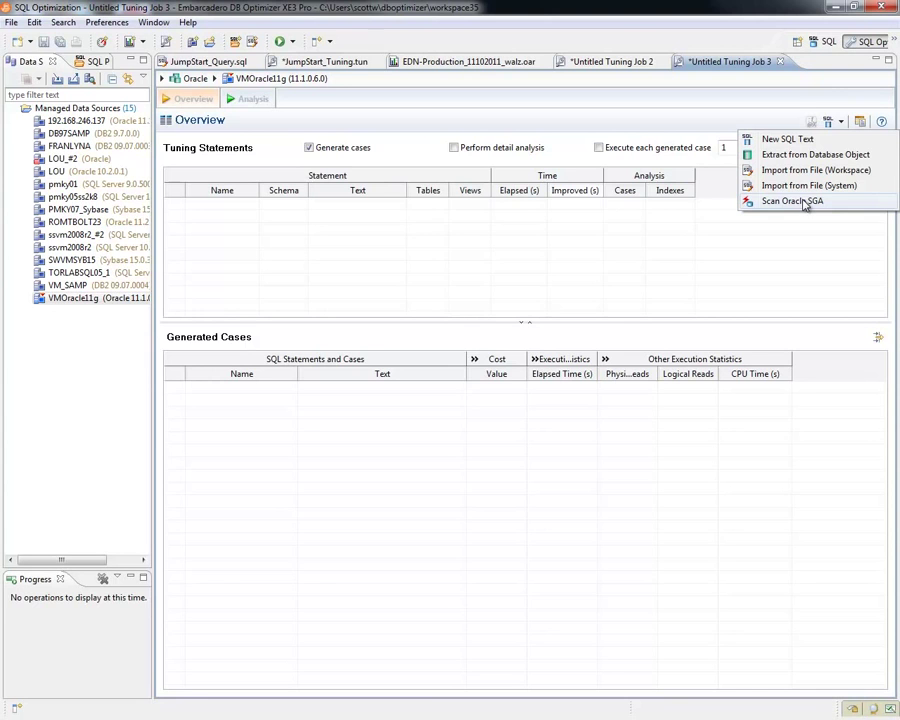
pyautogui.moveTo(687, 143)
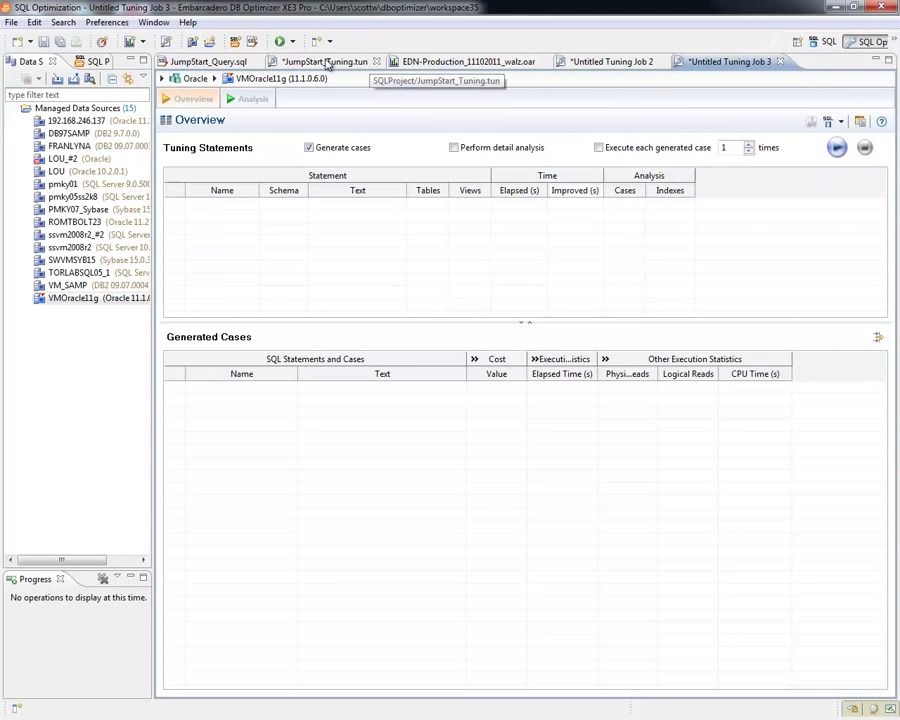
# Step: Show the JumpStart_Tuning job's Overview and bring up the Export a Tuning Report dialog
pyautogui.click(252, 98)
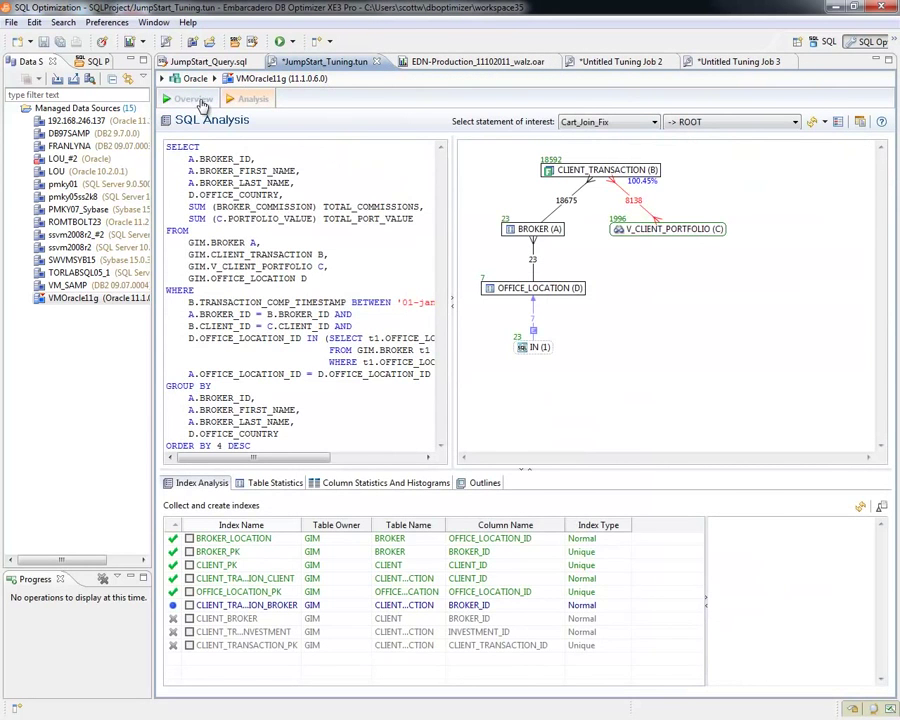
pyautogui.click(193, 98)
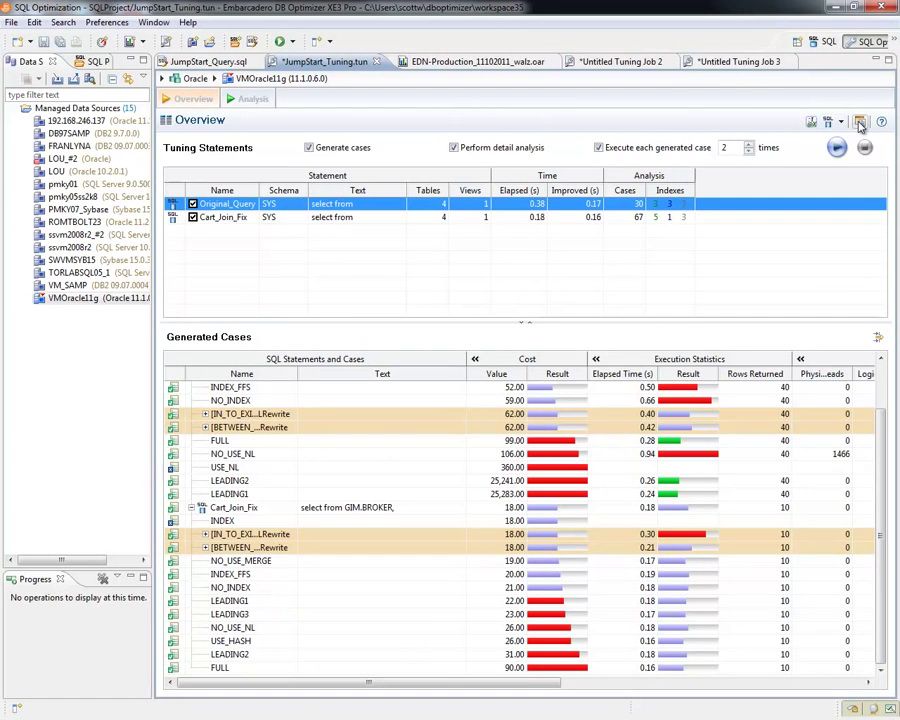
pyautogui.moveTo(859, 121)
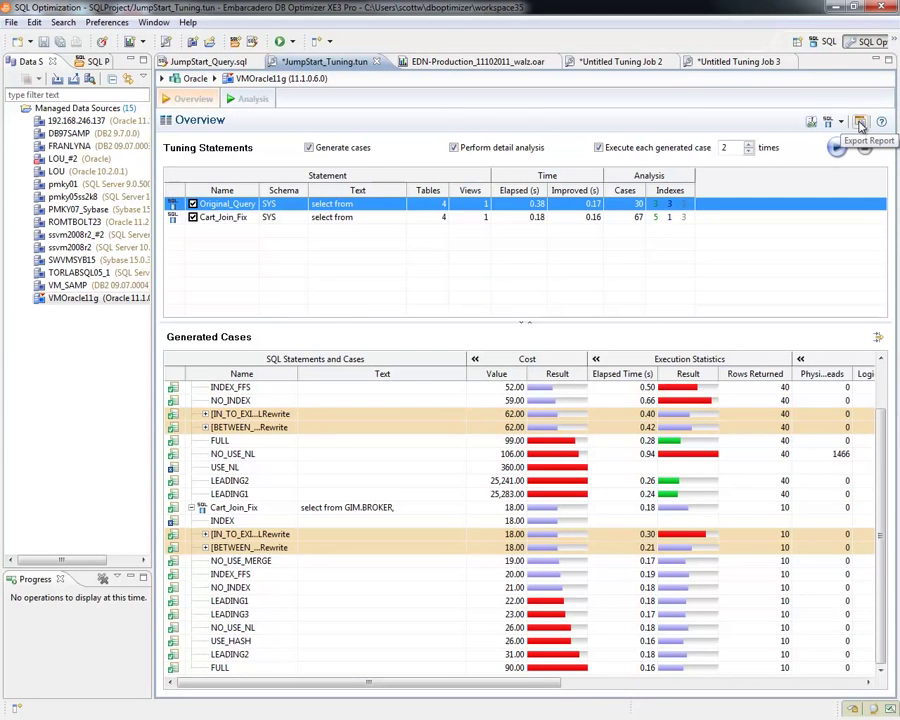
pyautogui.click(860, 122)
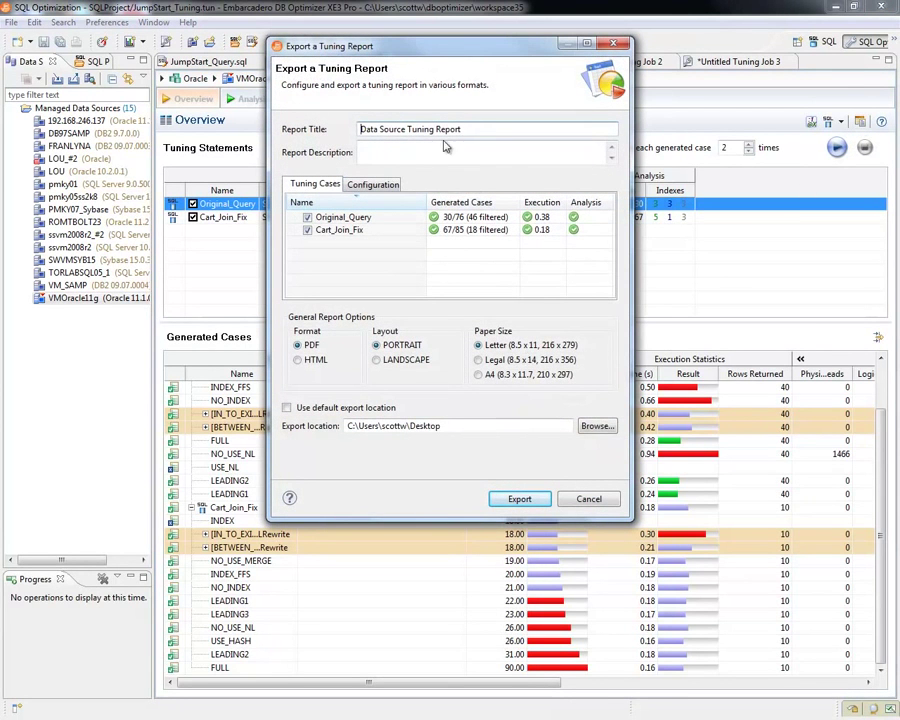
# Step: Retitle the report 'JumpStart_Tuning_Report' and export it as a PDF
pyautogui.tripleClick(460, 129)
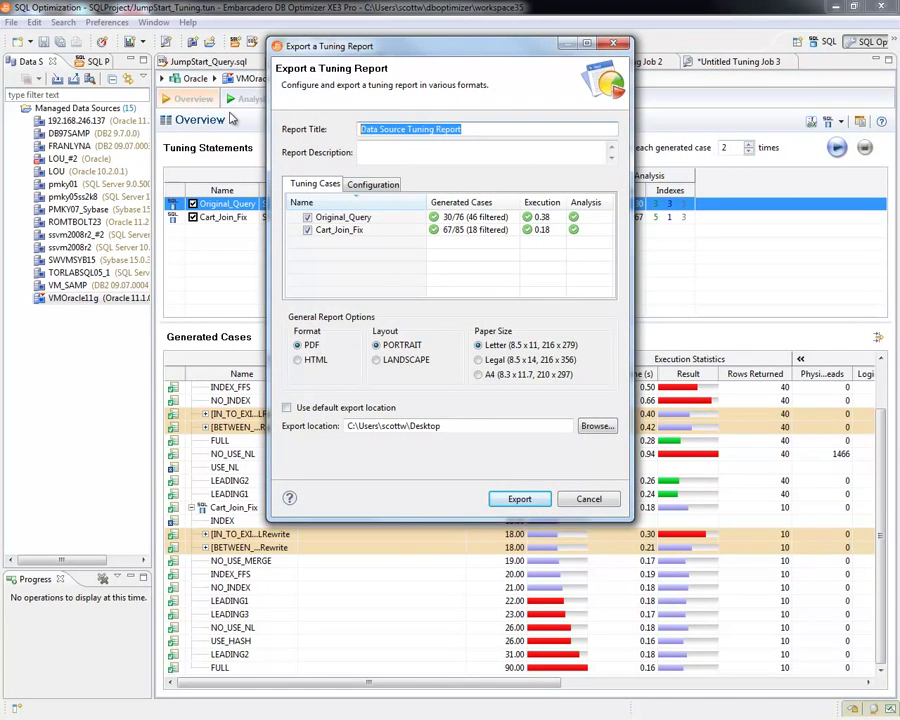
pyautogui.write('JumpSt')
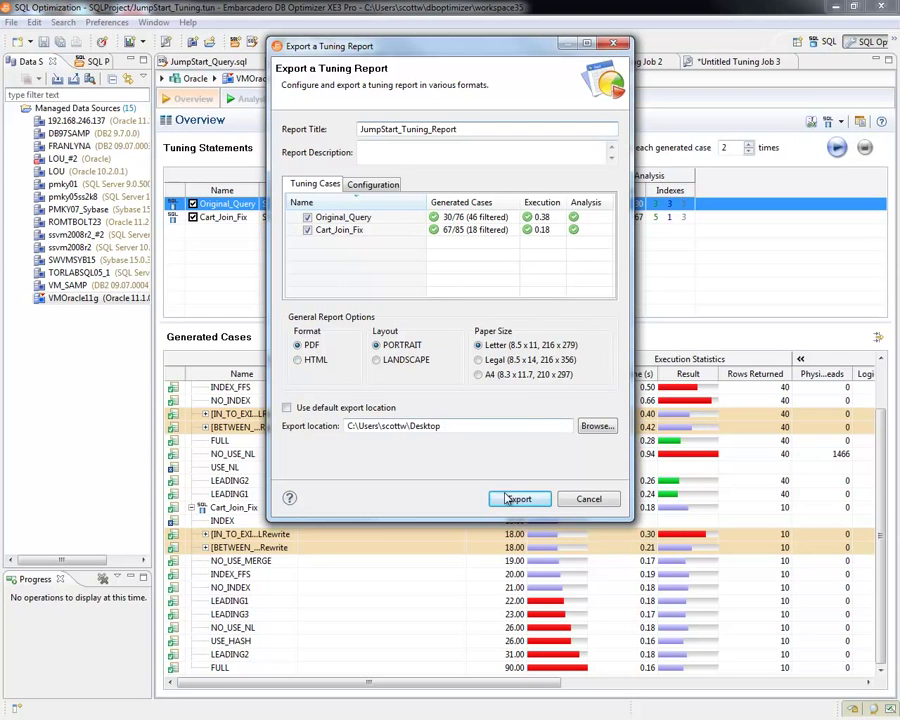
pyautogui.click(519, 498)
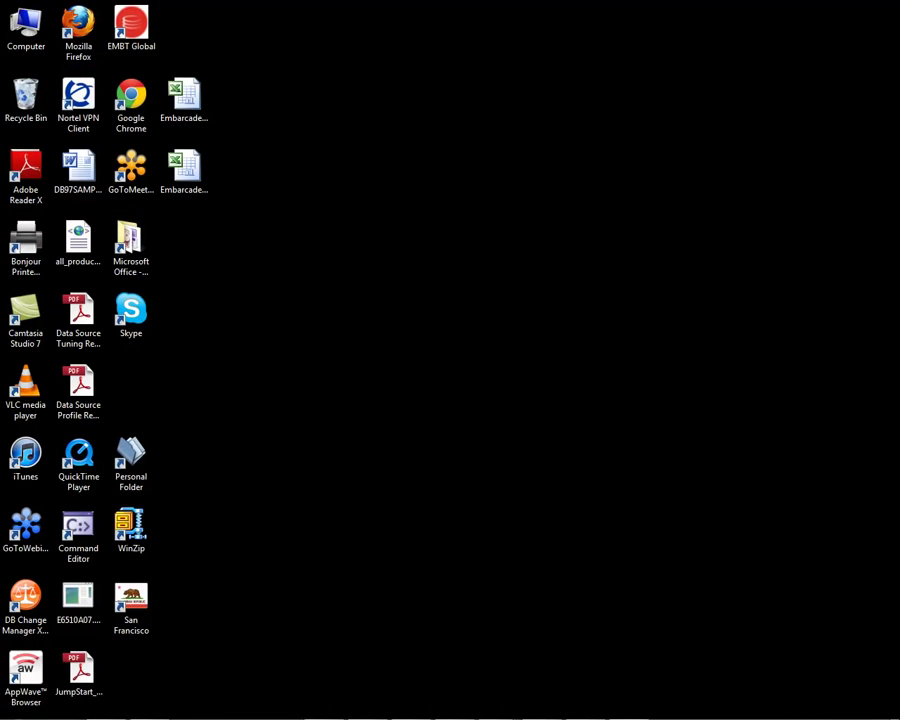
# Step: Open the JumpStart_Tuning_Report PDF from its desktop icon in Adobe Reader
pyautogui.doubleClick(78, 665)
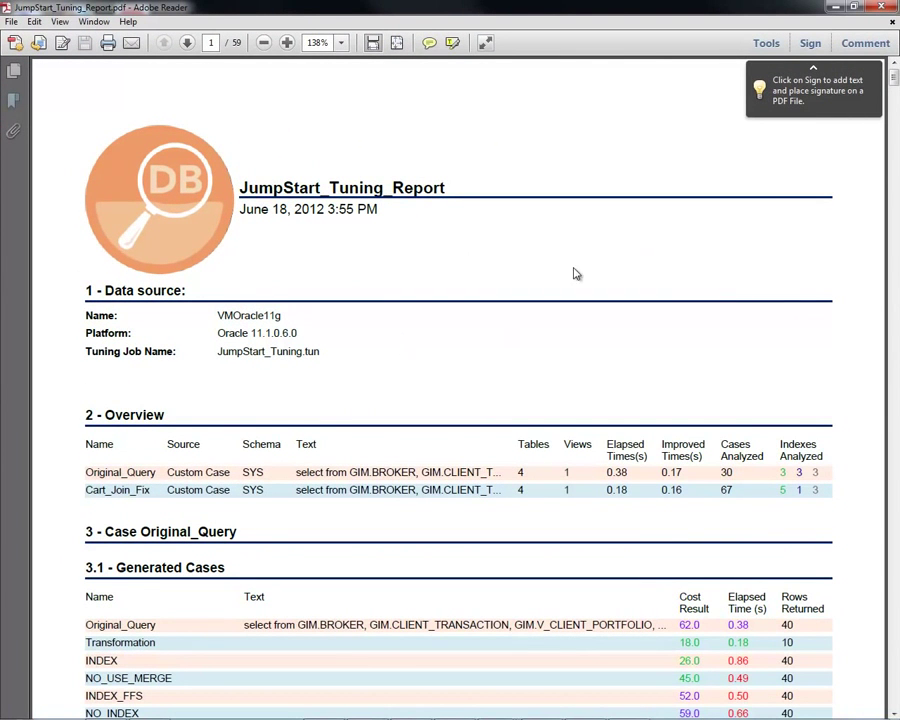
pyautogui.moveTo(531, 267)
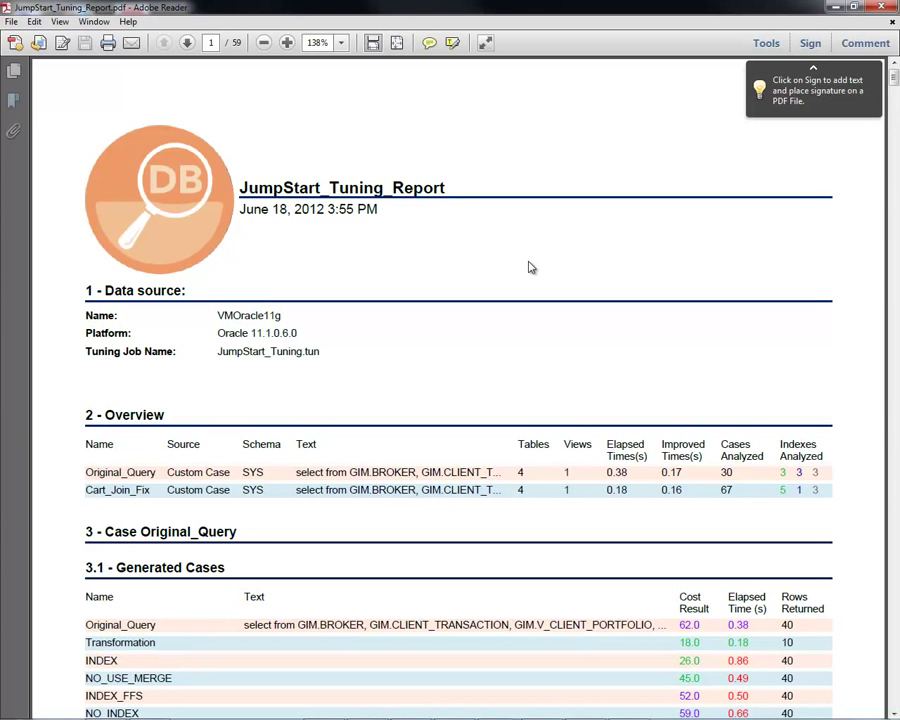
pyautogui.moveTo(577, 211)
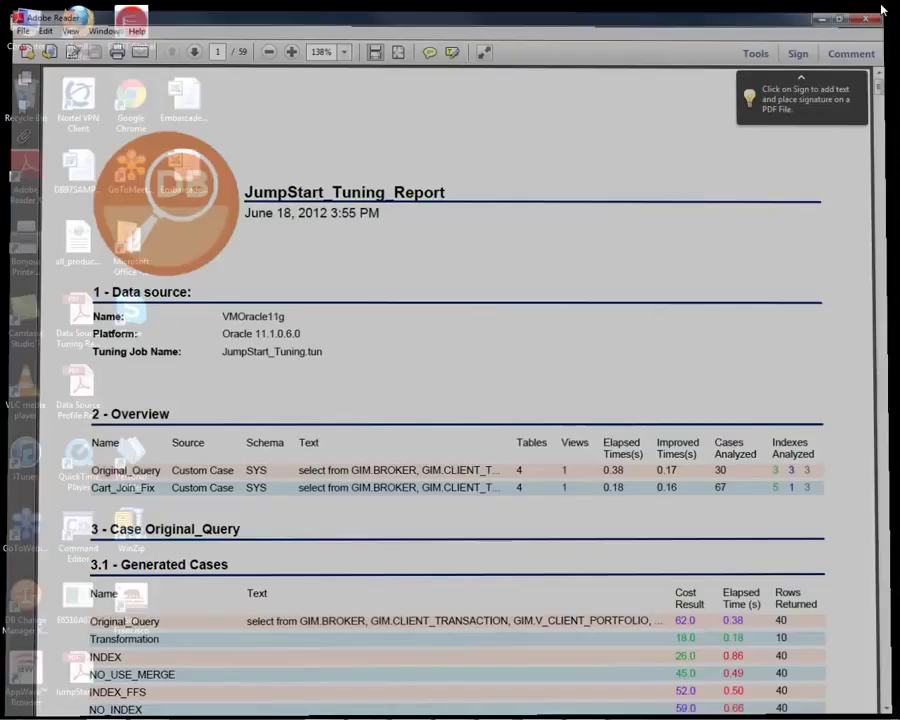
# Step: Minimise the Adobe Reader report window after reviewing its first page
pyautogui.click(846, 18)
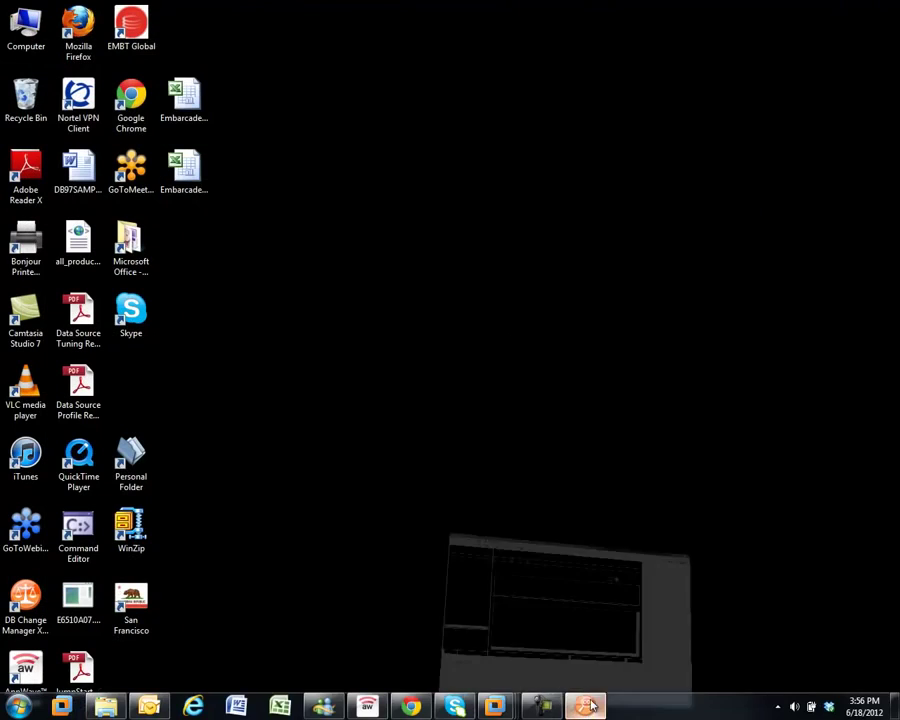